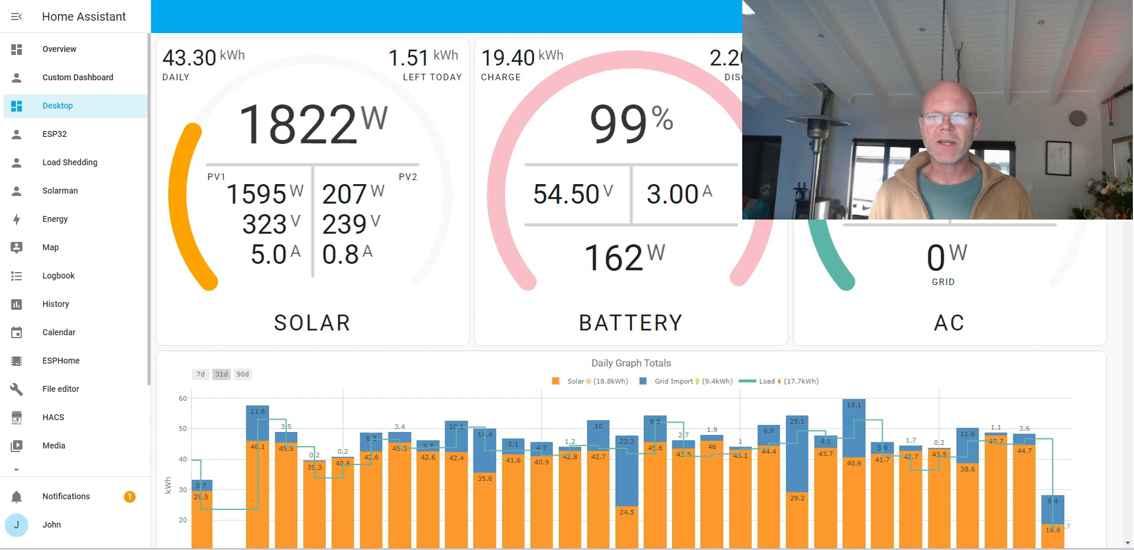
{"action": "mouse_move", "coordinate": [716, 82]}
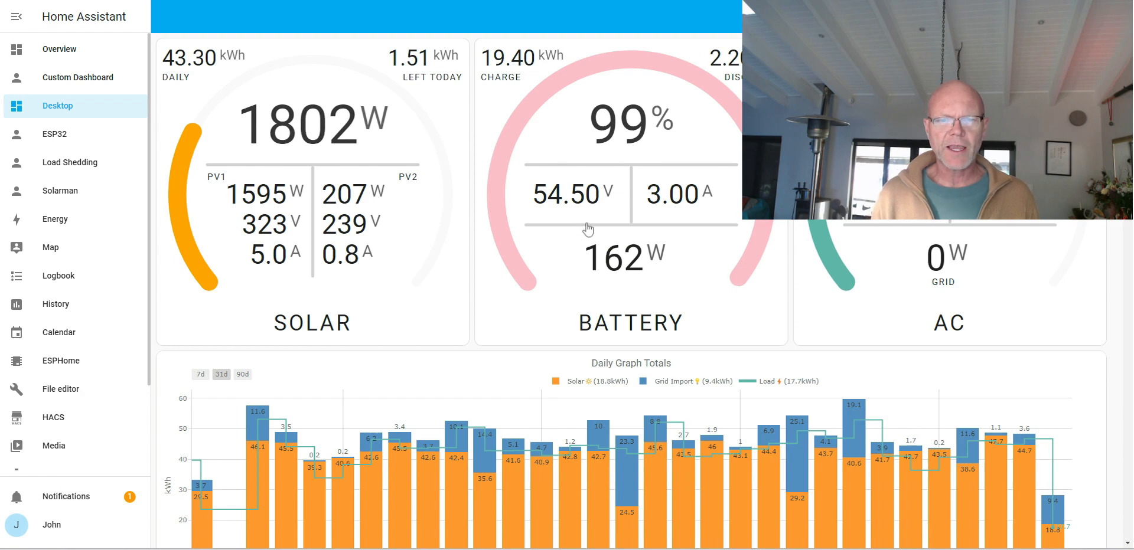
{"action": "mouse_move", "coordinate": [625, 230]}
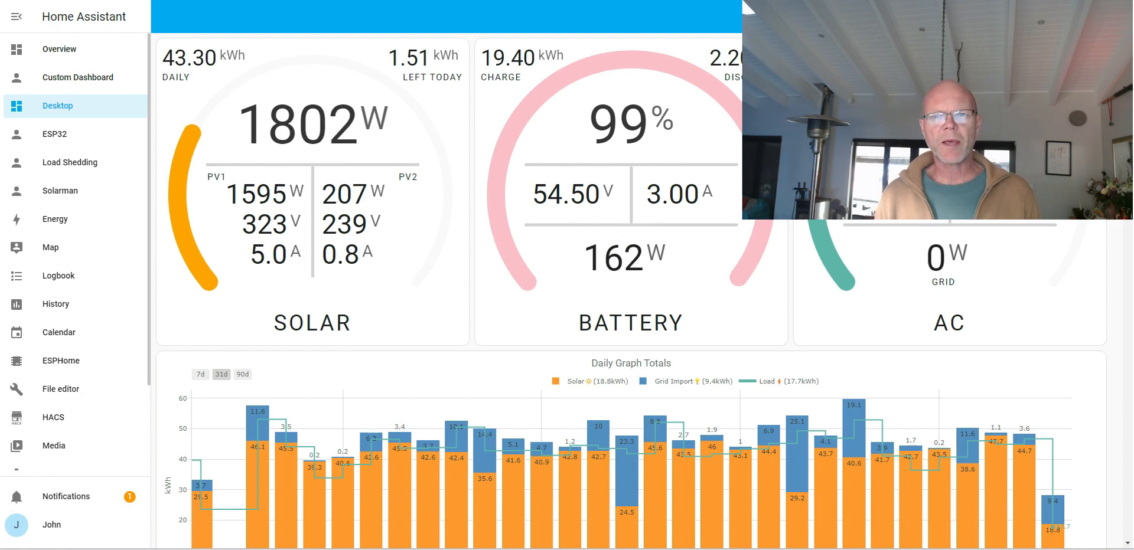
{"action": "mouse_move", "coordinate": [619, 197]}
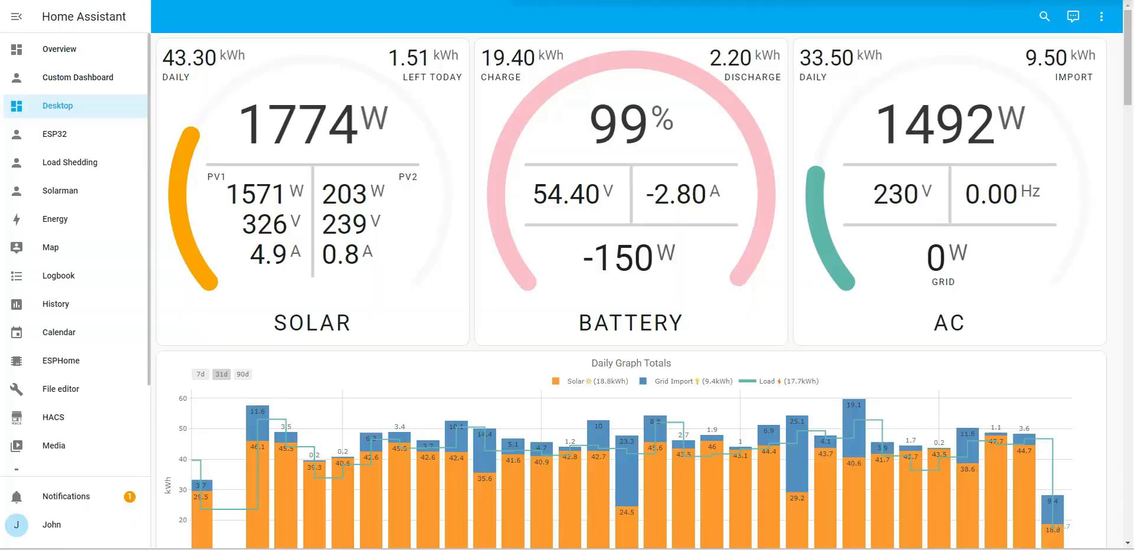
Assign the inverter device to a newly created area named 'Inverter'
{"action": "left_click", "coordinate": [57, 454]}
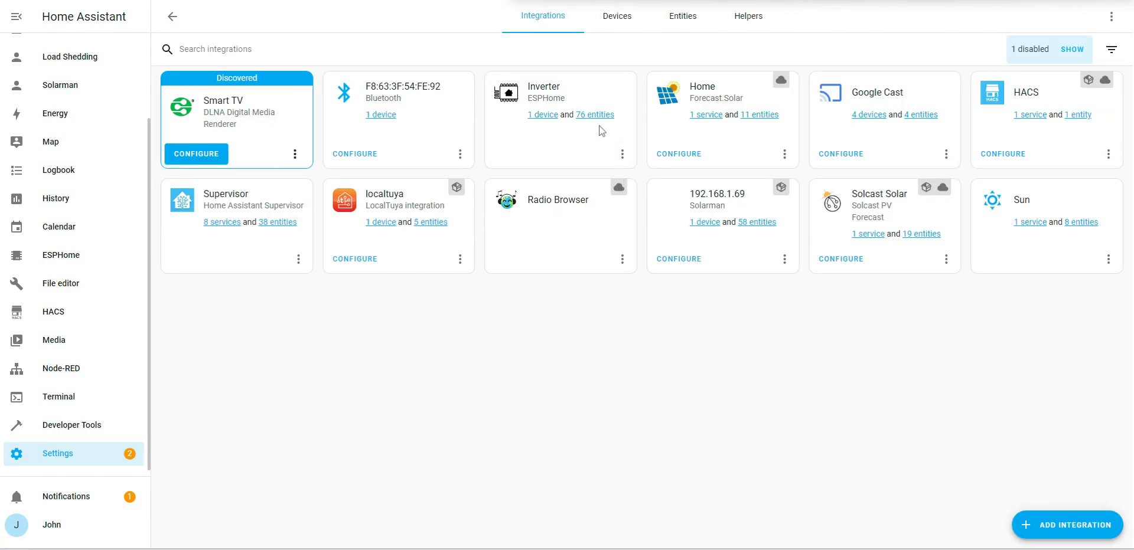
{"action": "left_click", "coordinate": [595, 115]}
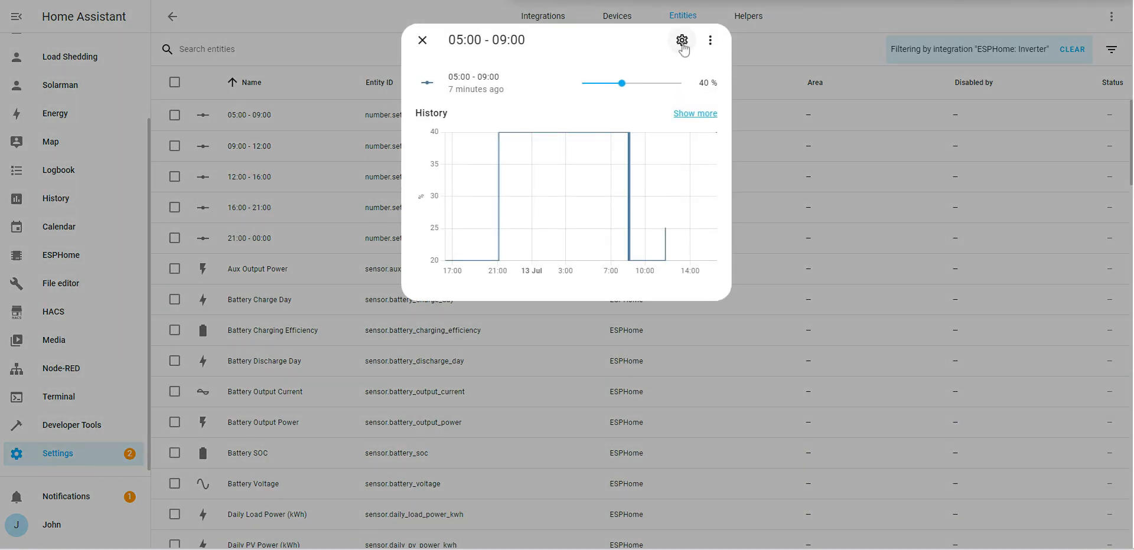
{"action": "left_click", "coordinate": [680, 40]}
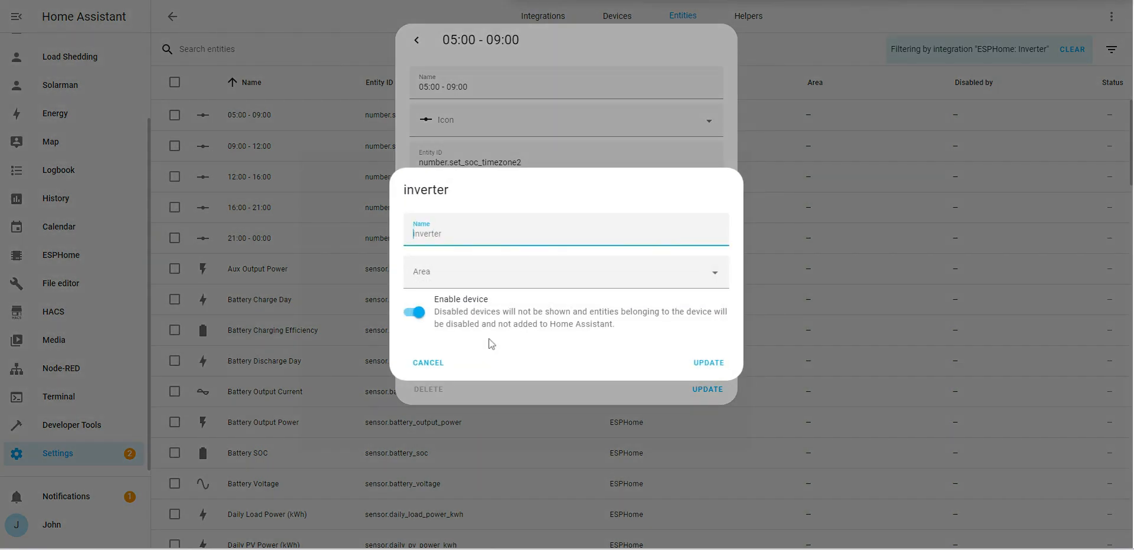
{"action": "left_click", "coordinate": [564, 271]}
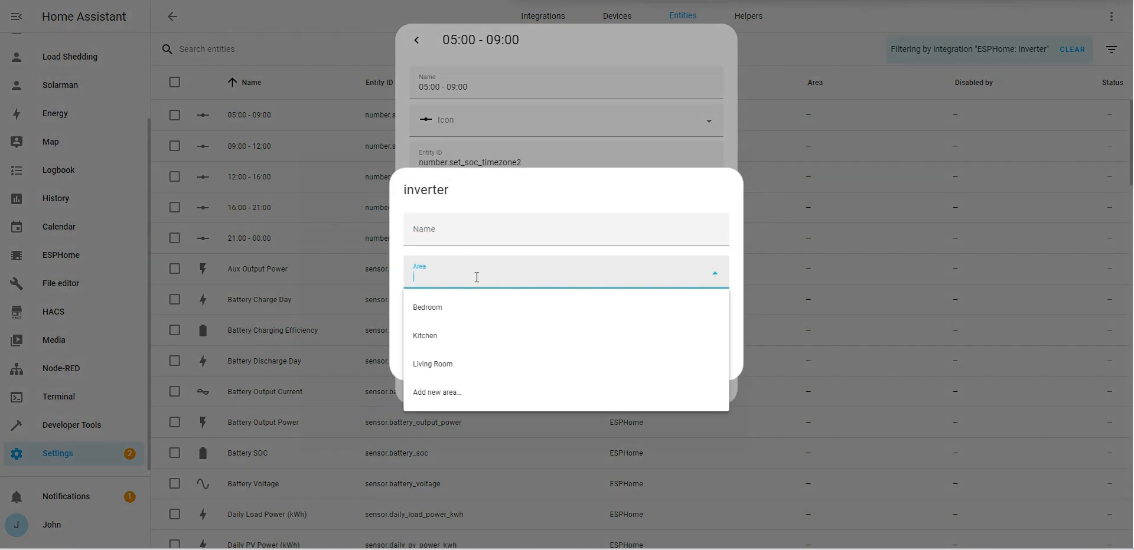
{"action": "left_click", "coordinate": [436, 392]}
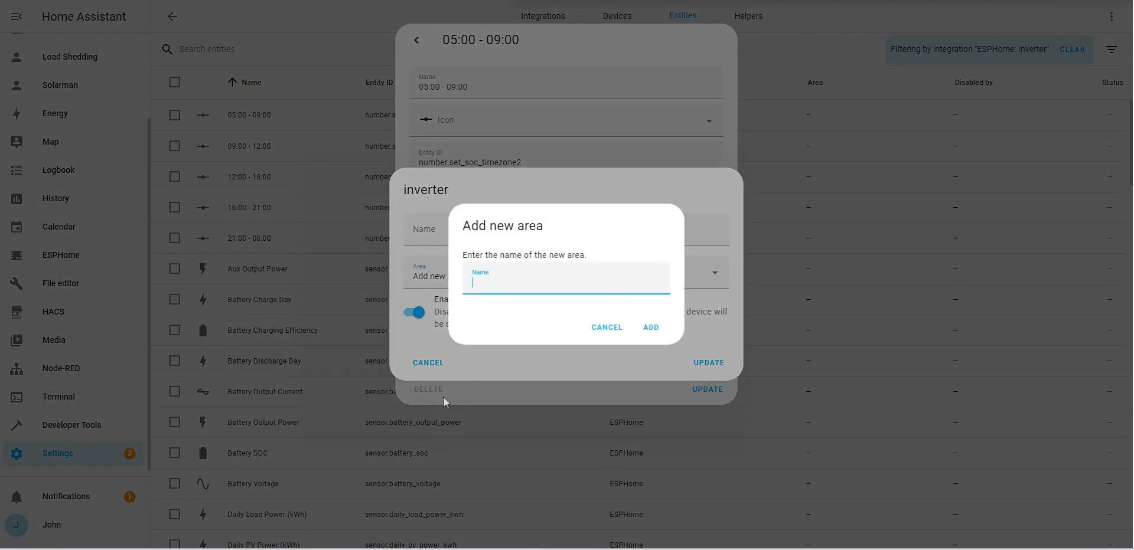
{"action": "type", "text": "Inverter"}
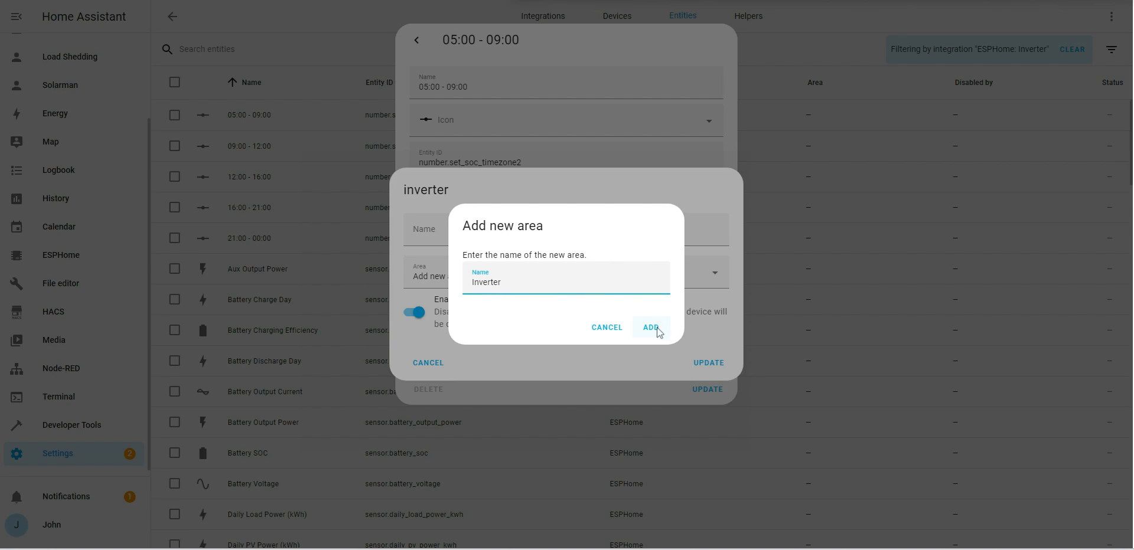
{"action": "left_click", "coordinate": [650, 327]}
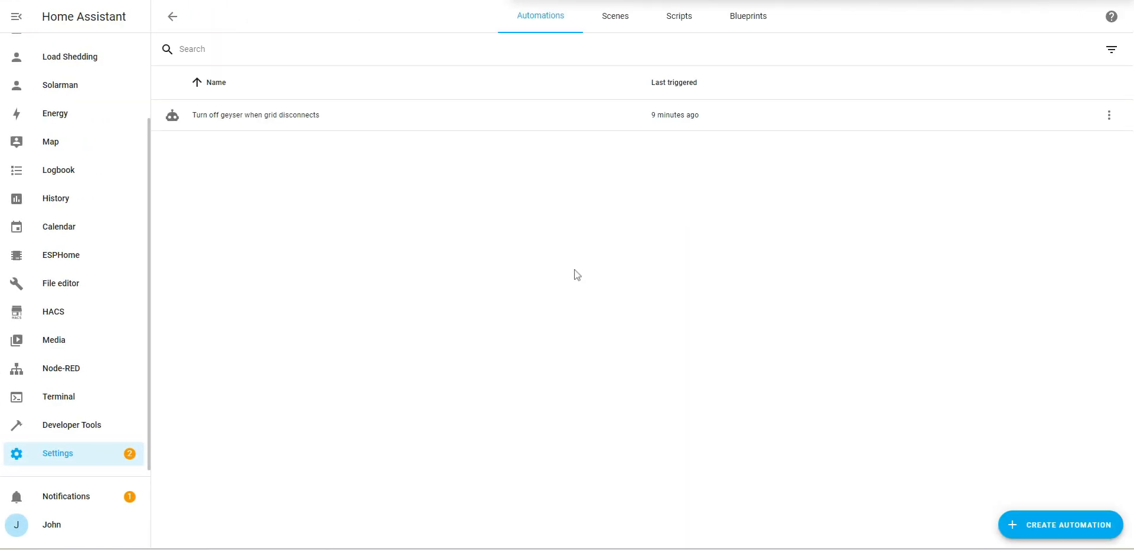
Create a new scene named 'Level 4 Load Shedding Settings' in the Inverter area
{"action": "left_click", "coordinate": [614, 16]}
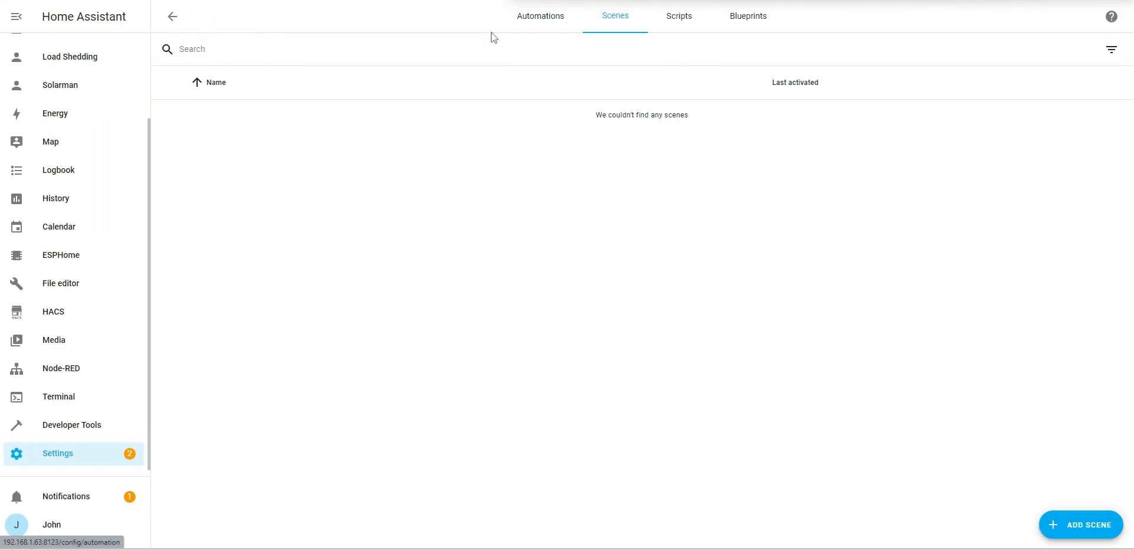
{"action": "left_click", "coordinate": [1086, 525]}
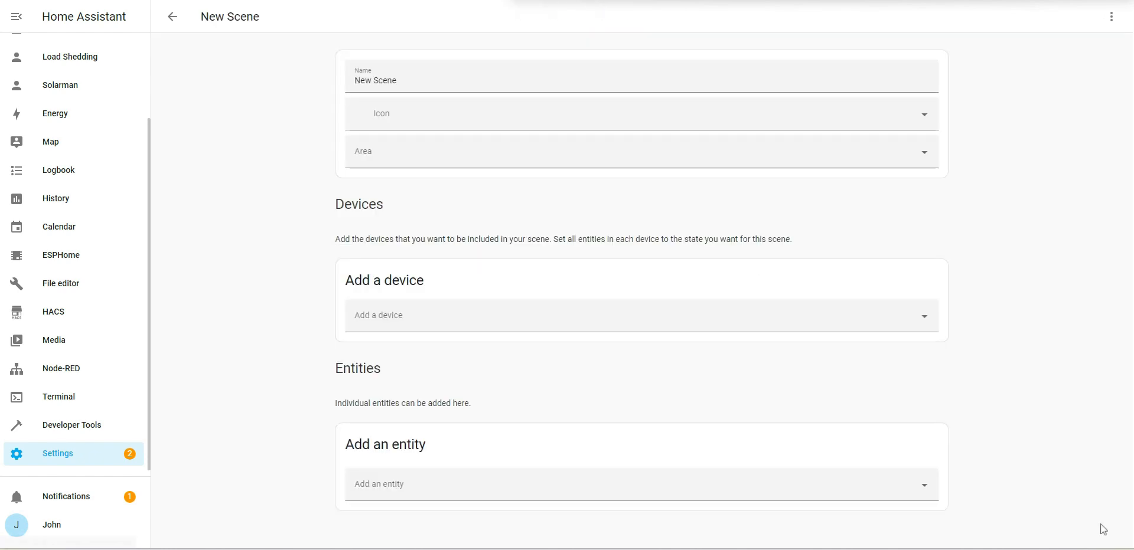
{"action": "triple_click", "coordinate": [376, 80]}
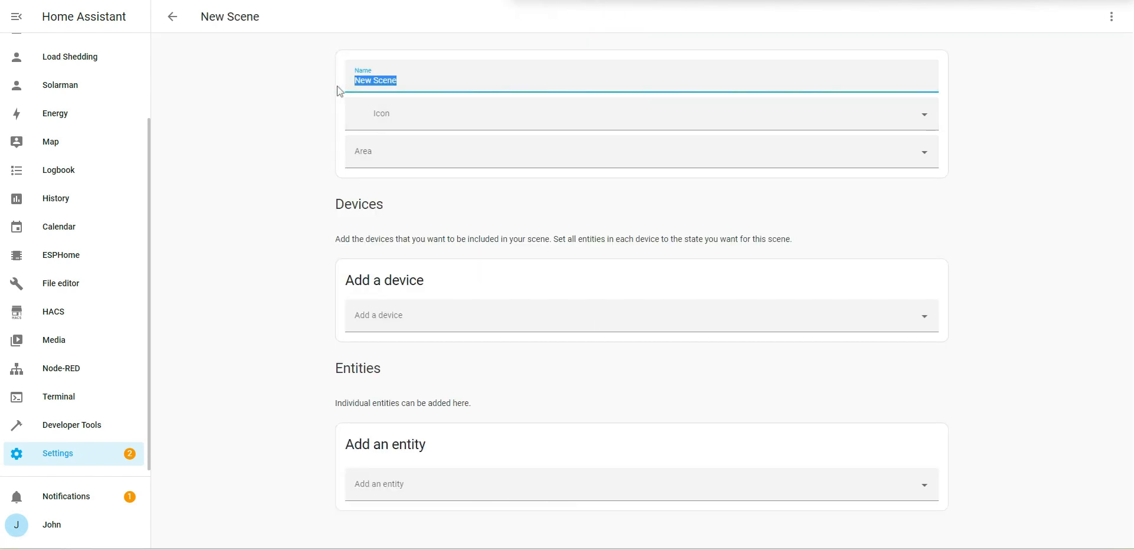
{"action": "type", "text": "Level 4 Load She"}
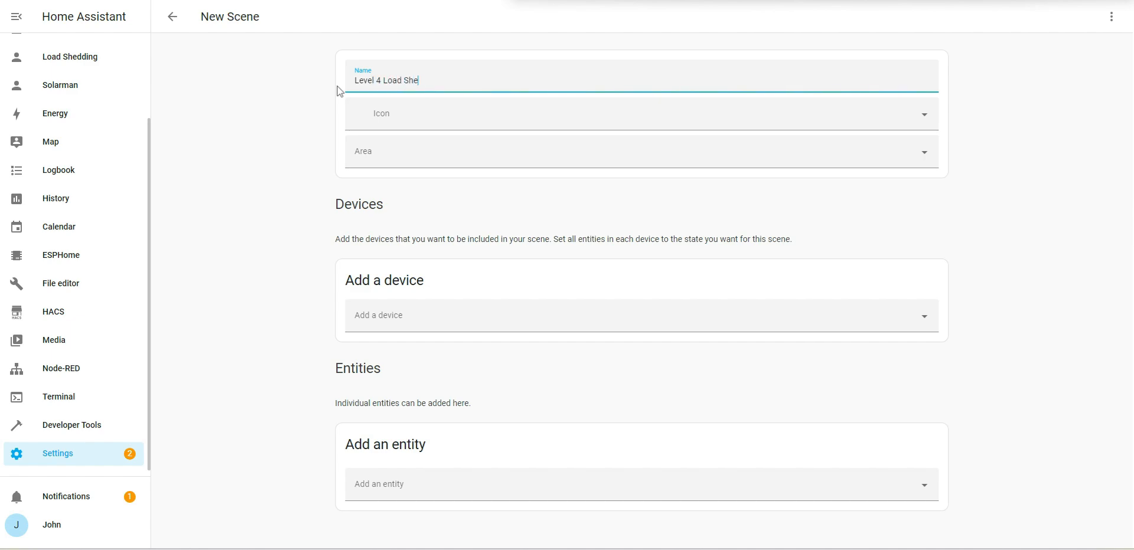
{"action": "type", "text": "dding Setting"}
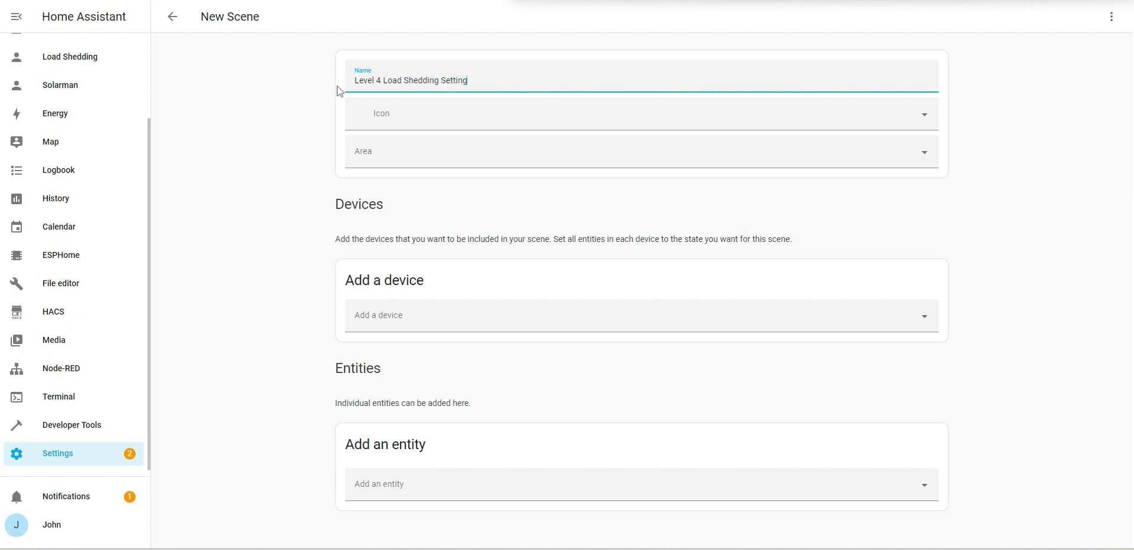
{"action": "type", "text": "s"}
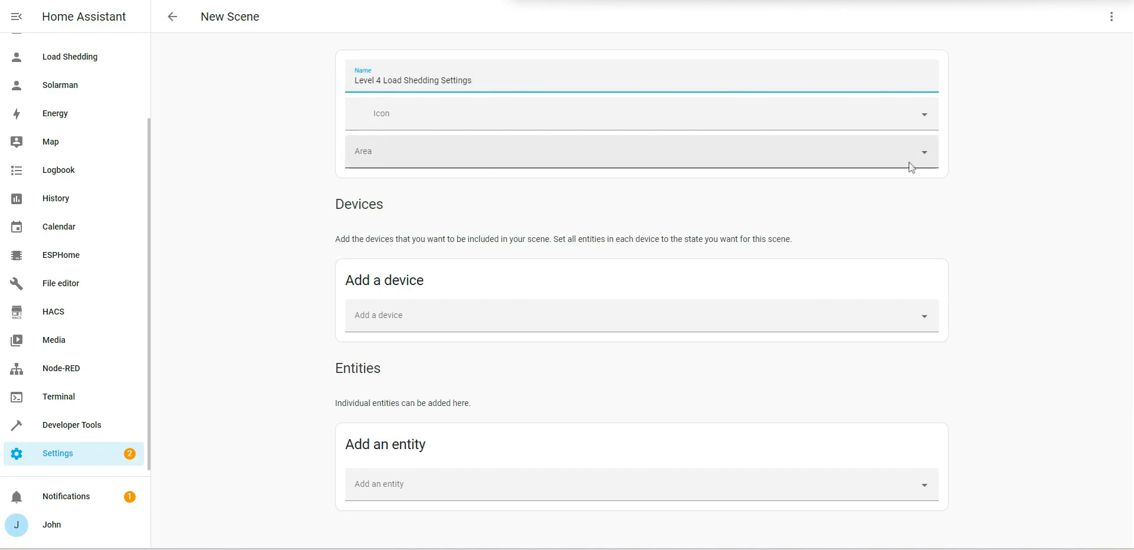
{"action": "type", "text": "Inverter"}
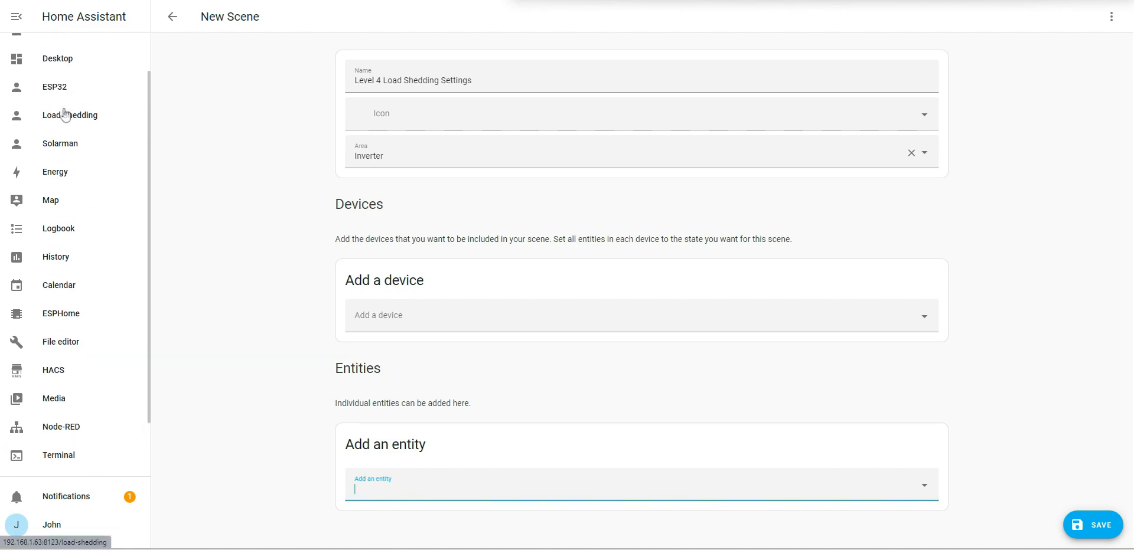
{"action": "right_click", "coordinate": [60, 143]}
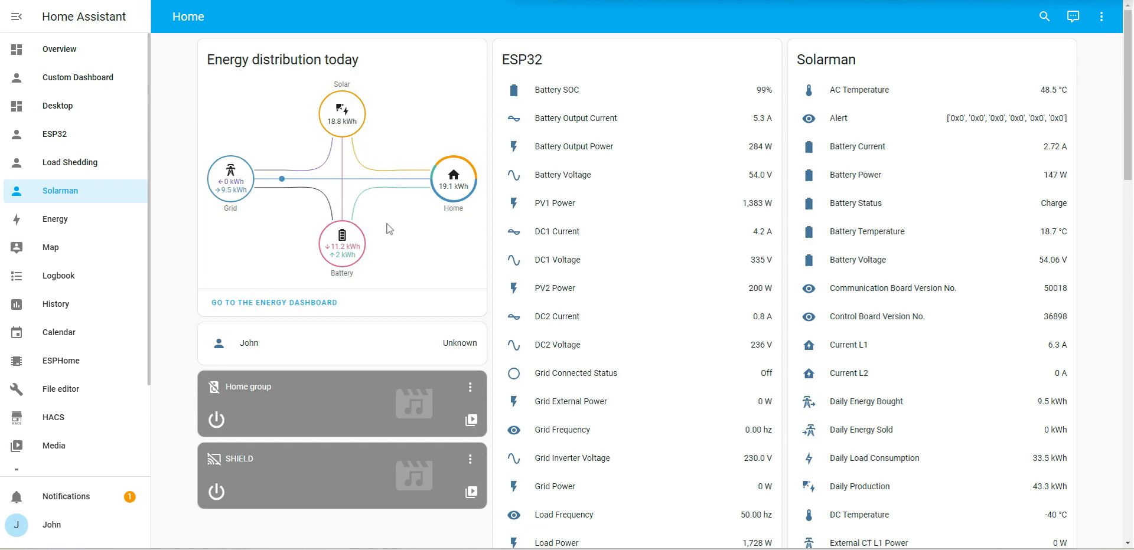
Copy the Set SoC Timezone1 entity ID from the ESP32 dashboard and return to the scene
{"action": "left_click", "coordinate": [54, 135]}
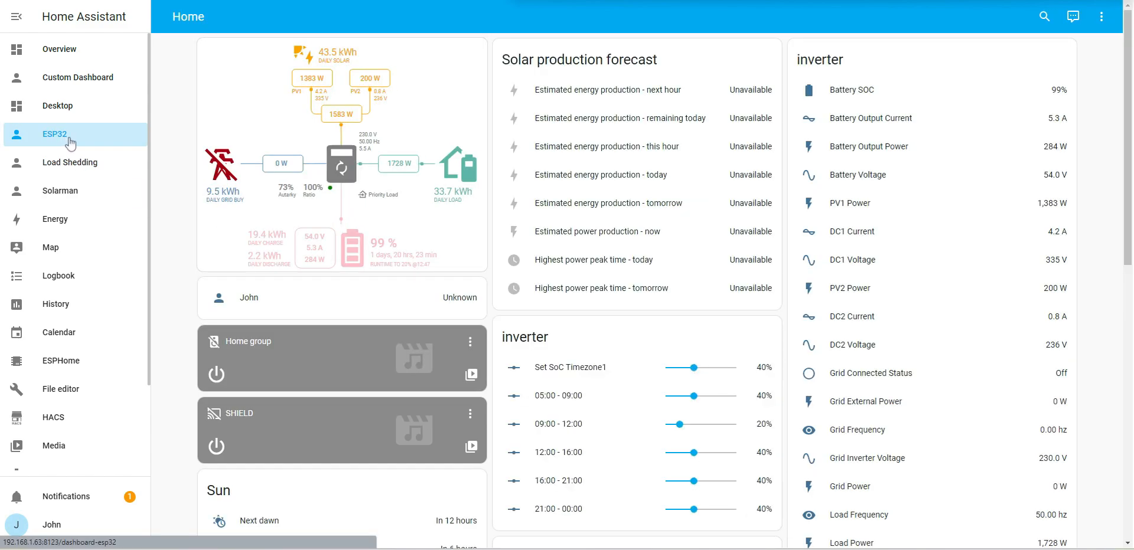
{"action": "scroll", "scroll_direction": "down", "scroll_amount": 3}
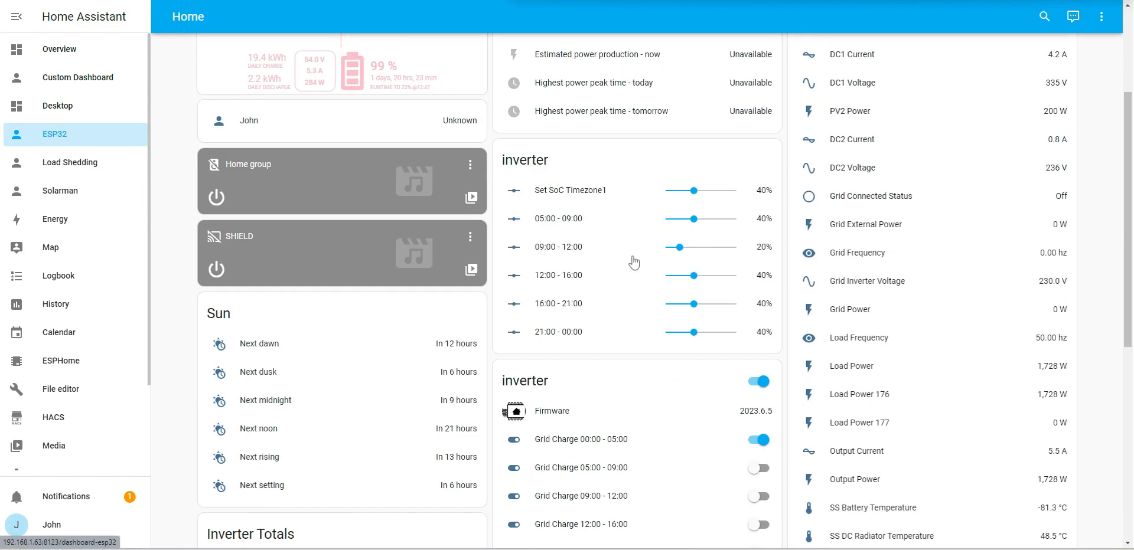
{"action": "scroll", "scroll_direction": "down", "scroll_amount": 3}
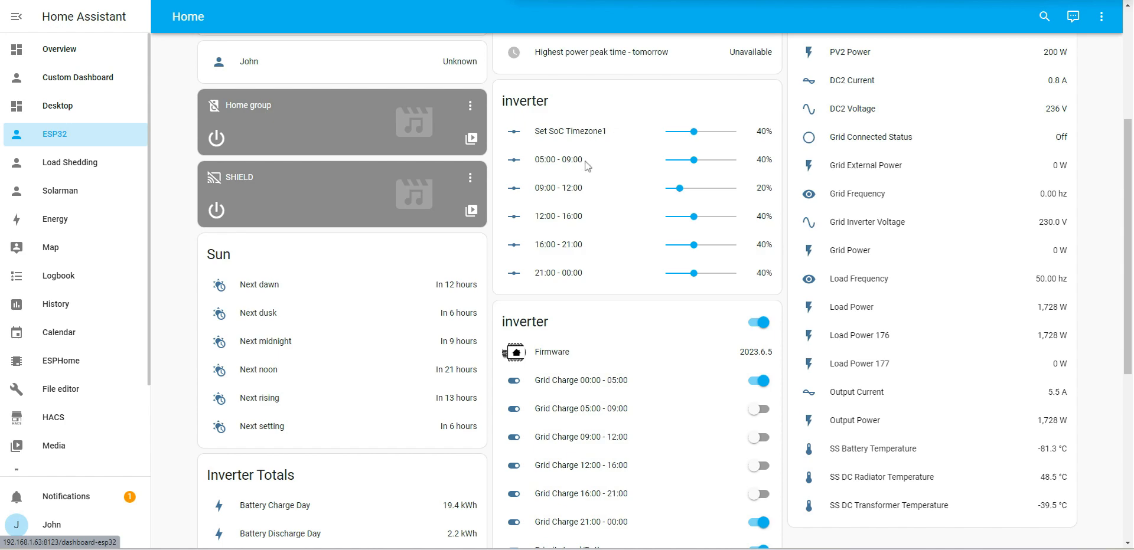
{"action": "mouse_move", "coordinate": [578, 223]}
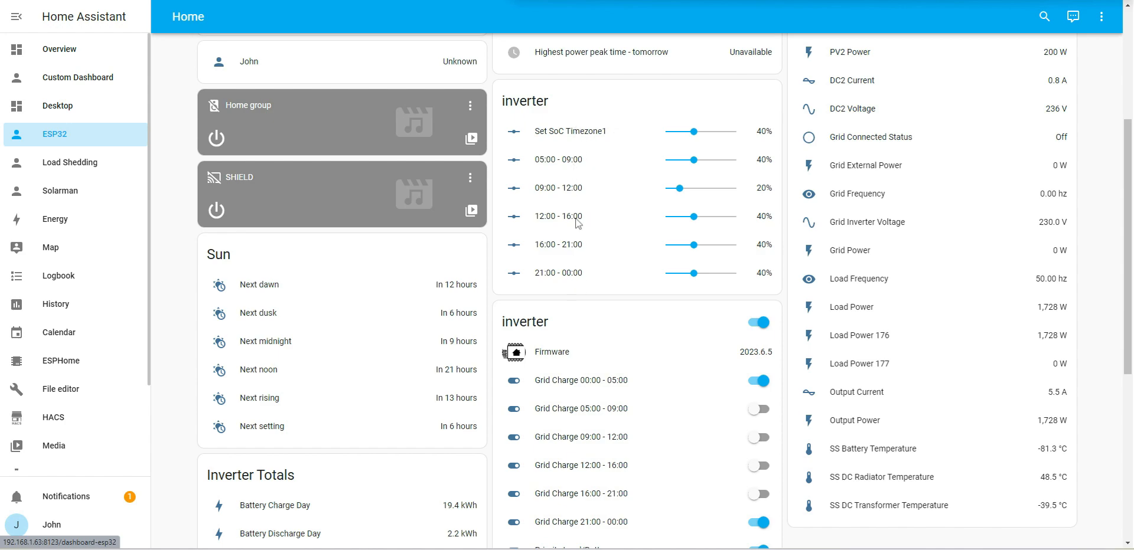
{"action": "scroll", "scroll_direction": "down", "scroll_amount": 3}
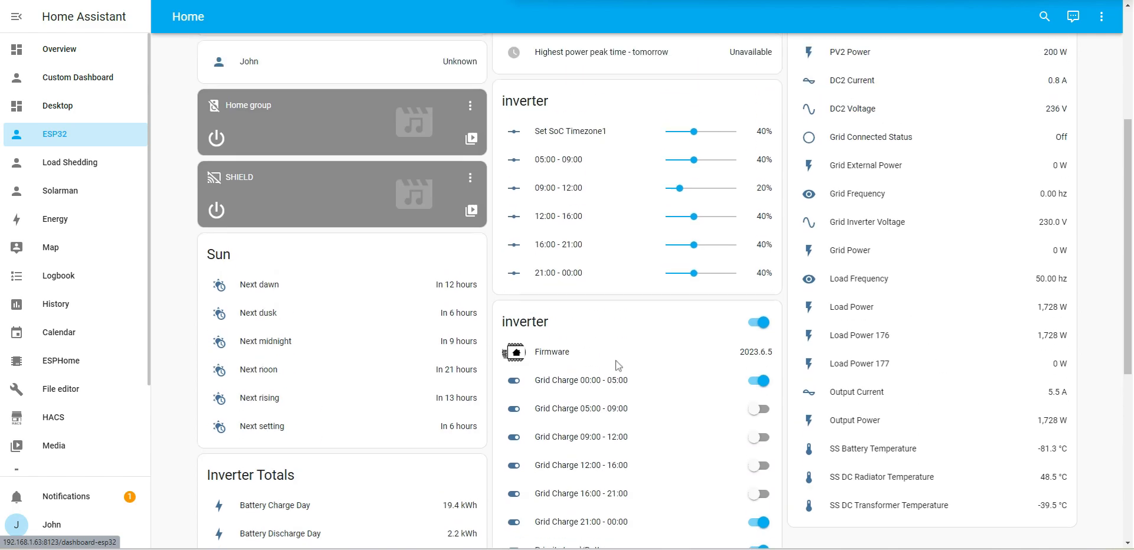
{"action": "scroll", "scroll_direction": "down", "scroll_amount": 3}
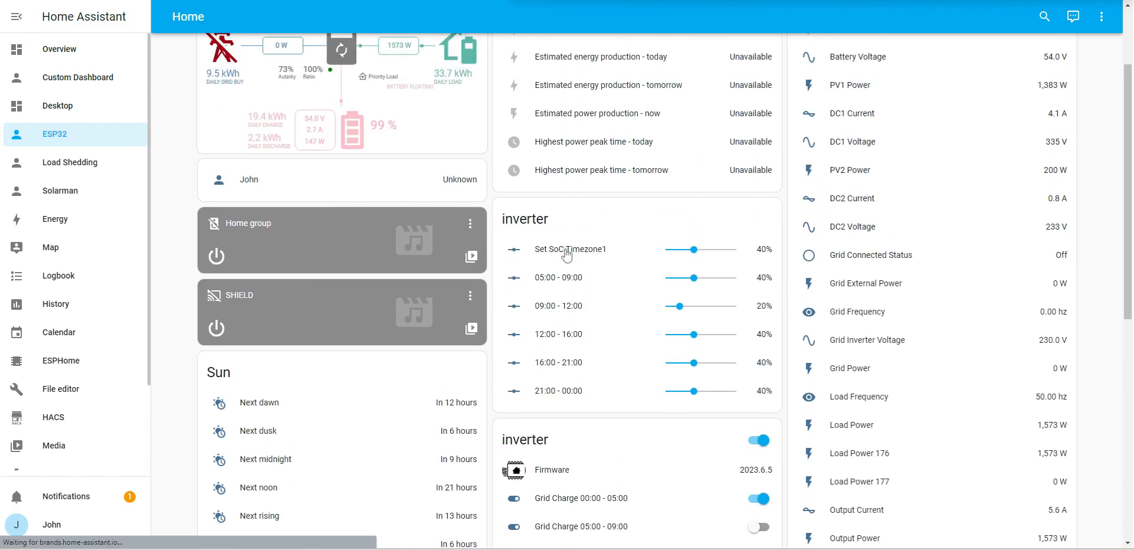
{"action": "left_click", "coordinate": [571, 249]}
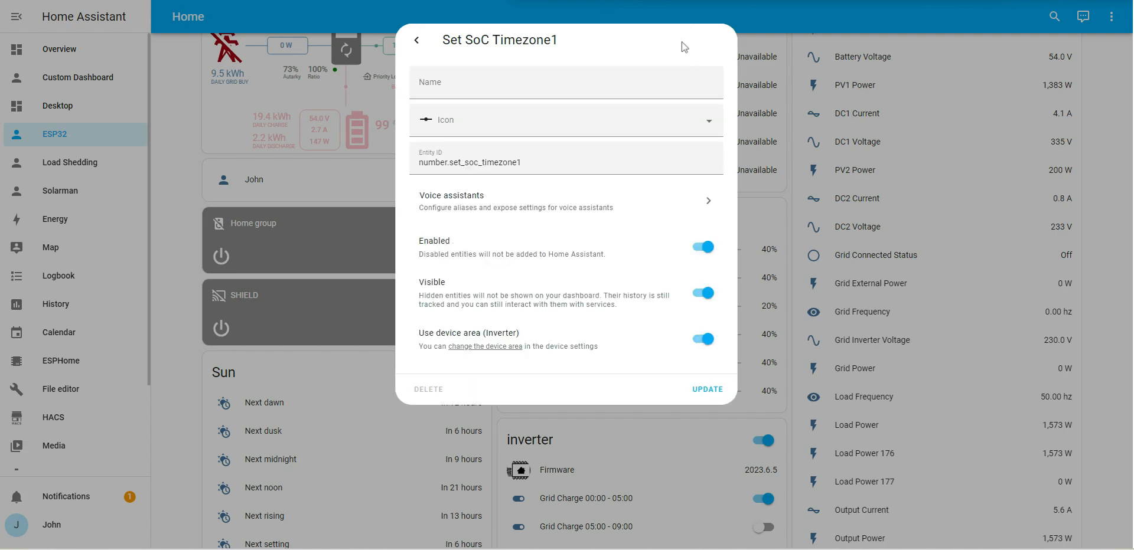
{"action": "triple_click", "coordinate": [469, 162]}
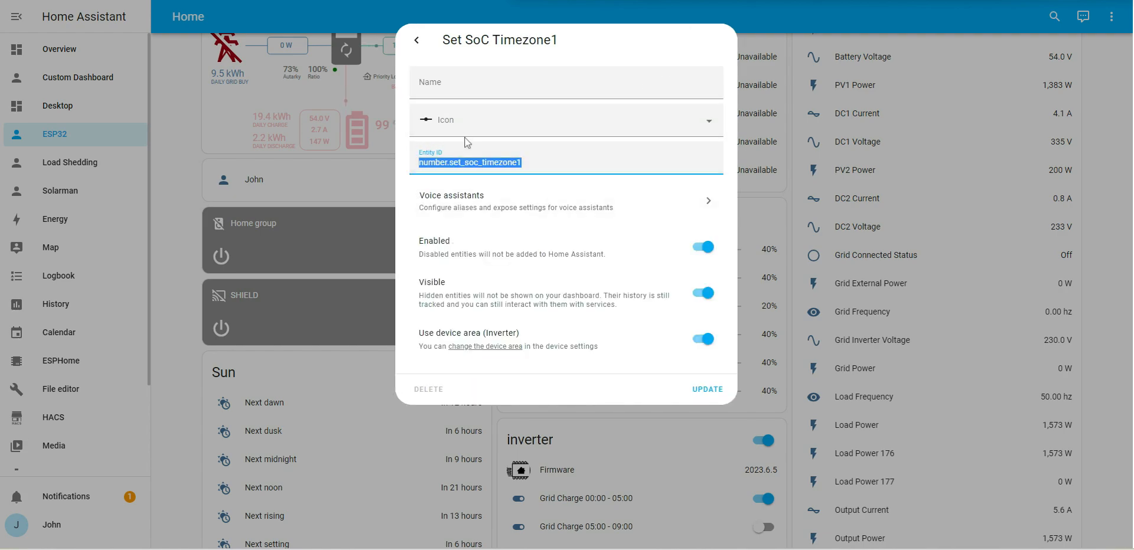
{"action": "left_click", "coordinate": [417, 39]}
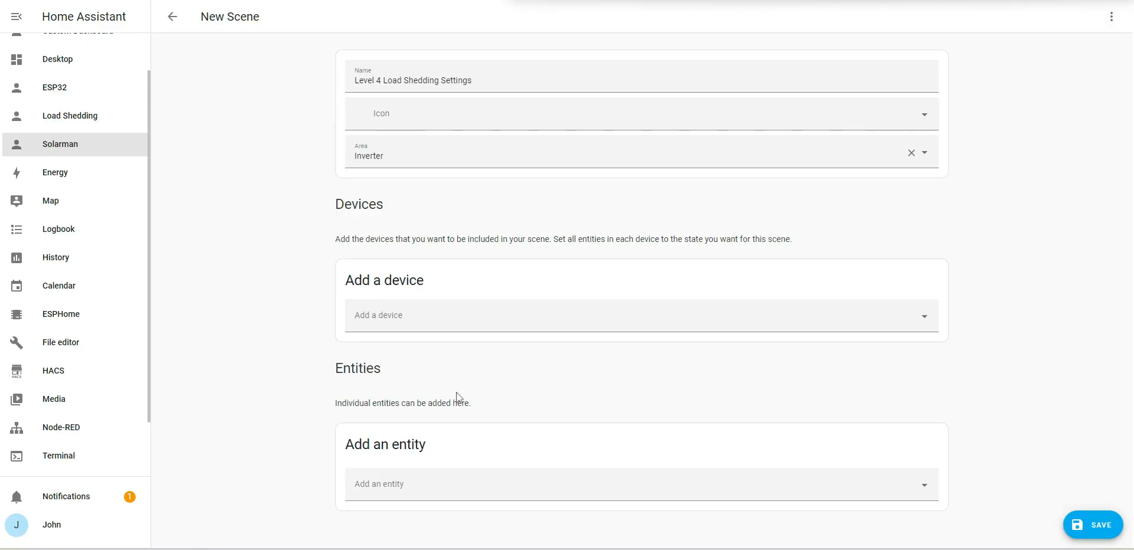
Add the number.set_soc_timezone sliders, Timezone1 through Timezone6, to the scene
{"action": "left_click", "coordinate": [639, 484]}
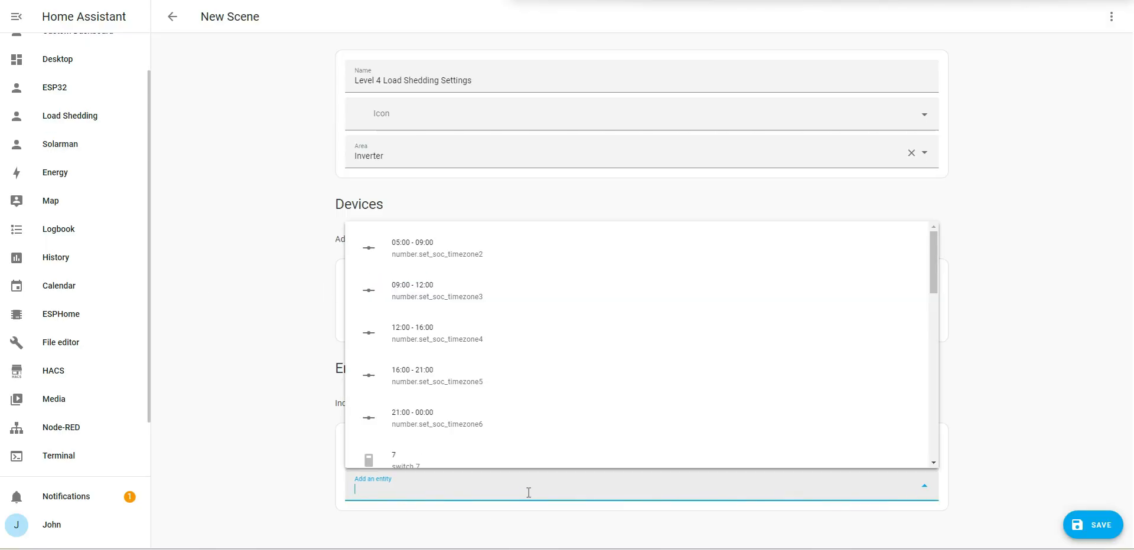
{"action": "mouse_move", "coordinate": [452, 248]}
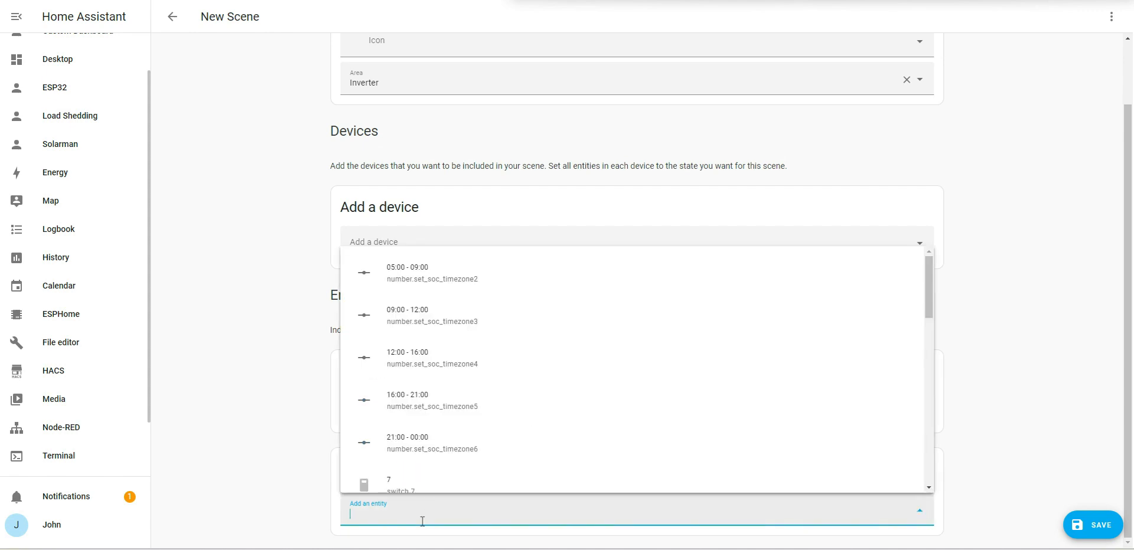
{"action": "type", "text": "number.set_soc_timezone"}
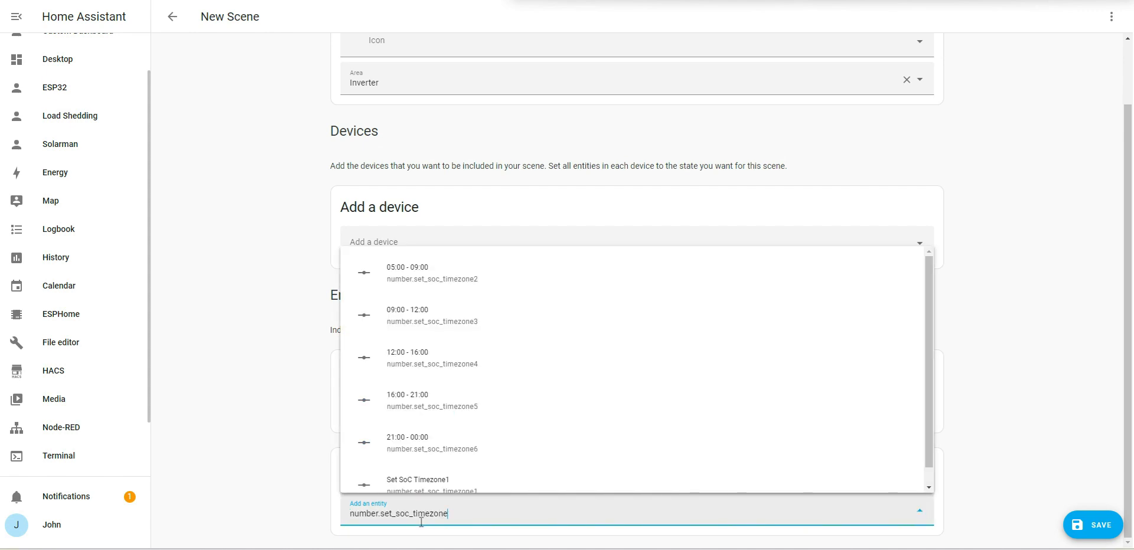
{"action": "left_click", "coordinate": [431, 273]}
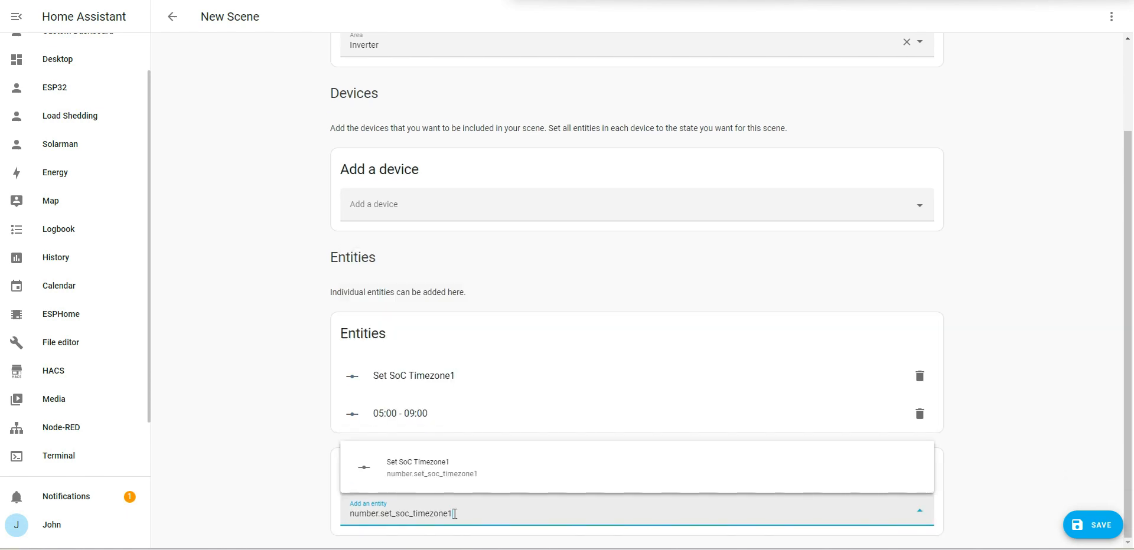
{"action": "mouse_move", "coordinate": [513, 508]}
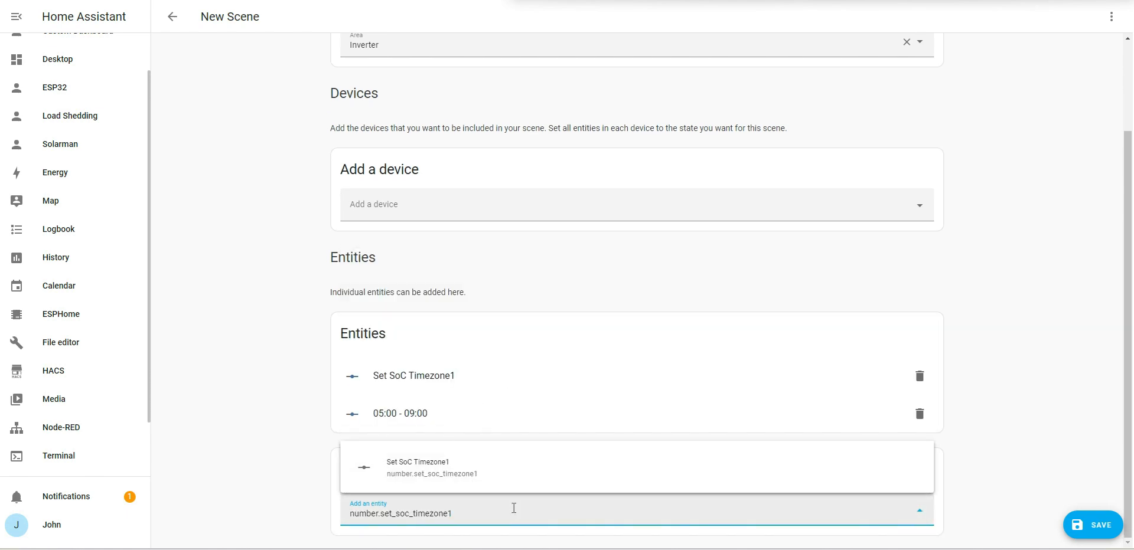
{"action": "left_click", "coordinate": [432, 468]}
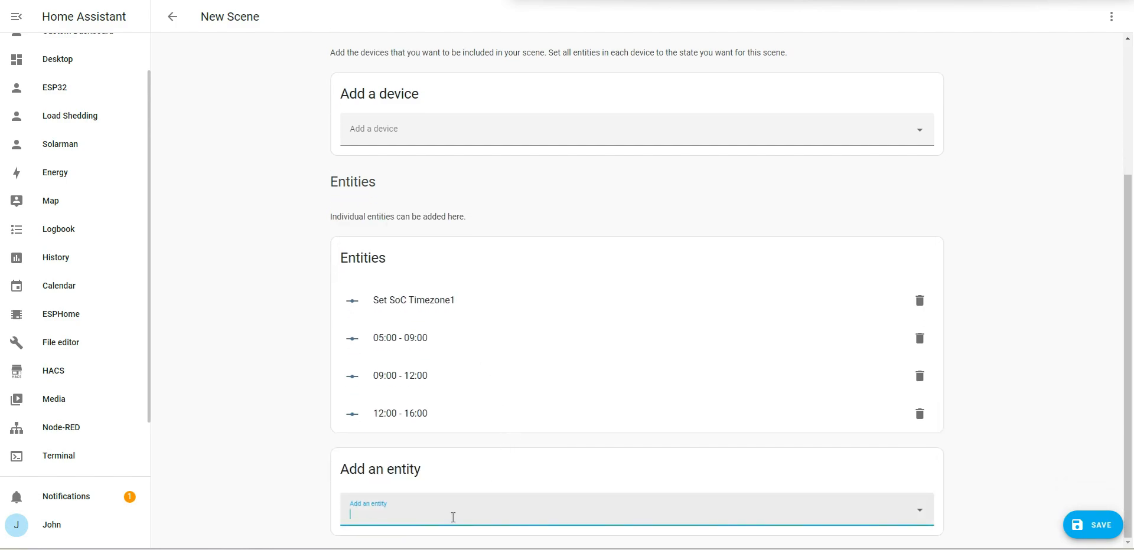
{"action": "scroll", "scroll_direction": "down", "scroll_amount": 3}
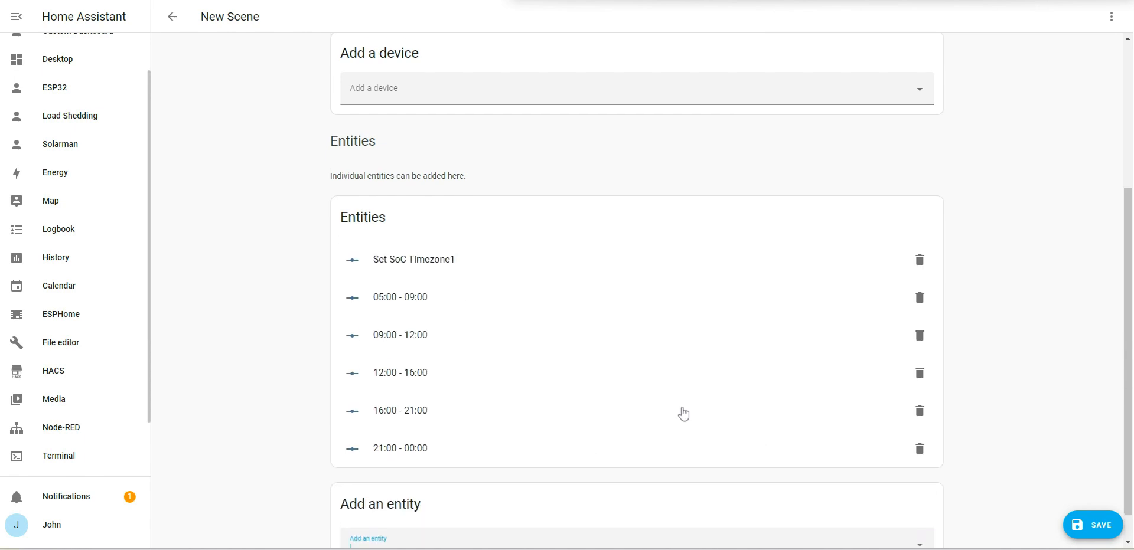
{"action": "scroll", "scroll_direction": "down", "scroll_amount": 3}
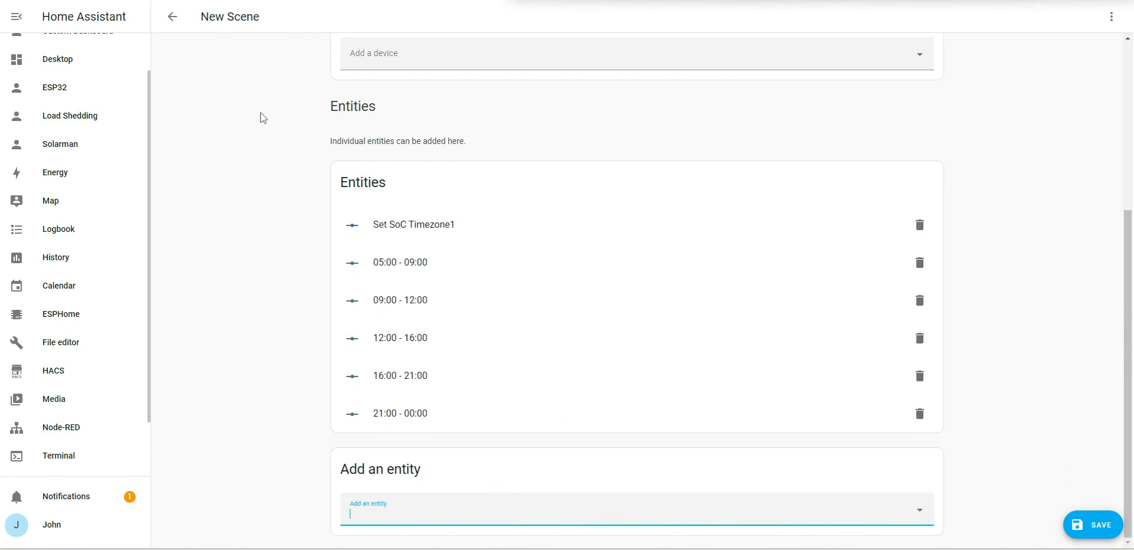
{"action": "left_click", "coordinate": [414, 224]}
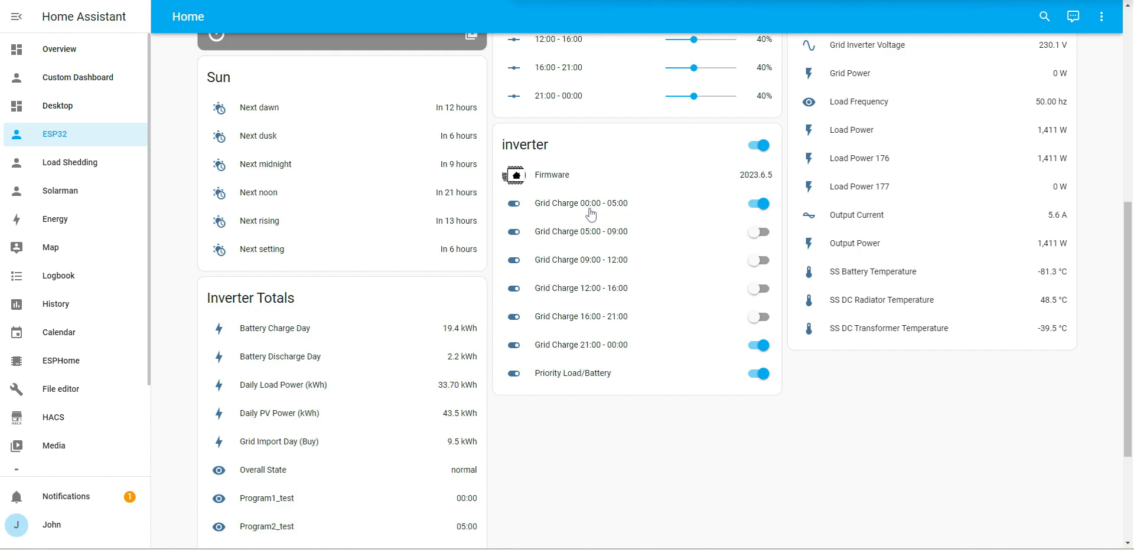
Select the entity ID of the Grid Charge 00:00 - 05:00 switch for copying
{"action": "left_click", "coordinate": [581, 204]}
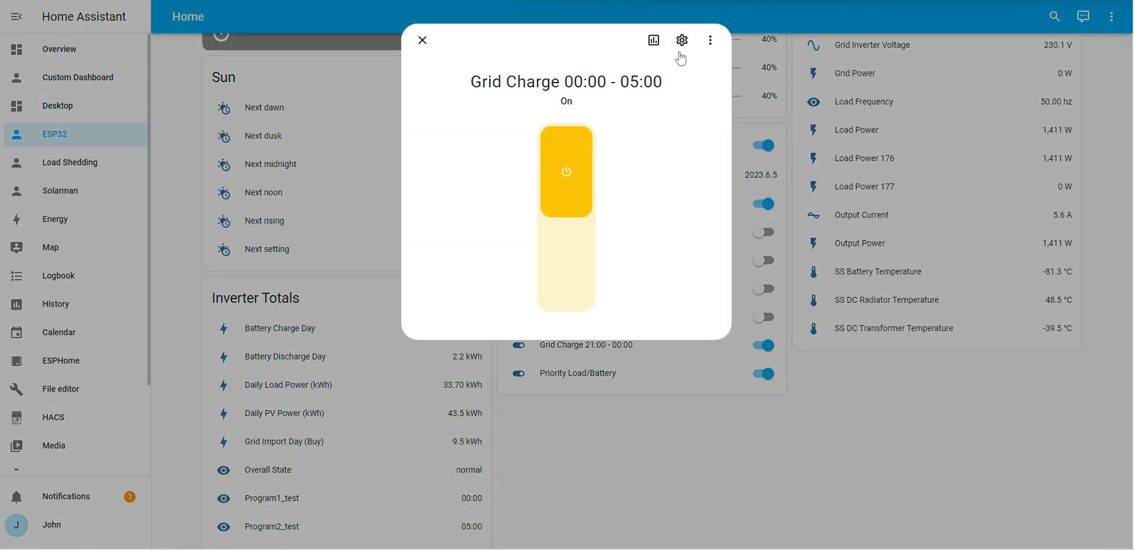
{"action": "left_click", "coordinate": [680, 39]}
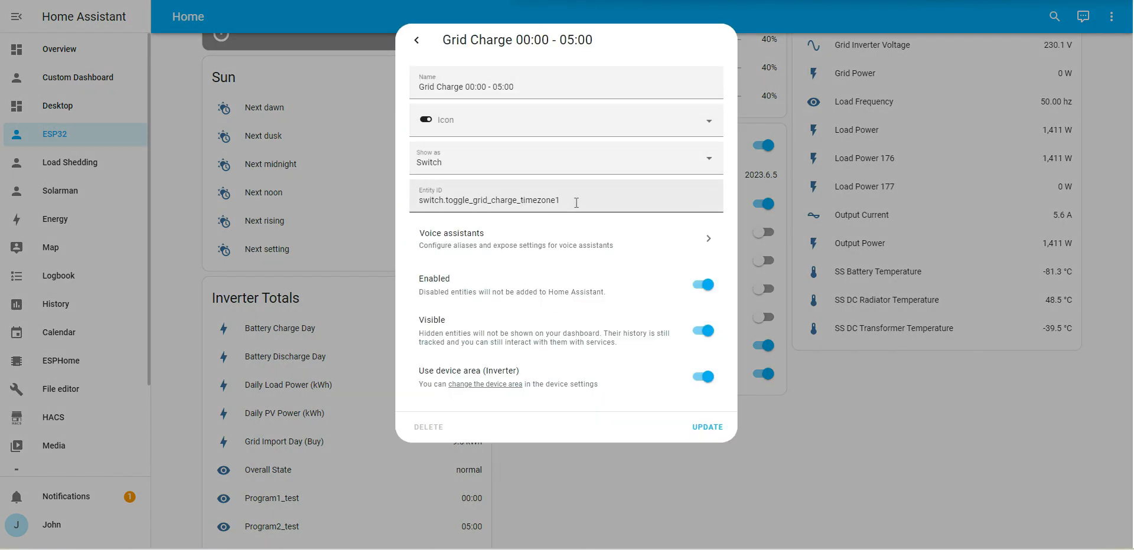
{"action": "triple_click", "coordinate": [489, 200]}
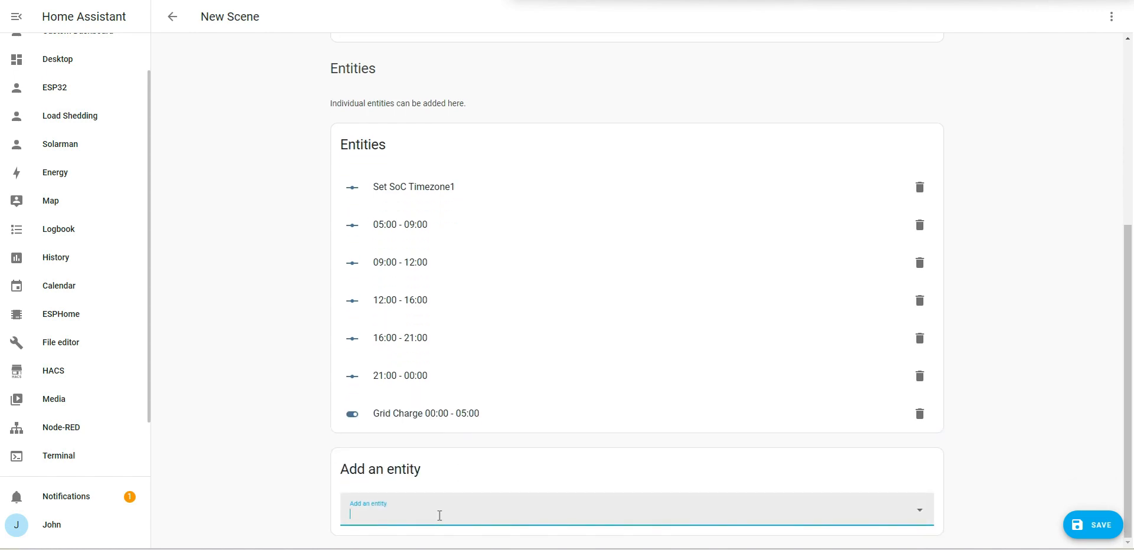
Add the switch.toggle_grid_charge_timezone switches, through the 21:00 - 00:00 one, to the scene
{"action": "type", "text": "switch.toggle_grid_charge_timezone1"}
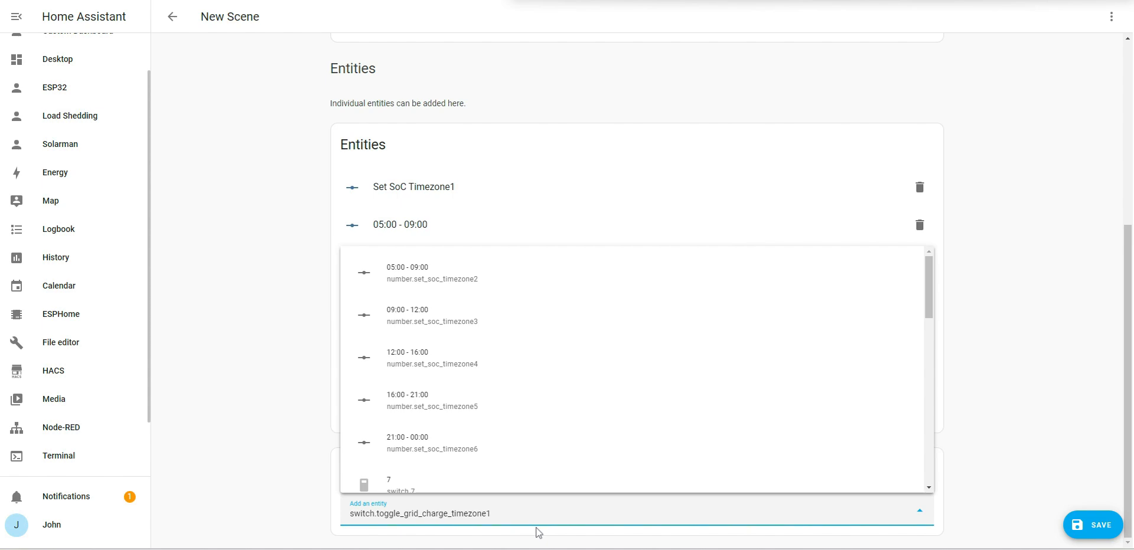
{"action": "left_click", "coordinate": [432, 273]}
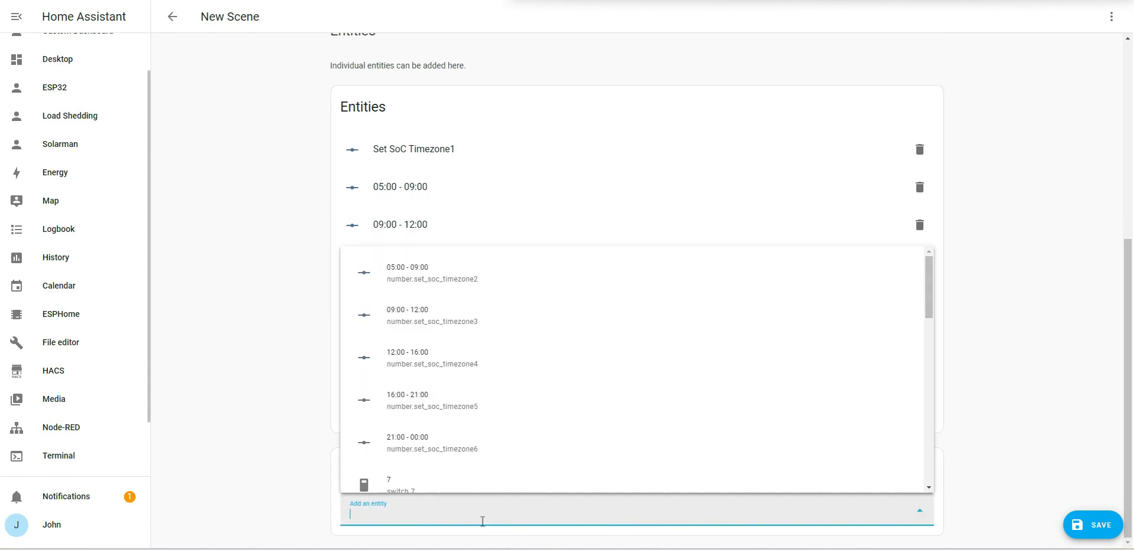
{"action": "type", "text": "switch.toggle_grid_charge_timezone"}
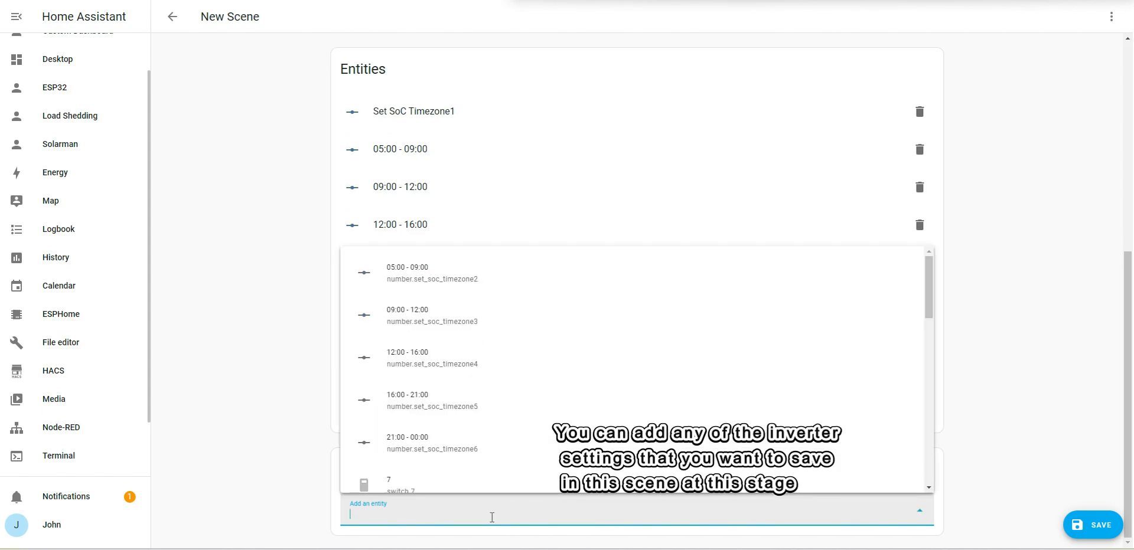
{"action": "type", "text": "switch.toggle_grid_charge_timezone"}
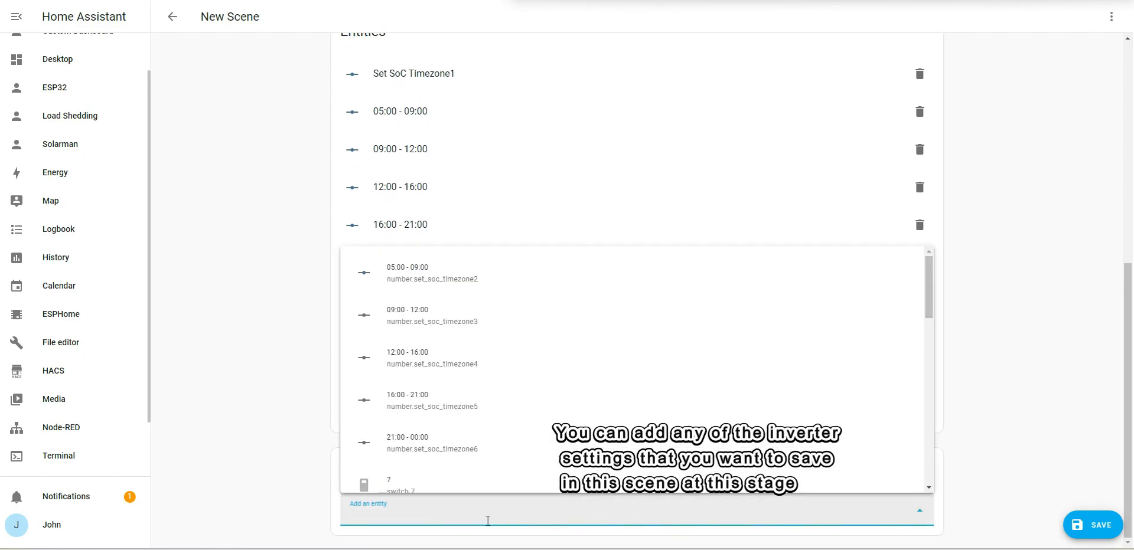
{"action": "type", "text": "switch.toggle_grid_charge_timezone5"}
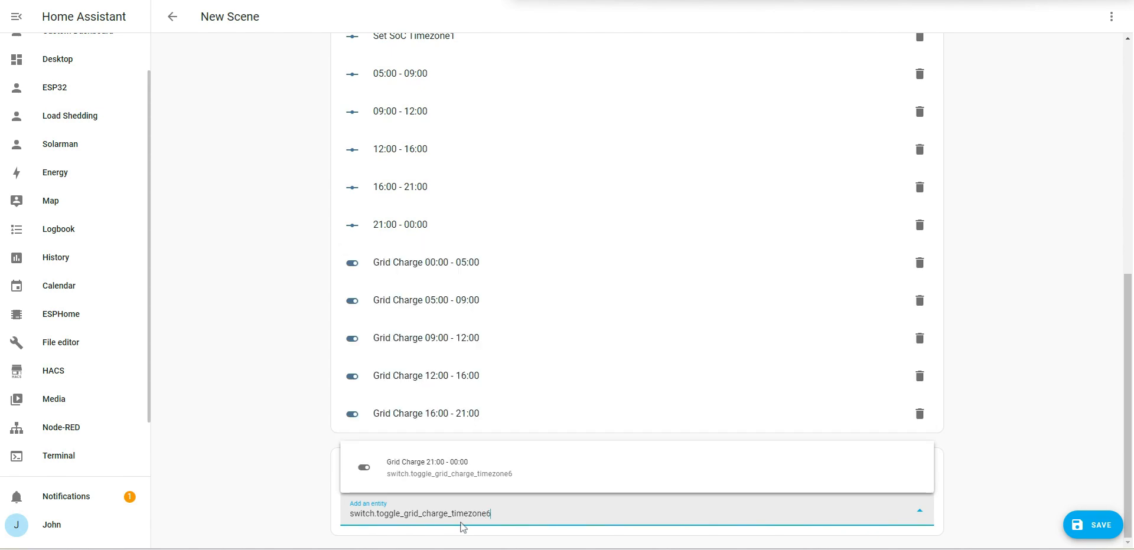
{"action": "mouse_move", "coordinate": [468, 479]}
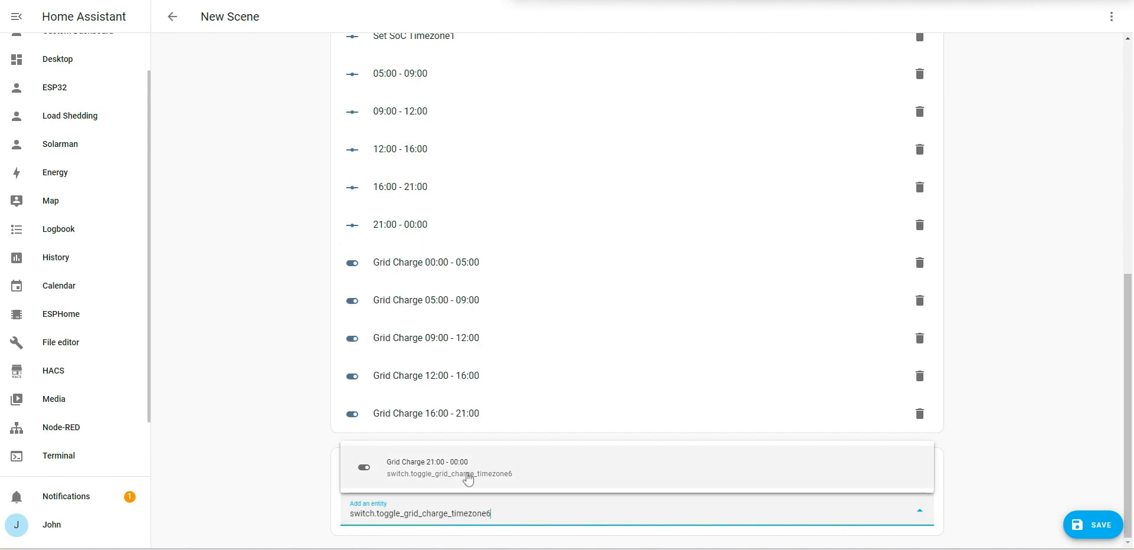
{"action": "left_click", "coordinate": [449, 468]}
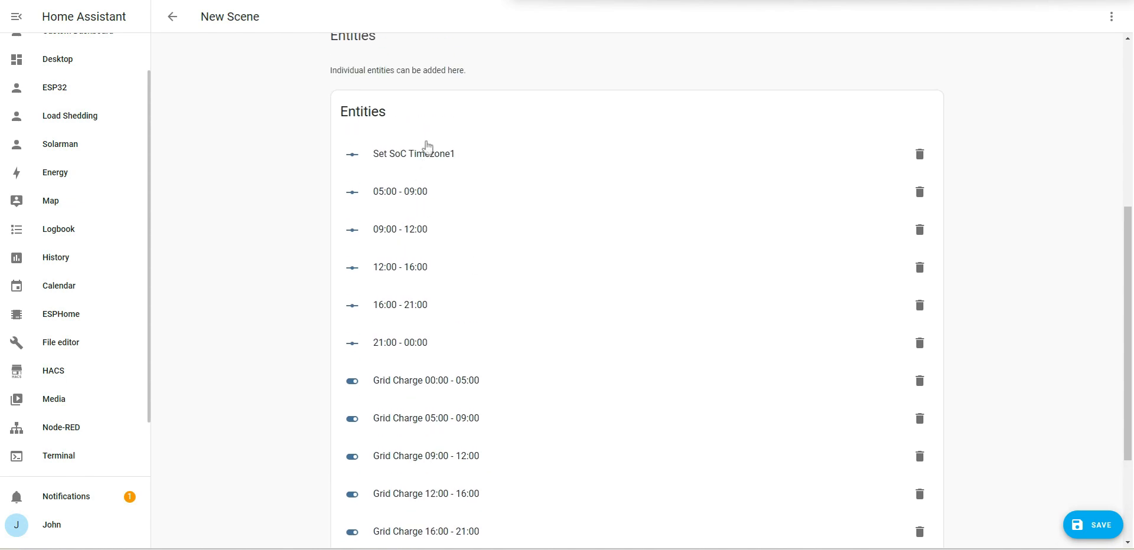
{"action": "mouse_move", "coordinate": [432, 157]}
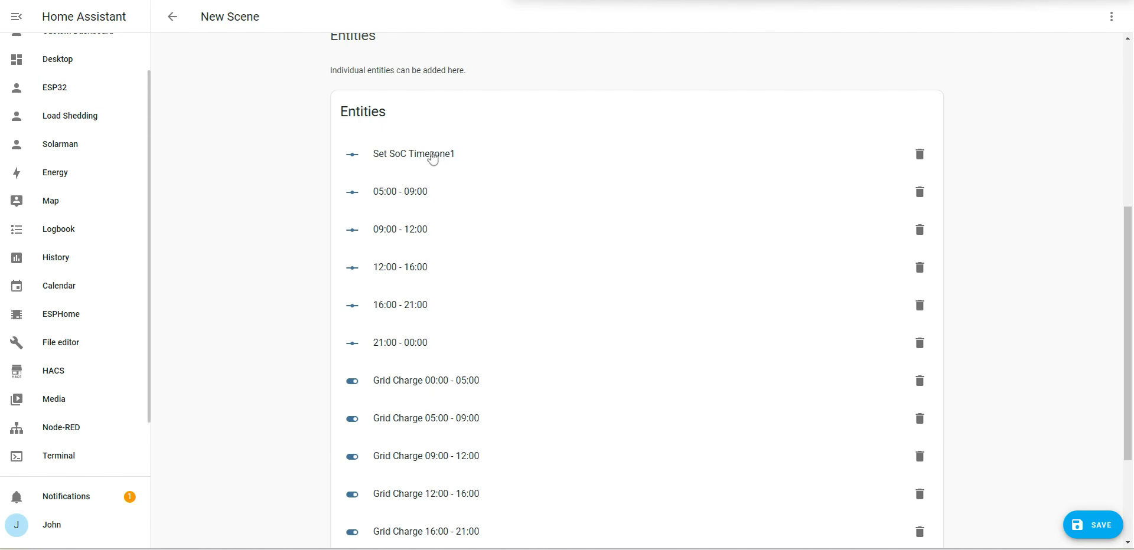
{"action": "mouse_move", "coordinate": [438, 189]}
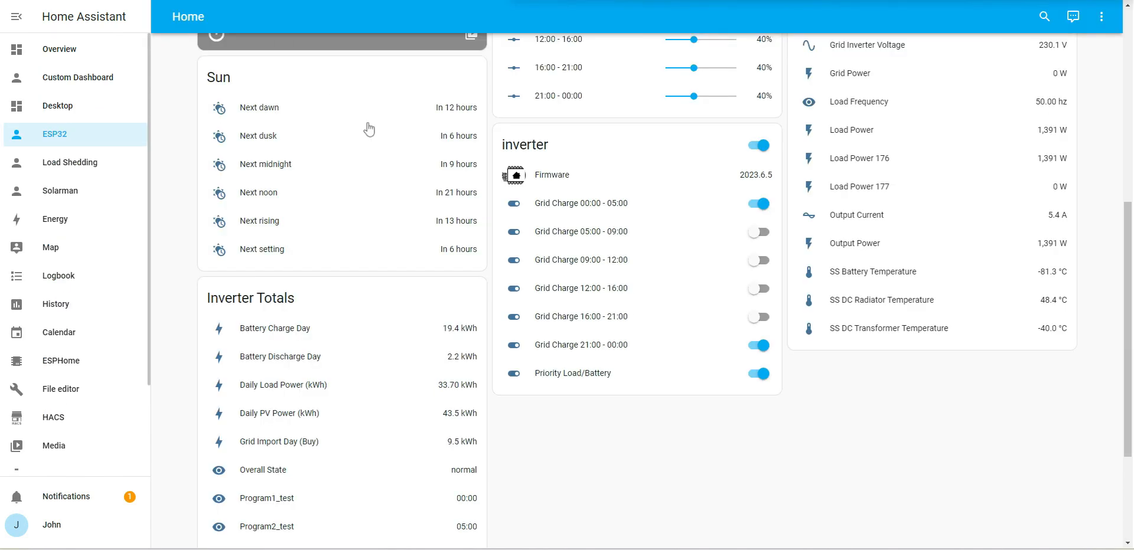
Inspect the Set SoC Timezone1 settings and Grid Charge 00:00 - 05:00 details
{"action": "scroll", "scroll_direction": "down", "scroll_amount": 3}
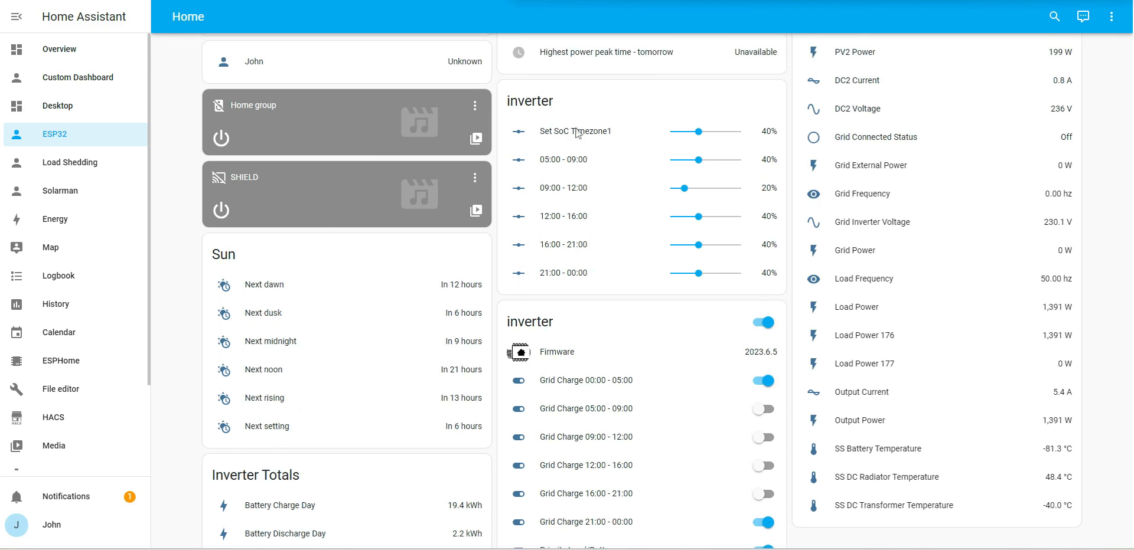
{"action": "left_click", "coordinate": [575, 131]}
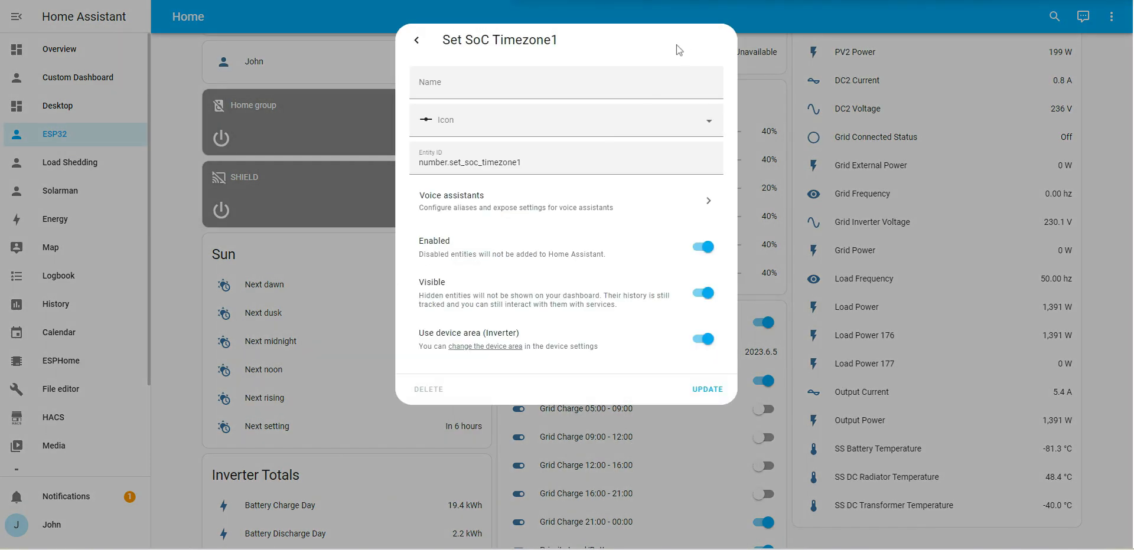
{"action": "left_click", "coordinate": [566, 82]}
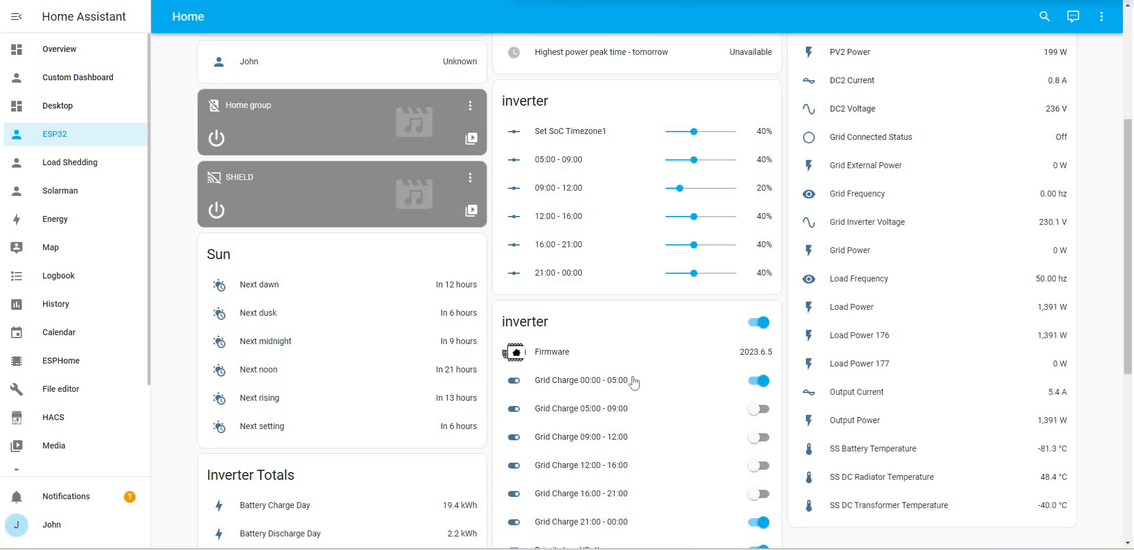
{"action": "left_click", "coordinate": [580, 380]}
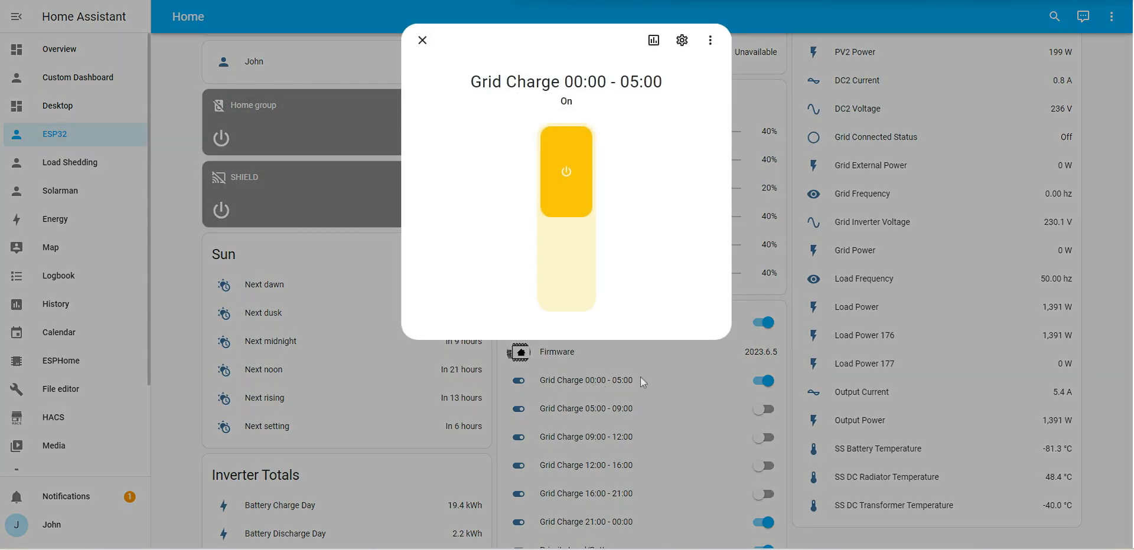
{"action": "left_click", "coordinate": [422, 39]}
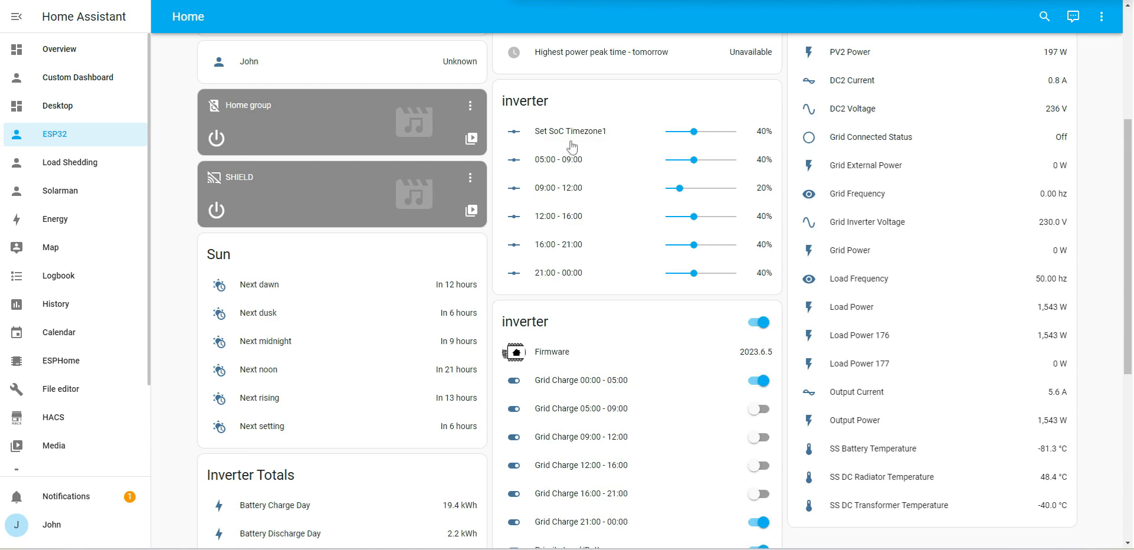
{"action": "mouse_move", "coordinate": [579, 158]}
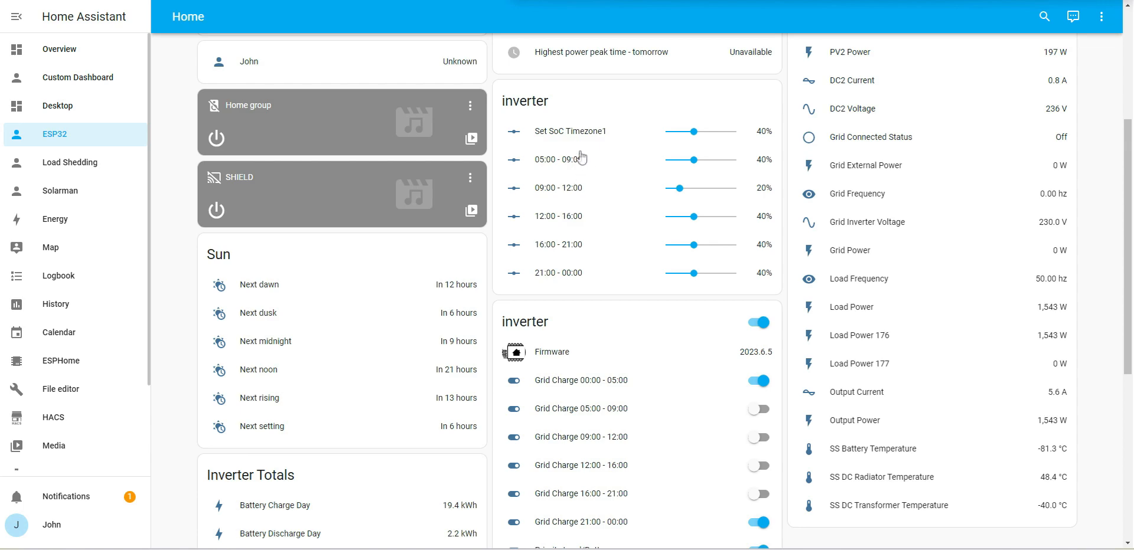
{"action": "mouse_move", "coordinate": [588, 139]}
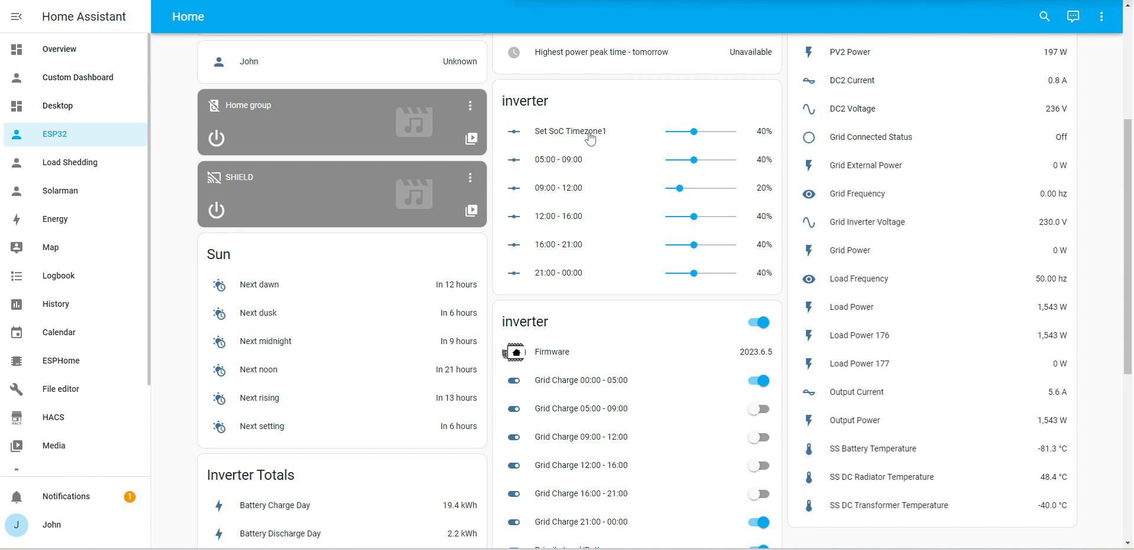
Rename the Set SoC Timezone1 slider to '00:00 - 05:00'
{"action": "left_click", "coordinate": [570, 131]}
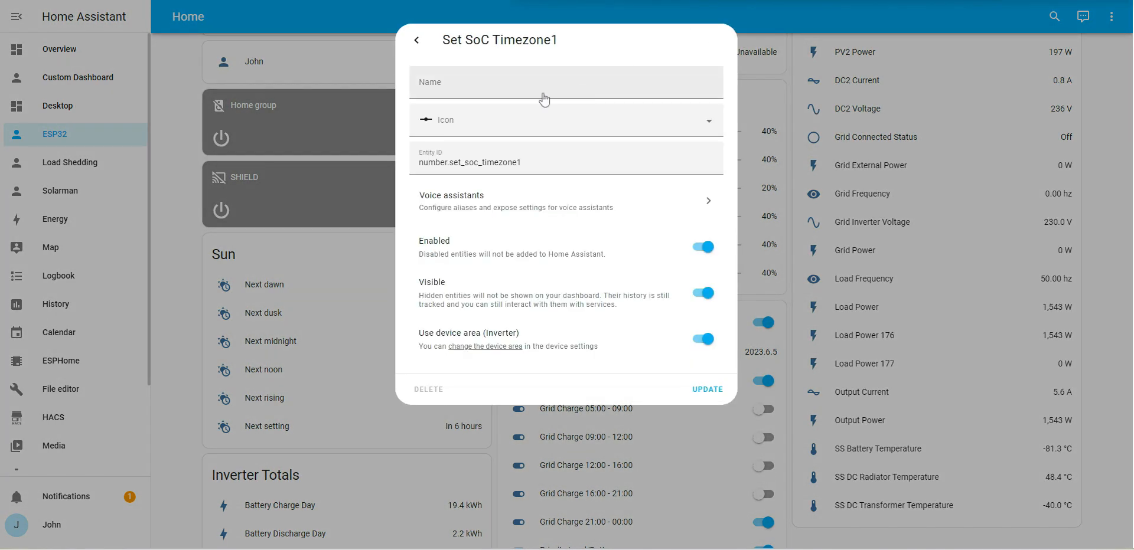
{"action": "type", "text": "00:00 - 0"}
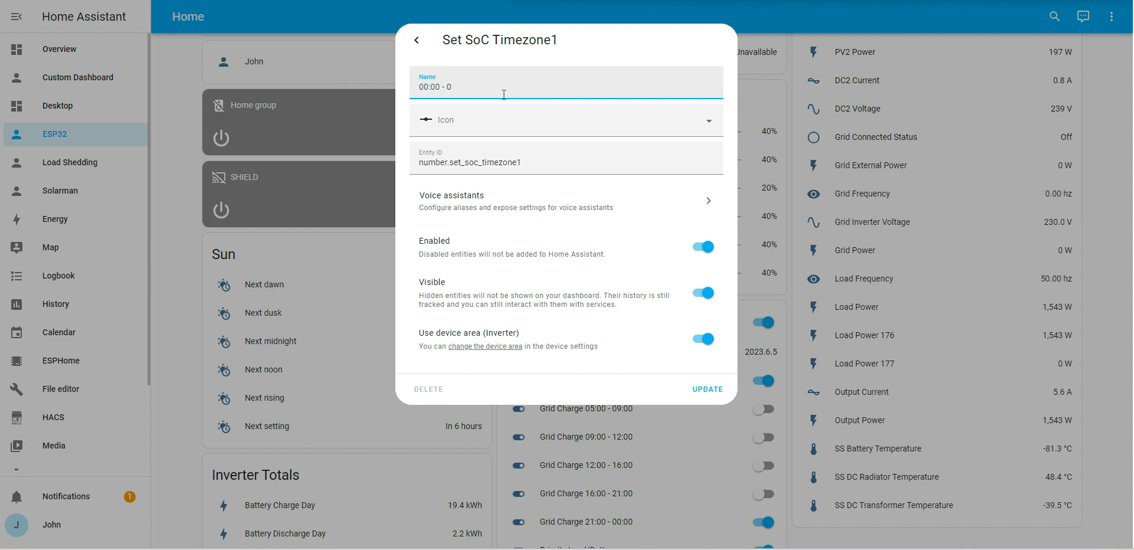
{"action": "type", "text": "5:00"}
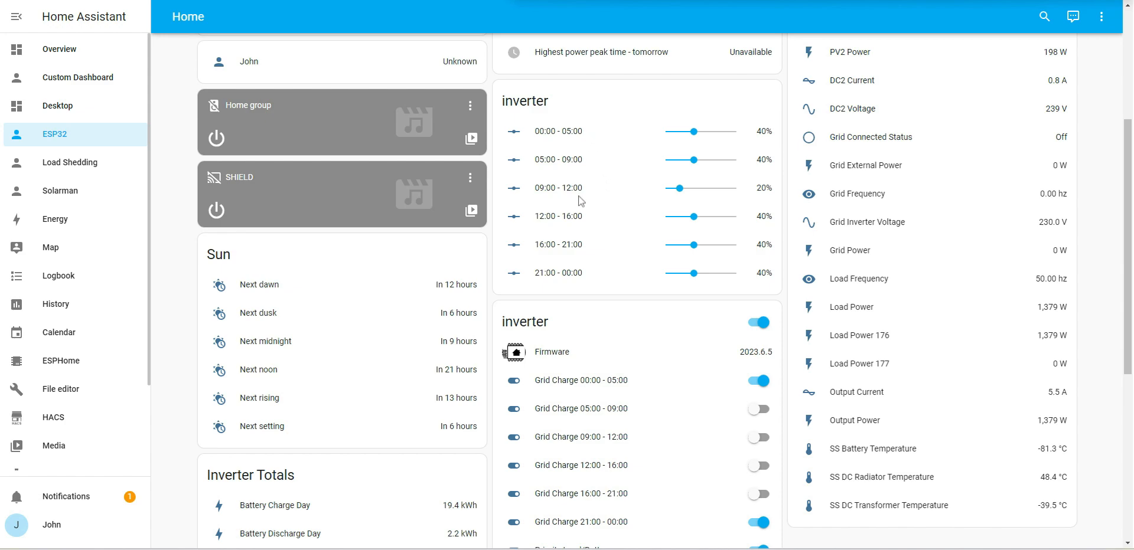
{"action": "scroll", "scroll_direction": "down", "scroll_amount": 3}
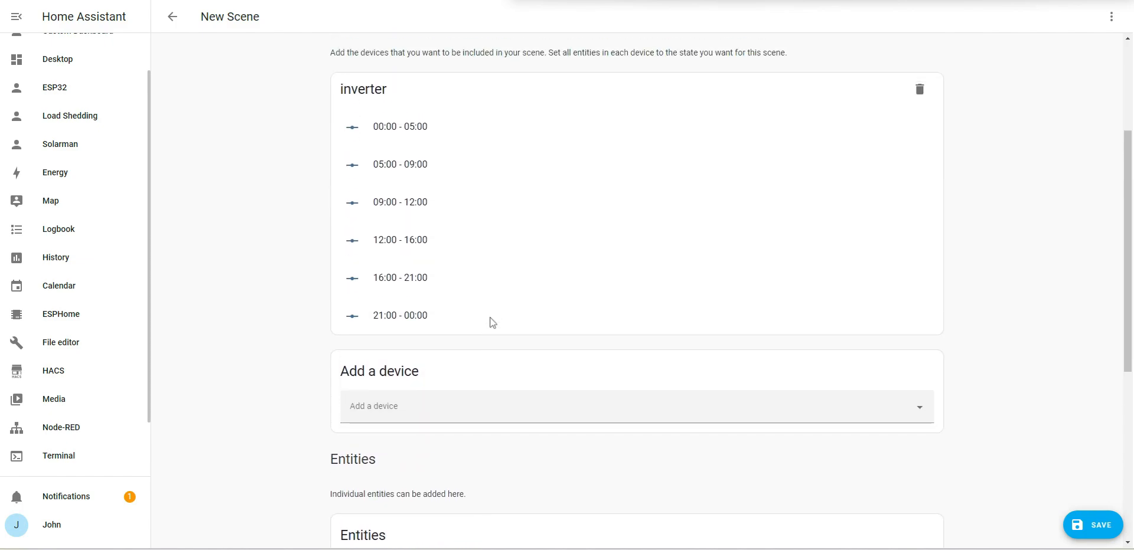
Review the scene's six SoC sliders and Grid Charge switches, then return to the scenes list
{"action": "scroll", "scroll_direction": "down", "scroll_amount": 3}
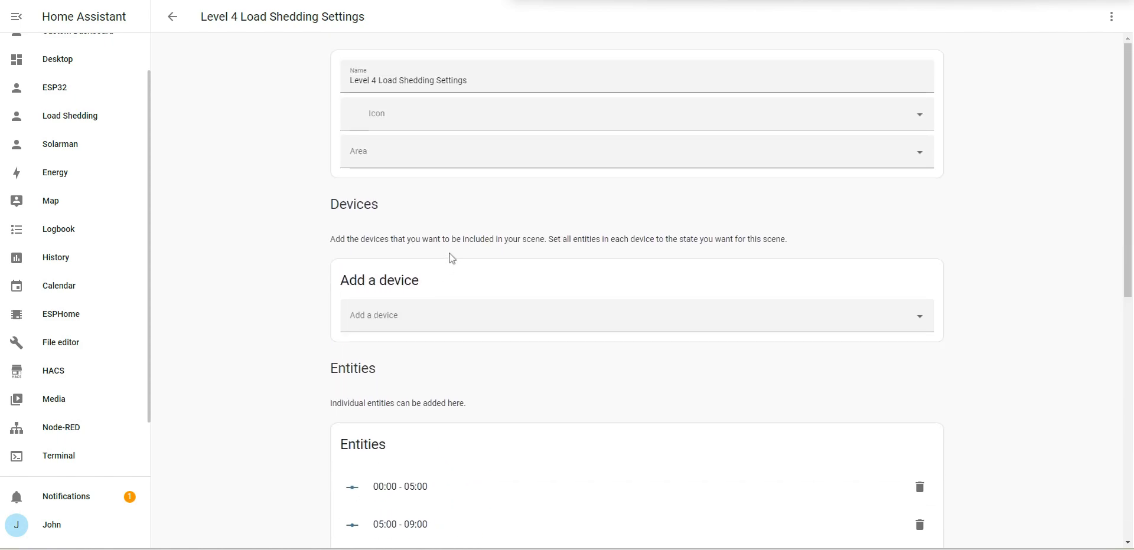
{"action": "scroll", "scroll_direction": "down", "scroll_amount": 3}
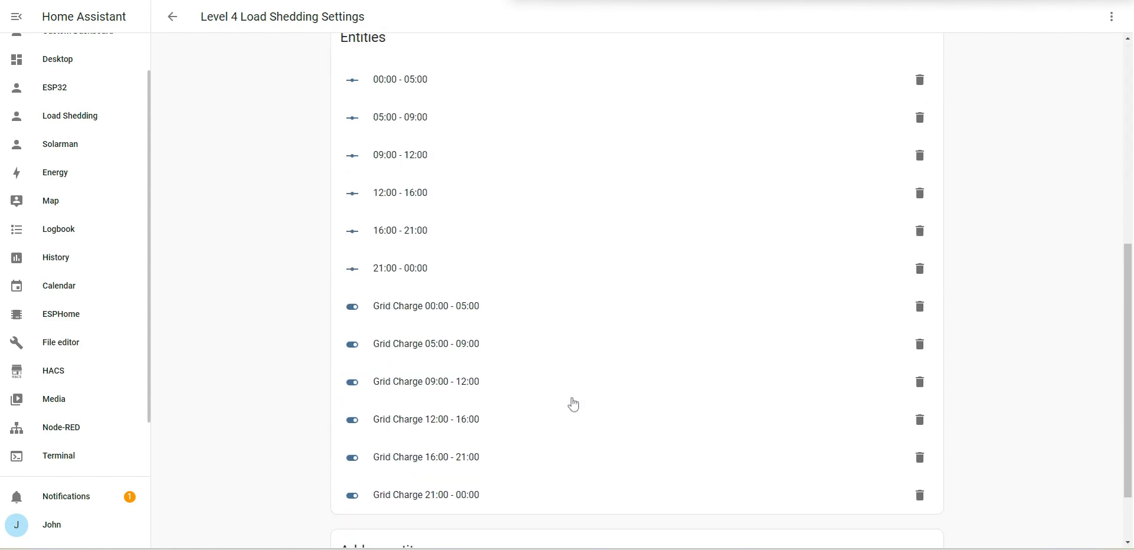
{"action": "scroll", "scroll_direction": "down", "scroll_amount": 3}
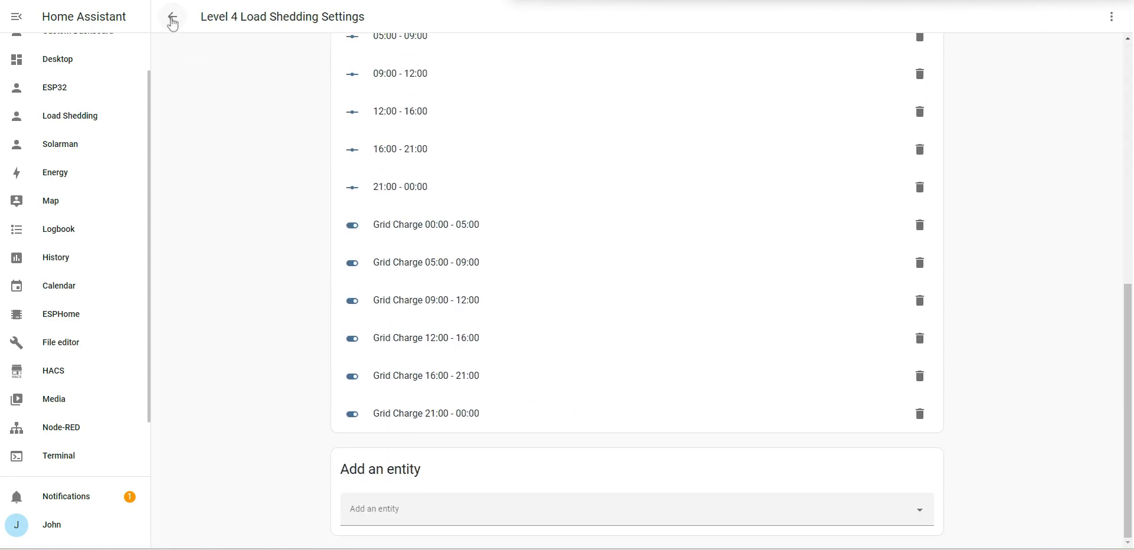
{"action": "left_click", "coordinate": [172, 16]}
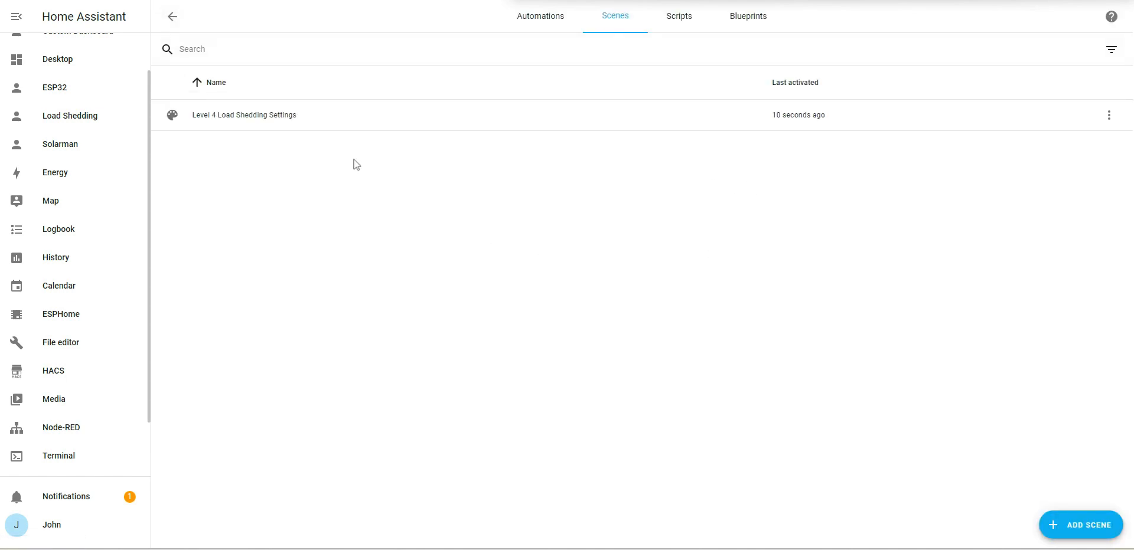
{"action": "mouse_move", "coordinate": [363, 126]}
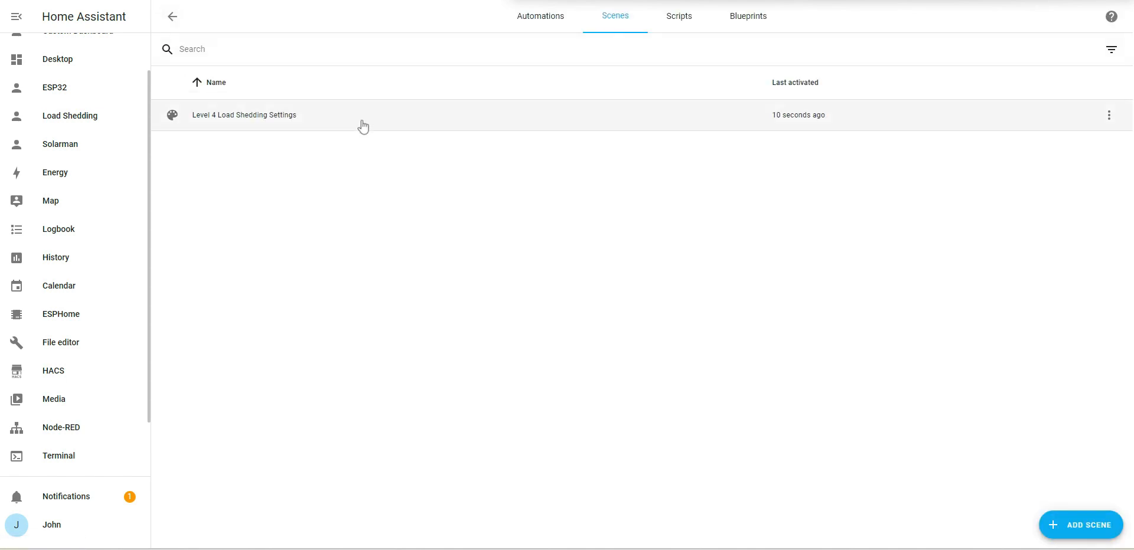
Duplicate the Level 4 scene as 'Level 2 Load Shedding Settings'
{"action": "left_click", "coordinate": [1108, 115]}
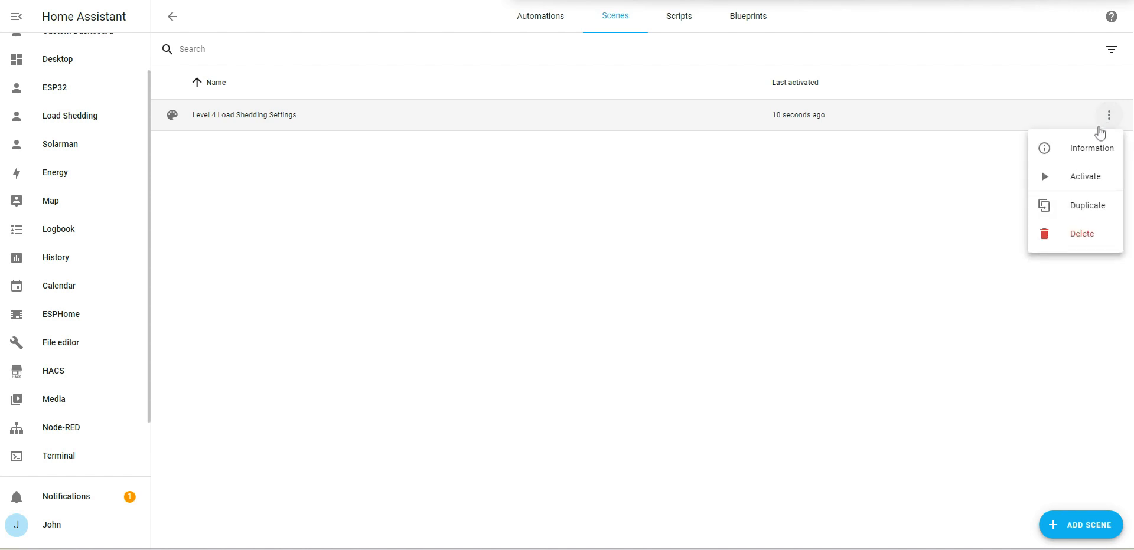
{"action": "left_click", "coordinate": [1087, 205]}
{"action": "type", "text": "Level 2 Load Shedding Settings"}
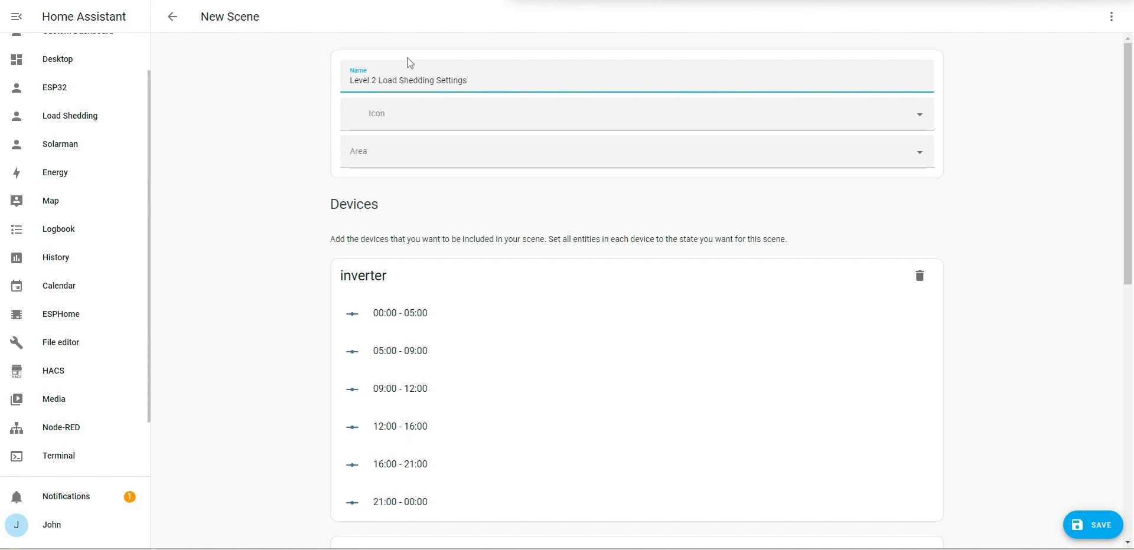
{"action": "mouse_move", "coordinate": [918, 148]}
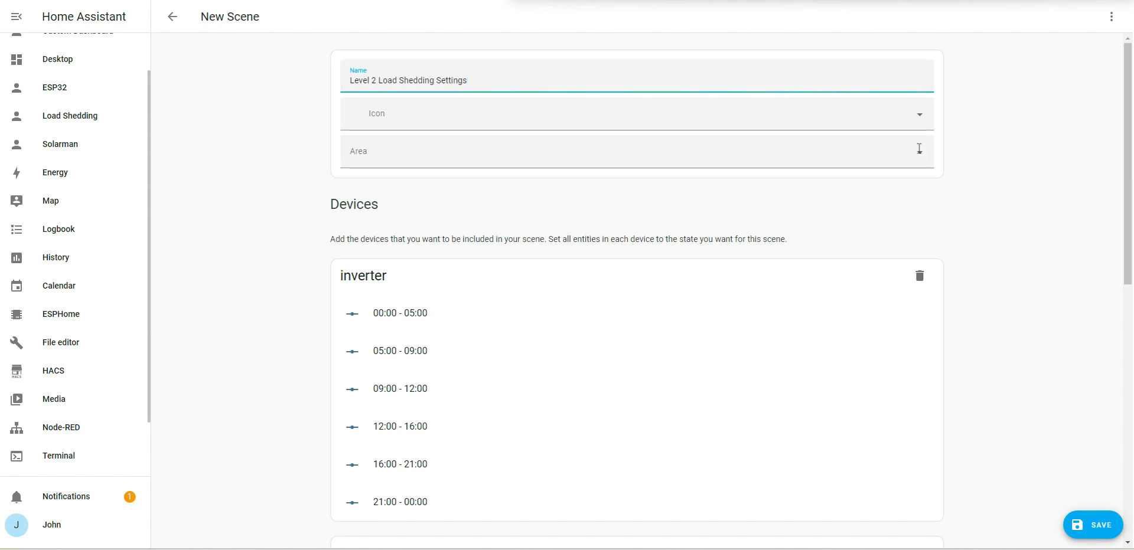
{"action": "scroll", "scroll_direction": "down", "scroll_amount": 3}
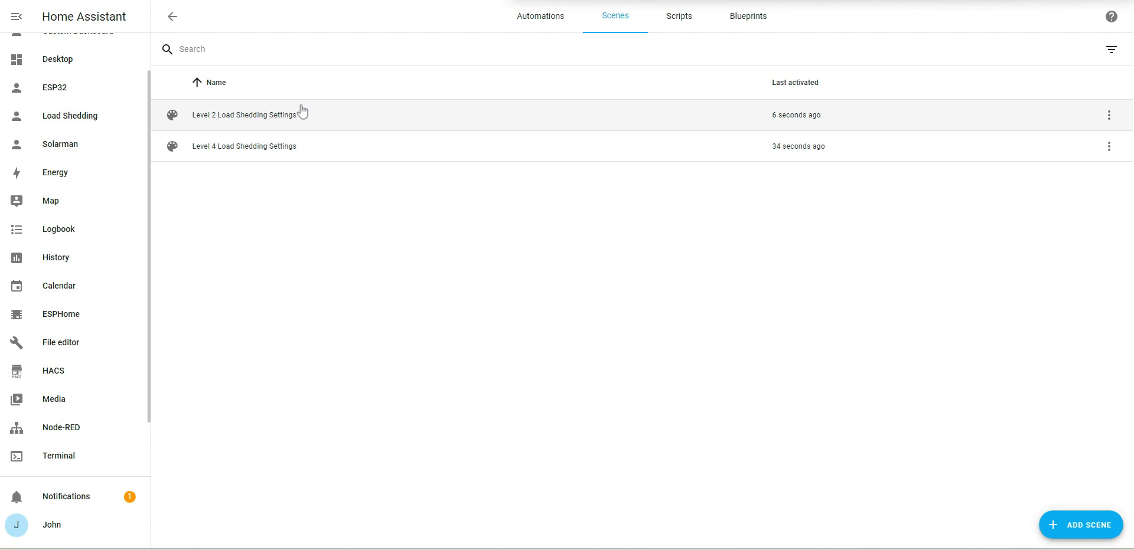
In the Level 2 scene, lower the 00:00 - 05:00 and 05:00 - 09:00 battery levels
{"action": "left_click", "coordinate": [244, 114]}
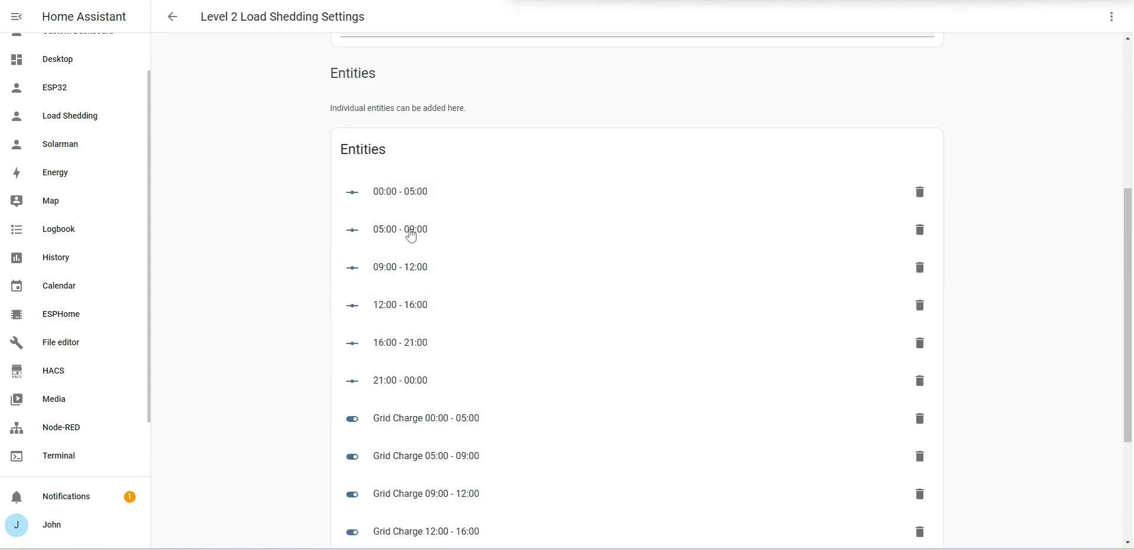
{"action": "left_click", "coordinate": [400, 192]}
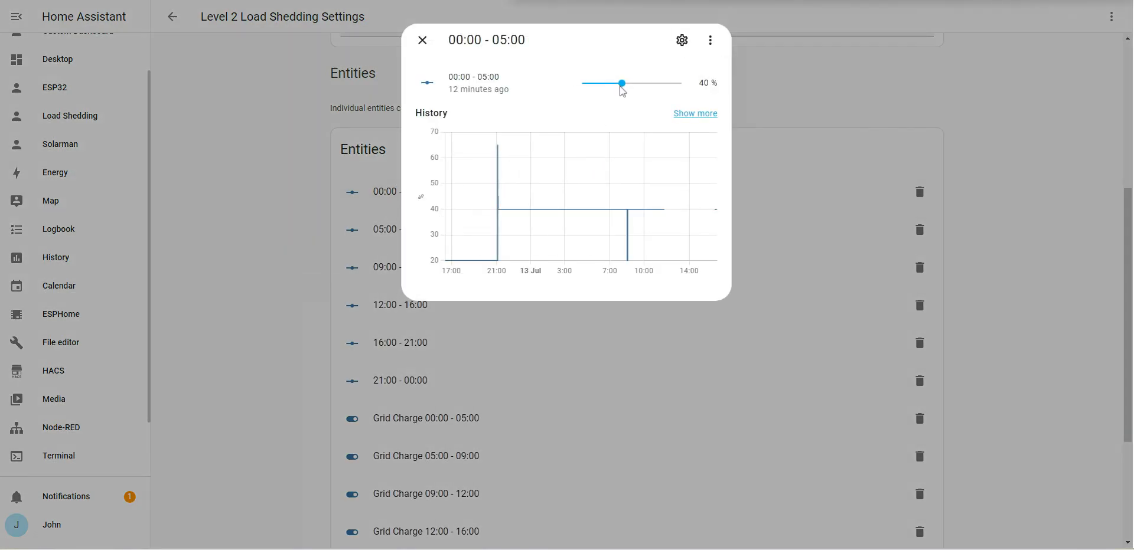
{"action": "mouse_move", "coordinate": [612, 171]}
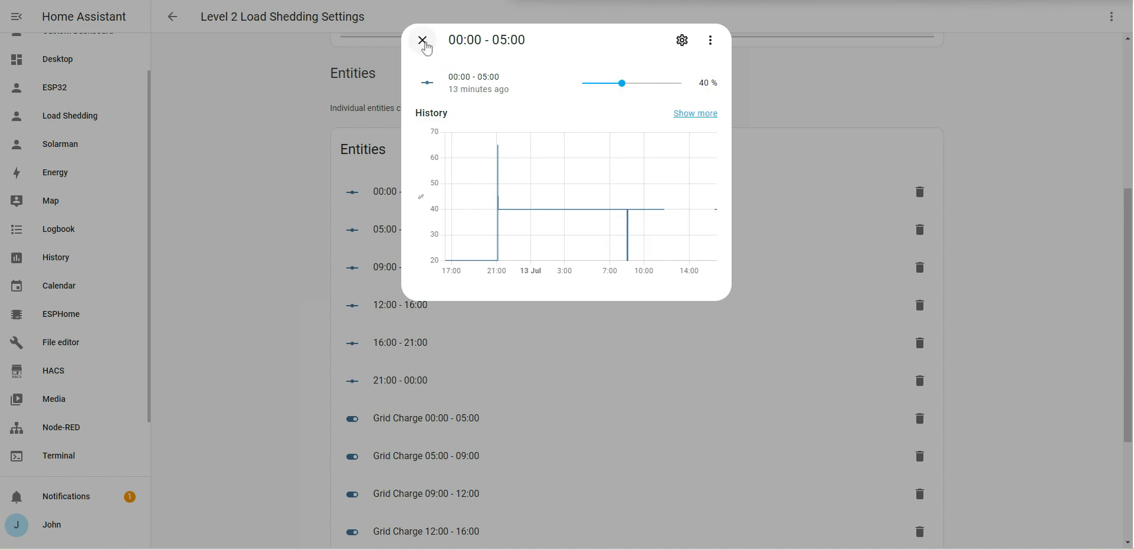
{"action": "left_click", "coordinate": [424, 40]}
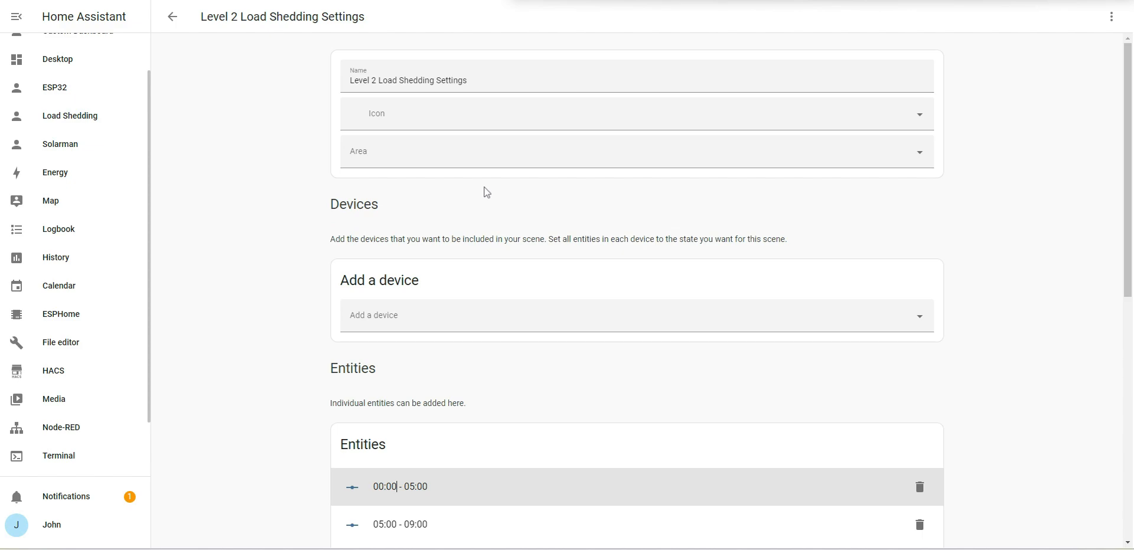
{"action": "mouse_move", "coordinate": [471, 230]}
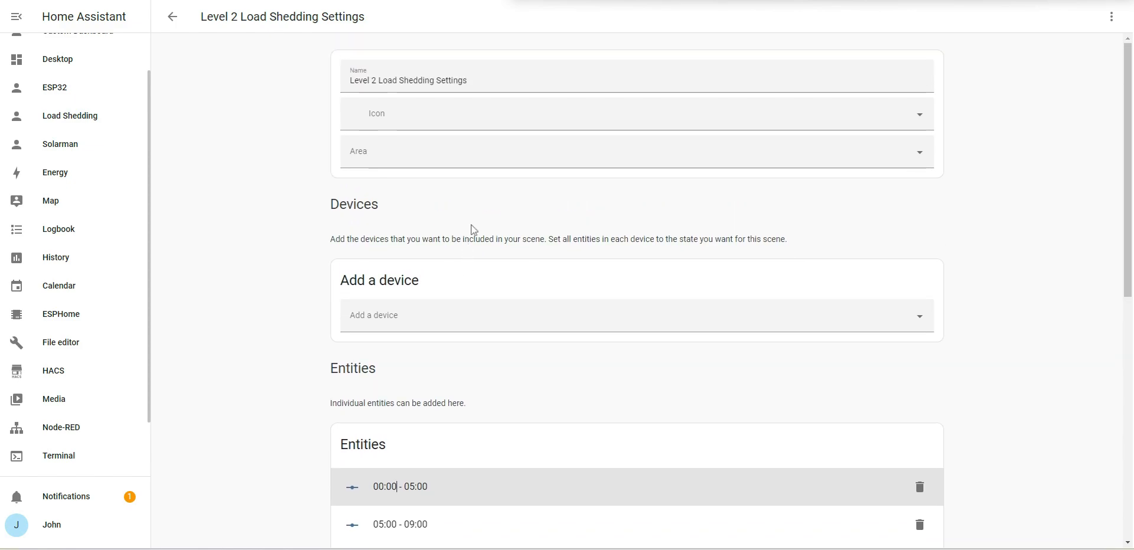
{"action": "left_click", "coordinate": [399, 487]}
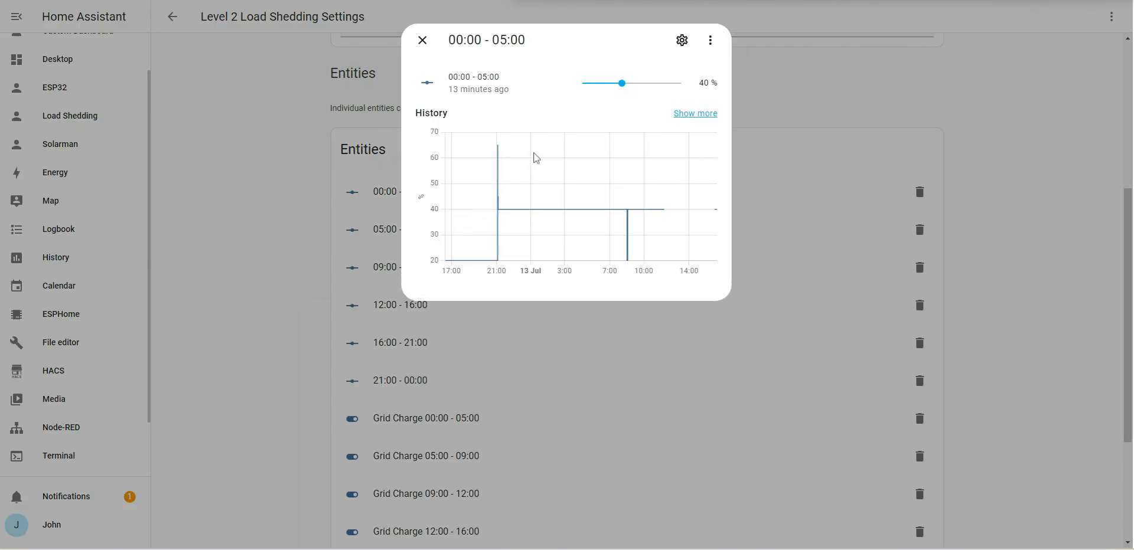
{"action": "left_click", "coordinate": [603, 83]}
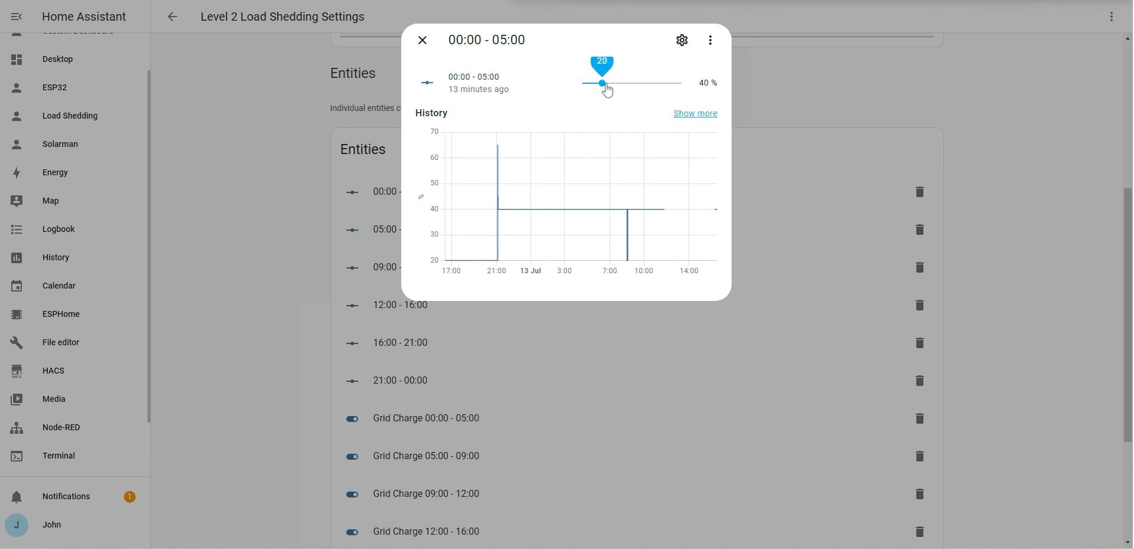
{"action": "left_click_drag", "start_coordinate": [602, 82], "coordinate": [603, 83]}
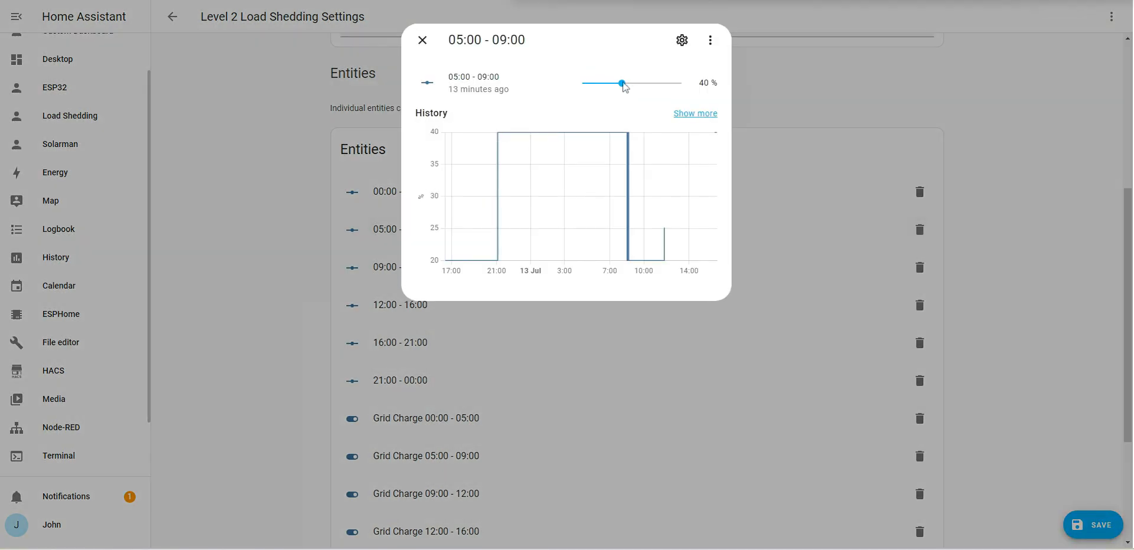
{"action": "left_click_drag", "start_coordinate": [621, 83], "coordinate": [602, 83]}
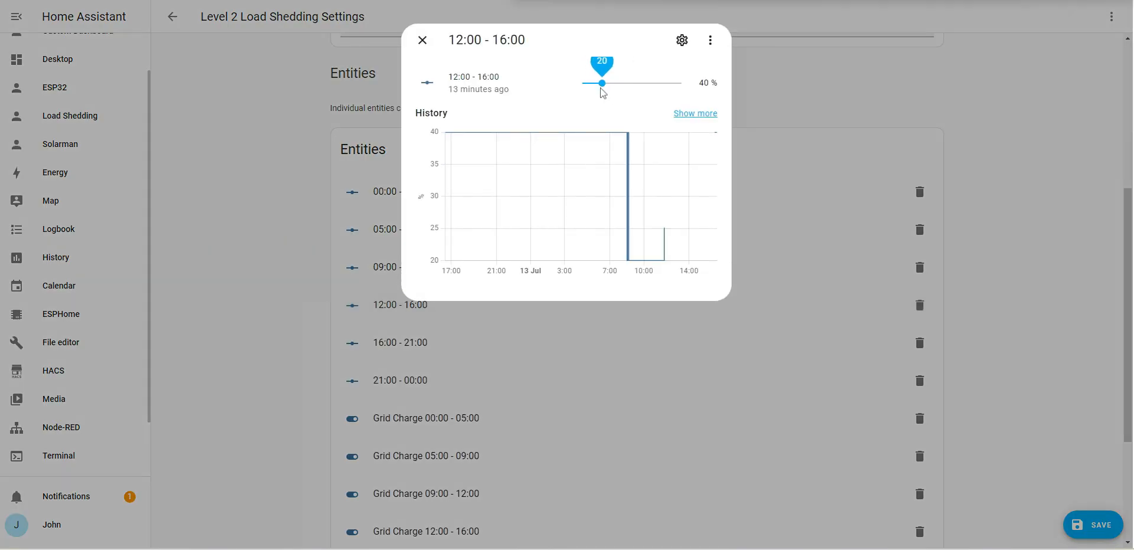
{"action": "left_click", "coordinate": [422, 40]}
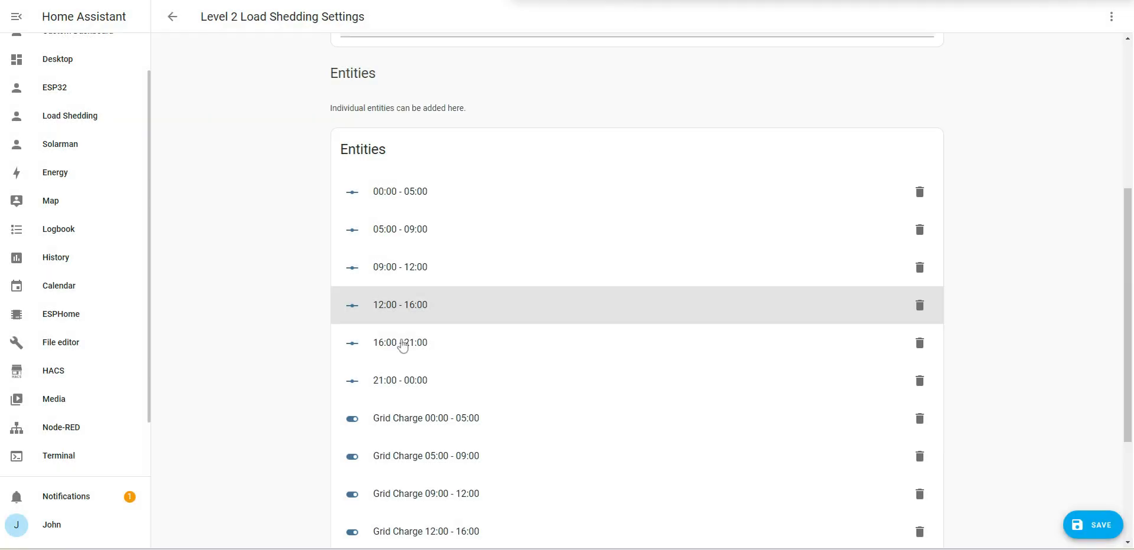
Lower the 16:00 - 21:00 battery level and set 21:00 - 00:00 to 20%
{"action": "left_click", "coordinate": [400, 341]}
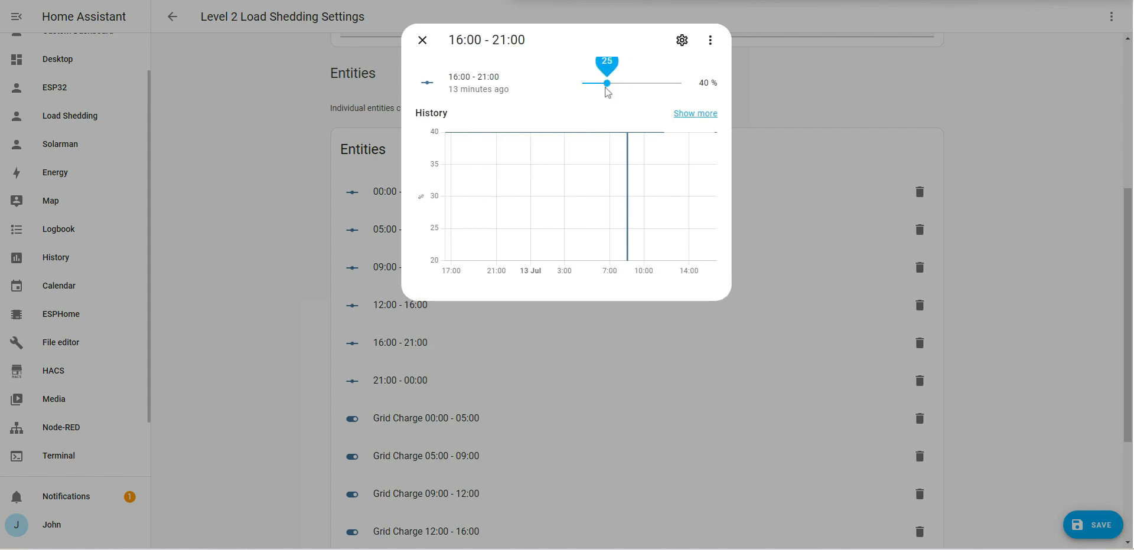
{"action": "left_click_drag", "start_coordinate": [606, 82], "coordinate": [601, 83]}
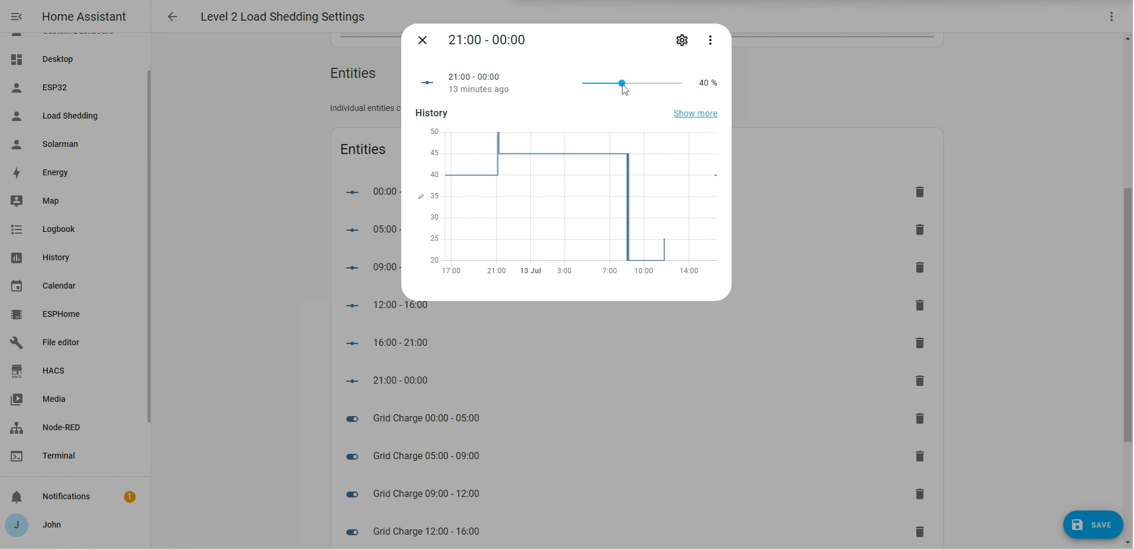
{"action": "left_click_drag", "start_coordinate": [621, 83], "coordinate": [602, 83]}
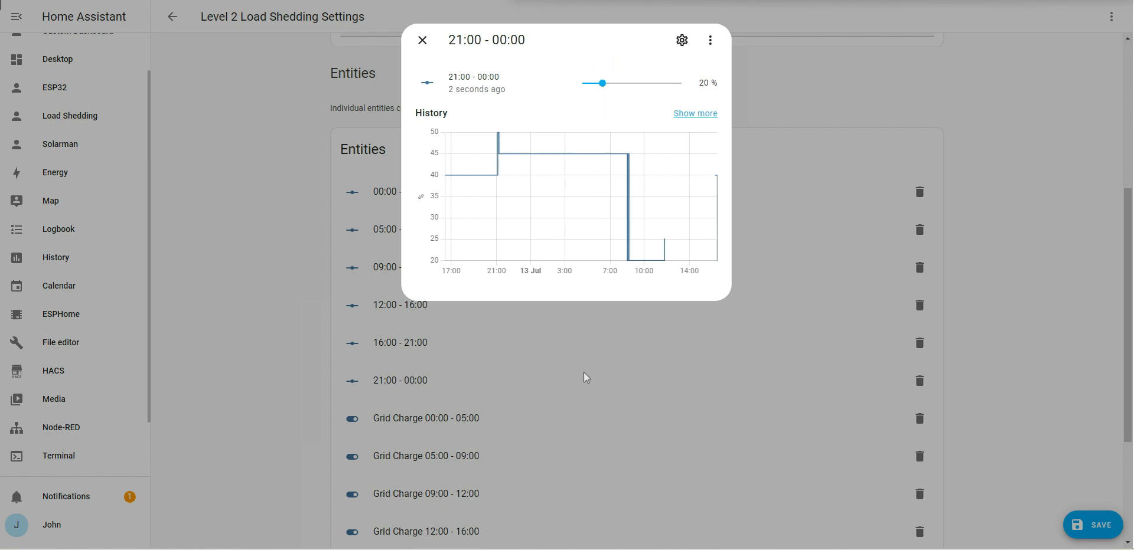
{"action": "left_click", "coordinate": [422, 40]}
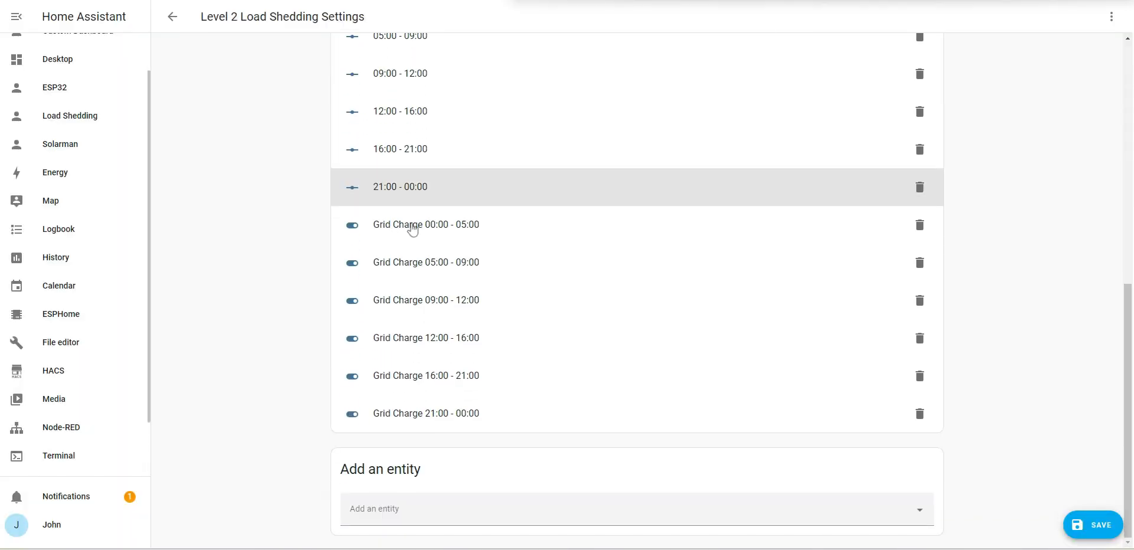
Check the Level 2 scene's four Grid Charge switches, leaving only 21:00 - 00:00 on, and exit the editor
{"action": "left_click", "coordinate": [426, 225]}
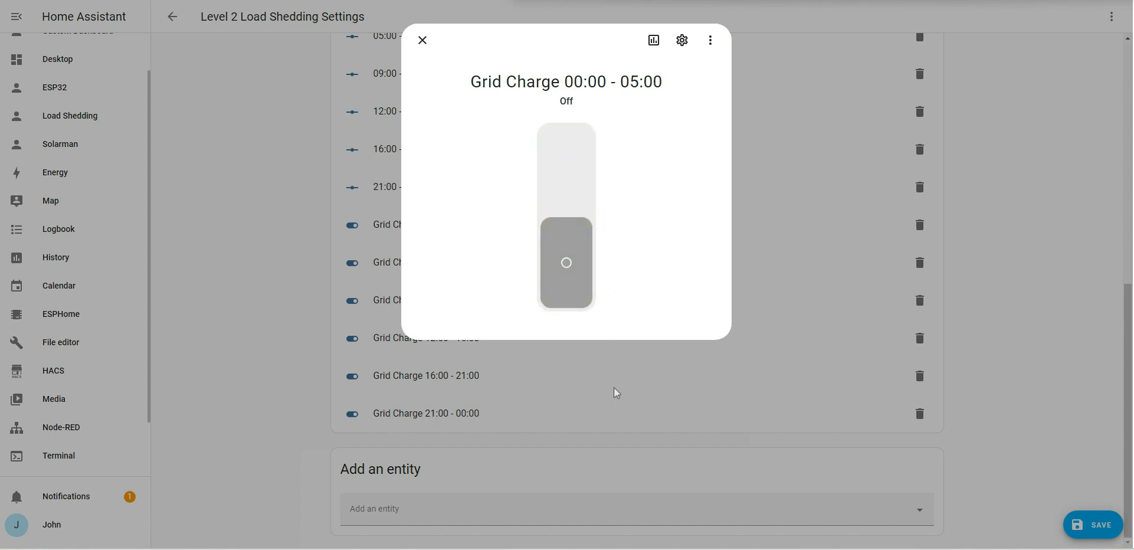
{"action": "left_click", "coordinate": [422, 40]}
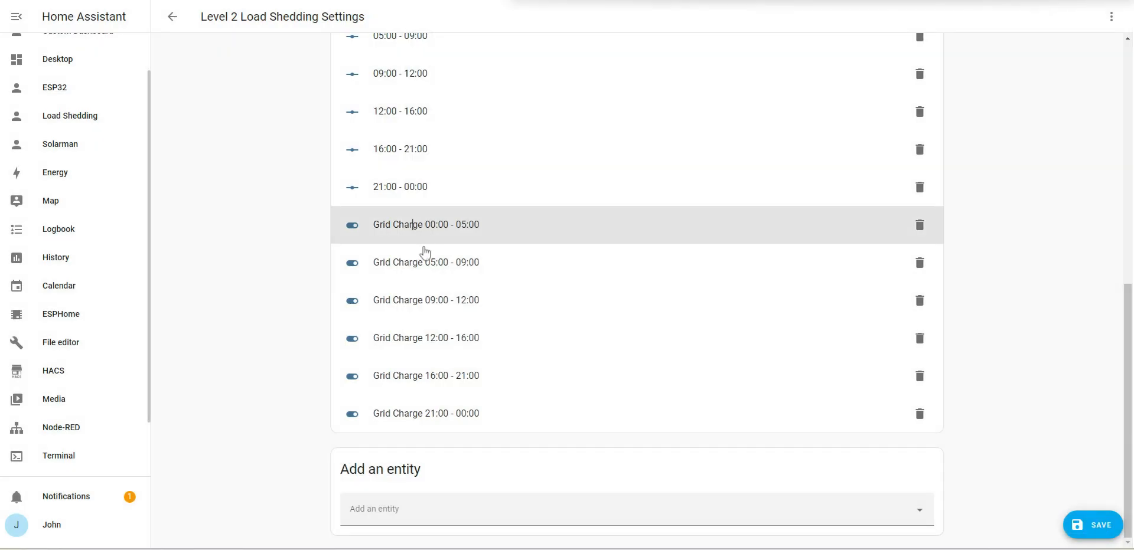
{"action": "left_click", "coordinate": [426, 262]}
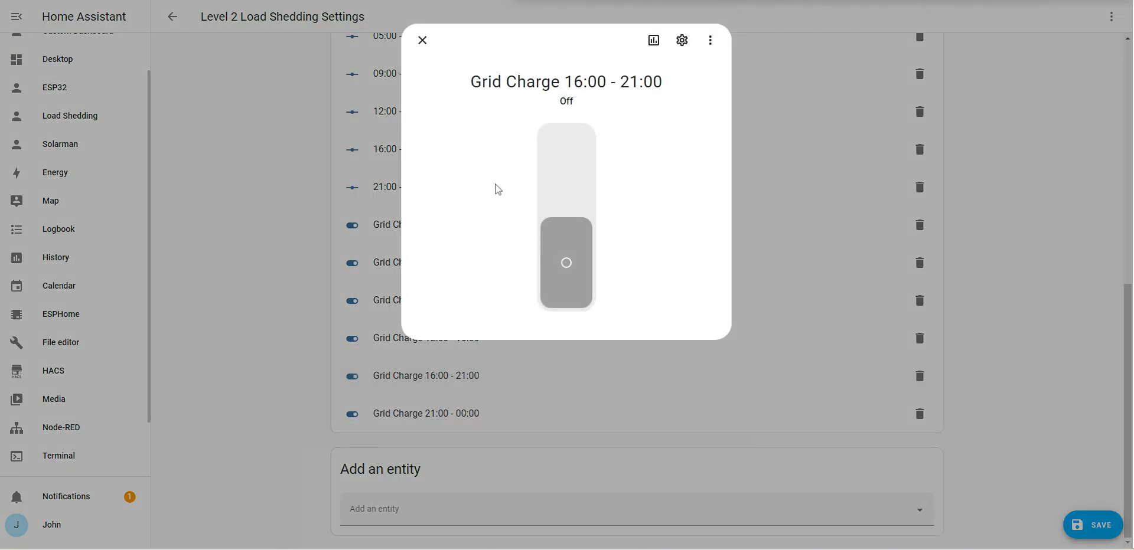
{"action": "left_click", "coordinate": [566, 171]}
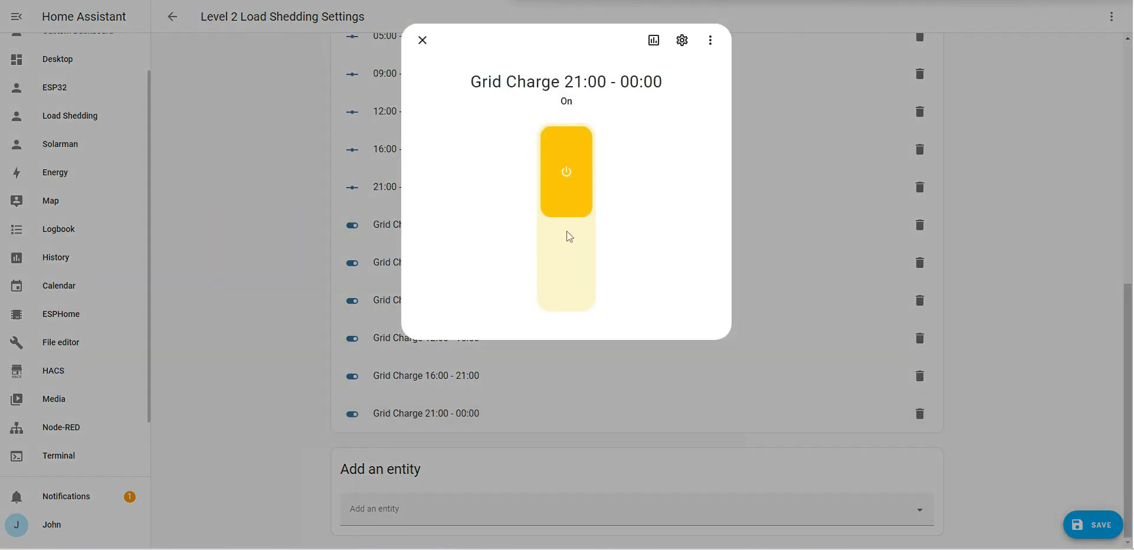
{"action": "left_click", "coordinate": [422, 40]}
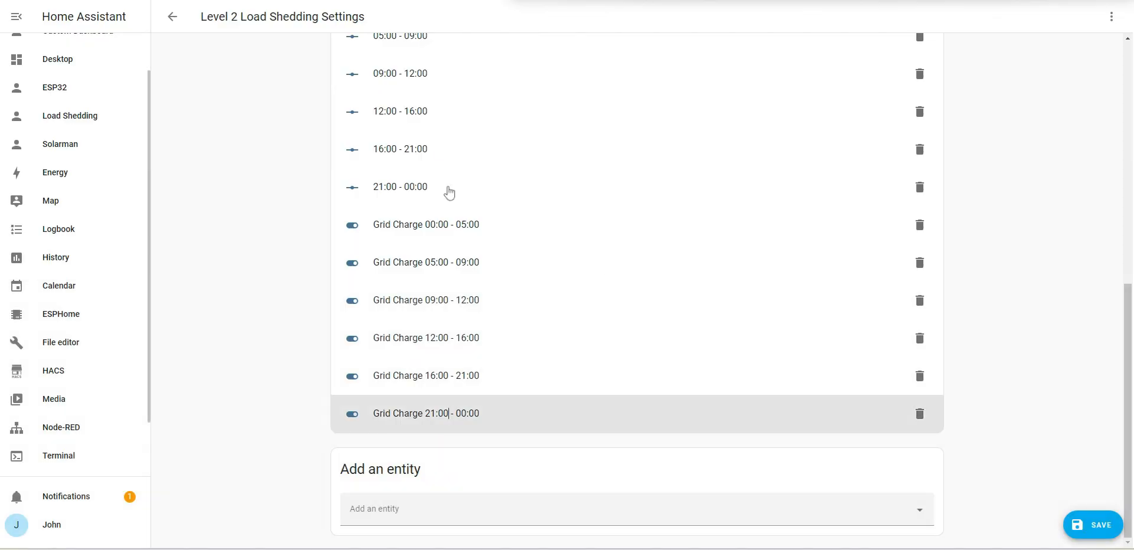
{"action": "left_click", "coordinate": [426, 338]}
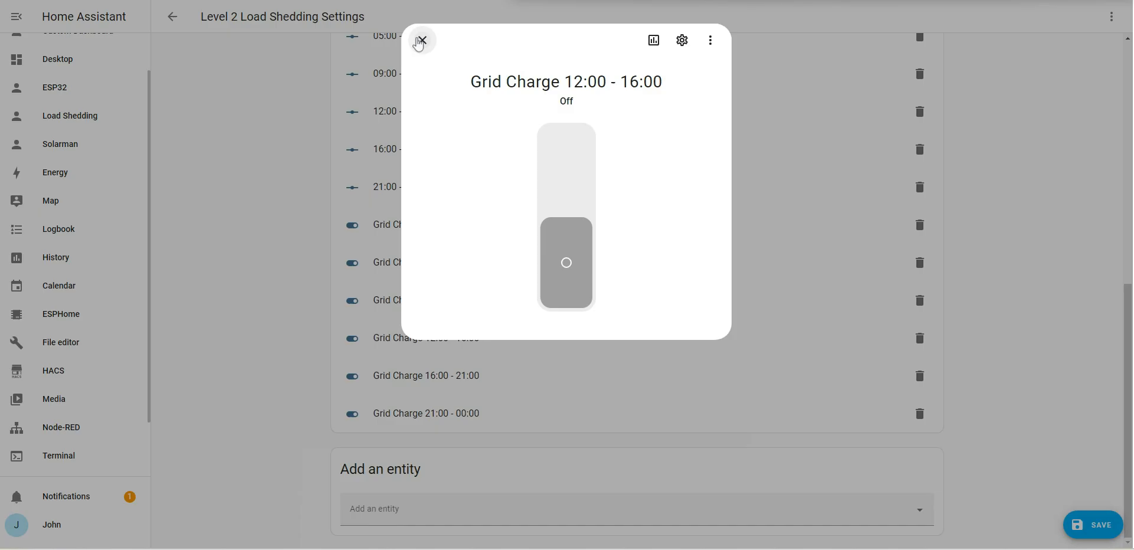
{"action": "left_click", "coordinate": [421, 40]}
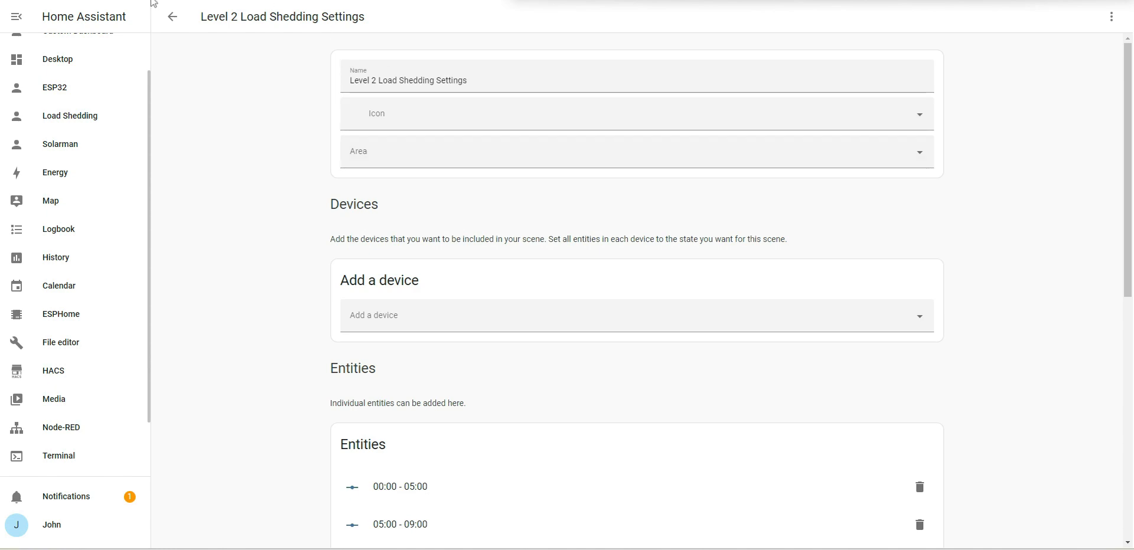
{"action": "left_click", "coordinate": [172, 16]}
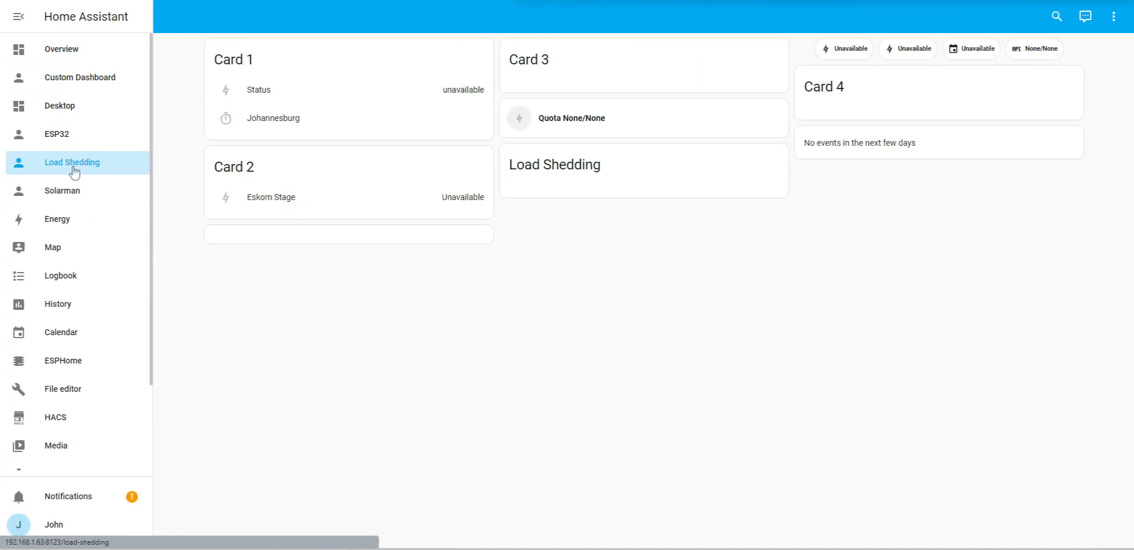
Open the ESP32 dashboard in edit mode and bring up the inverter time-slot card's settings
{"action": "left_click", "coordinate": [55, 134]}
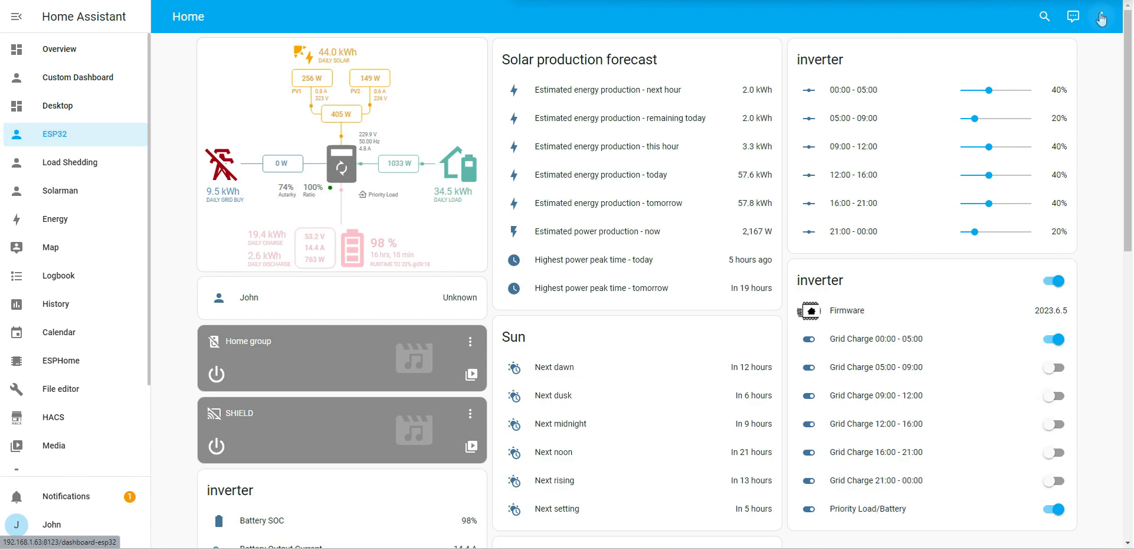
{"action": "left_click", "coordinate": [1100, 16]}
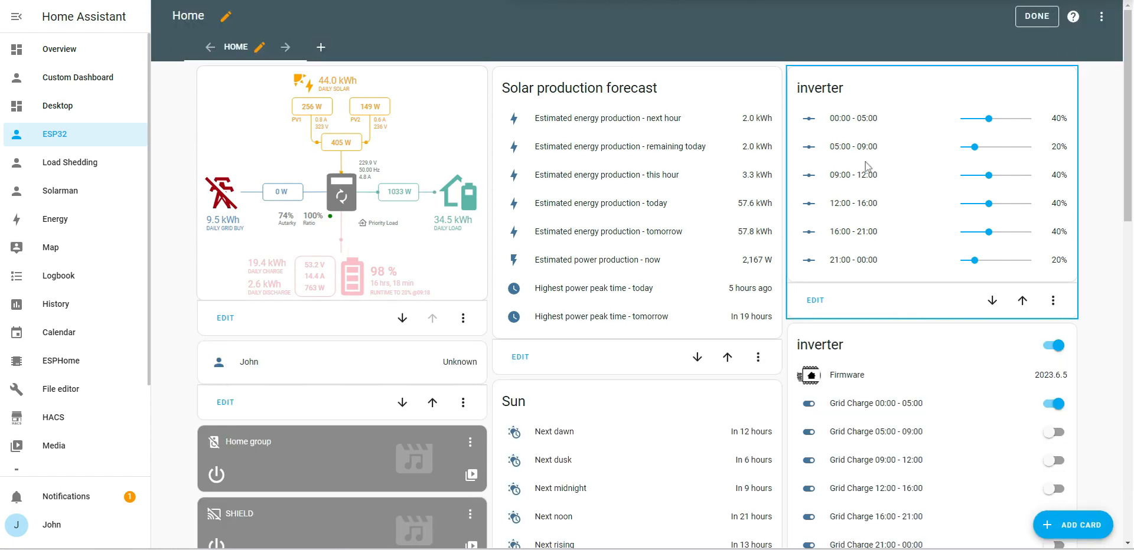
{"action": "left_click", "coordinate": [815, 301]}
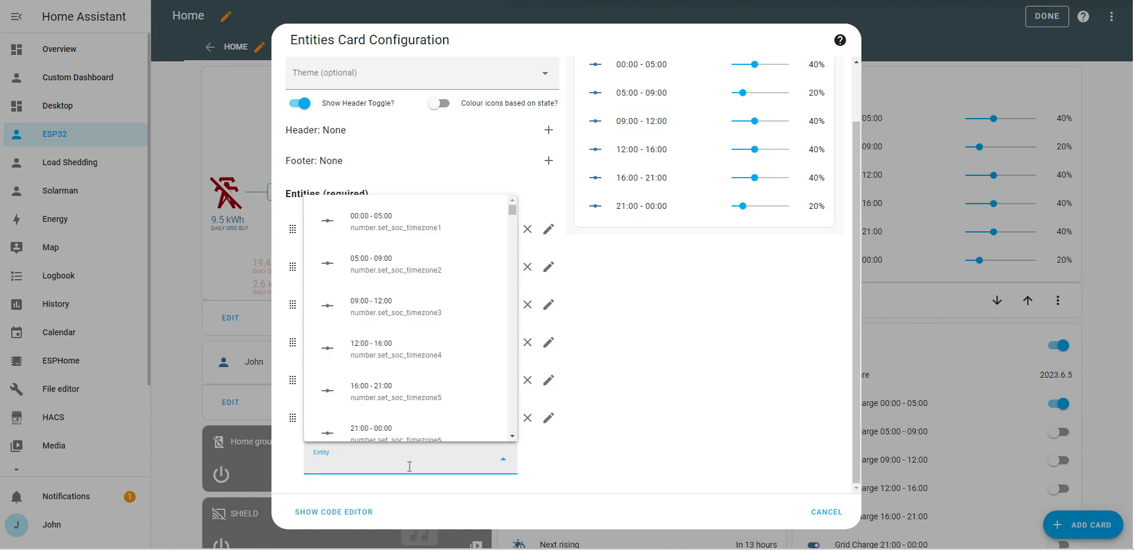
Add the Level 2 and Level 4 Load Shedding Settings scenes to the card and save
{"action": "type", "text": "scene"}
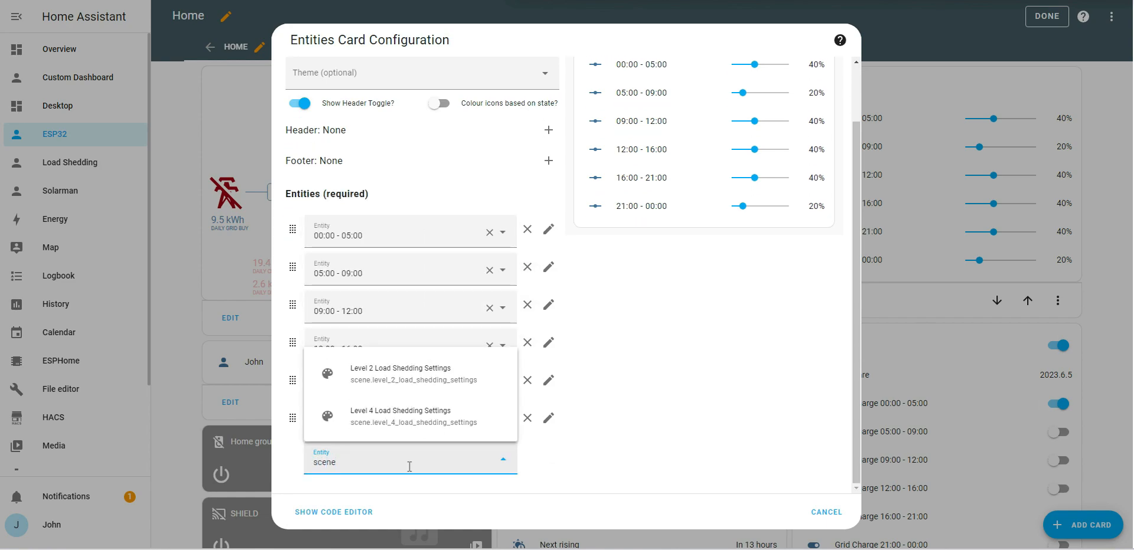
{"action": "left_click", "coordinate": [400, 373]}
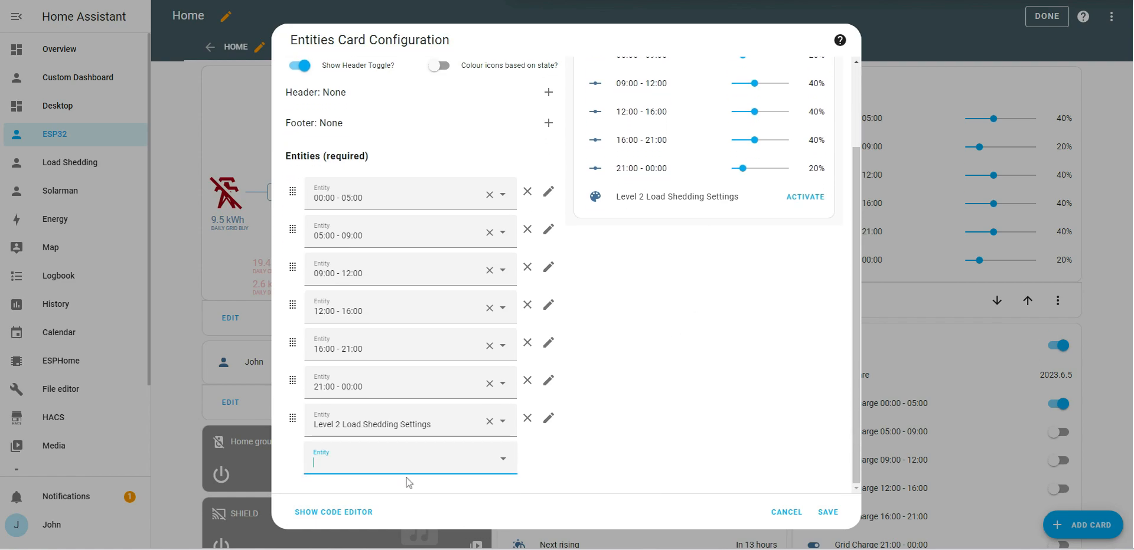
{"action": "type", "text": "scene"}
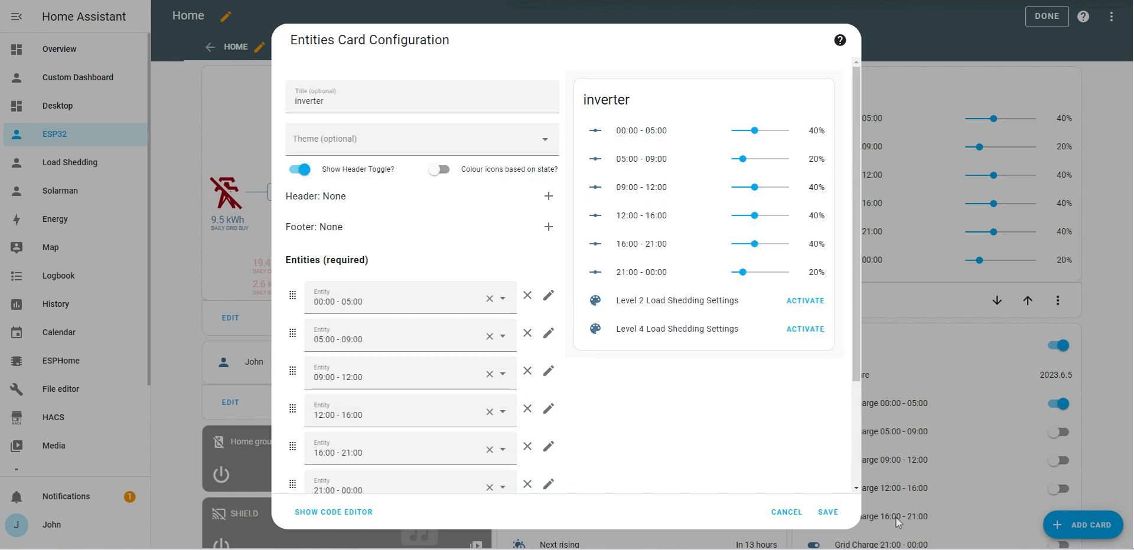
{"action": "left_click", "coordinate": [828, 512]}
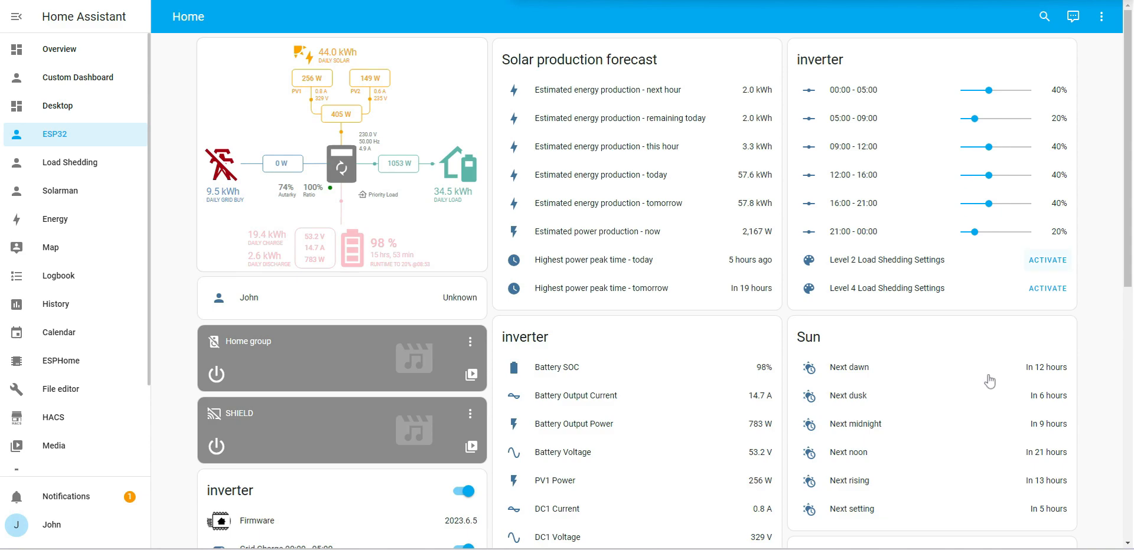
{"action": "mouse_move", "coordinate": [1023, 322]}
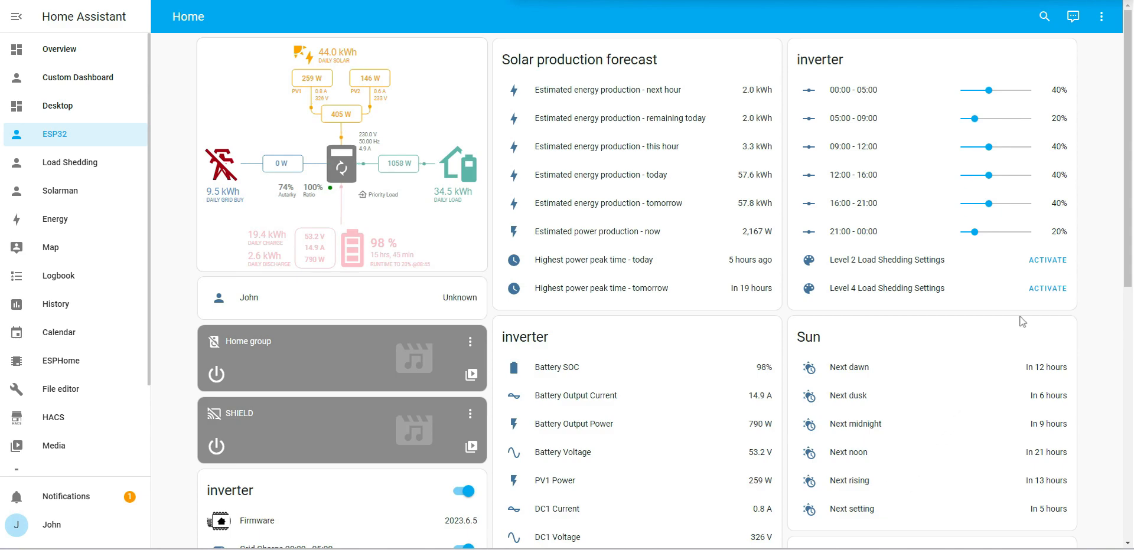
{"action": "mouse_move", "coordinate": [1046, 261]}
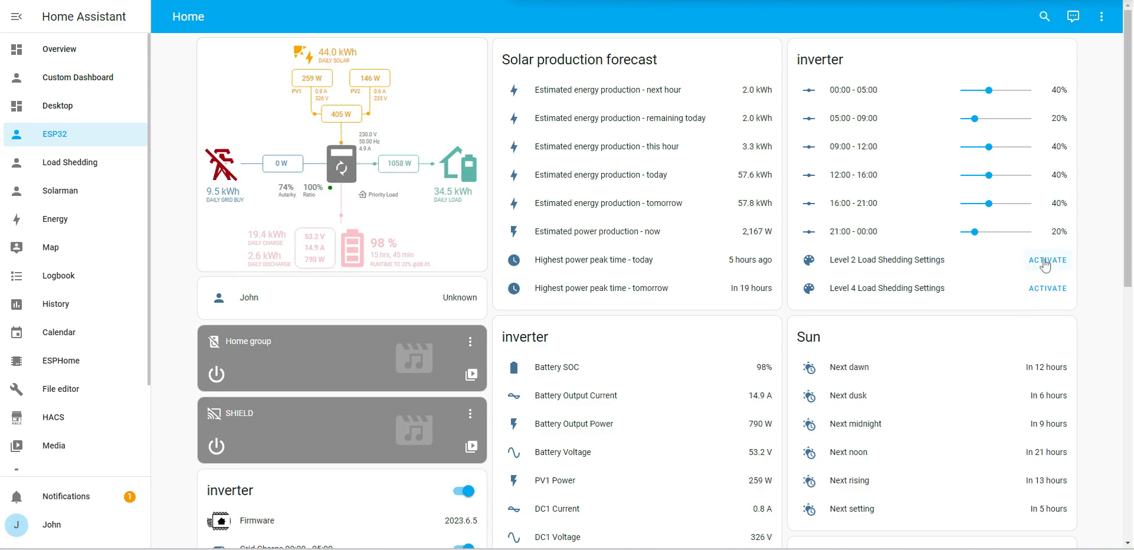
{"action": "left_click", "coordinate": [1046, 261]}
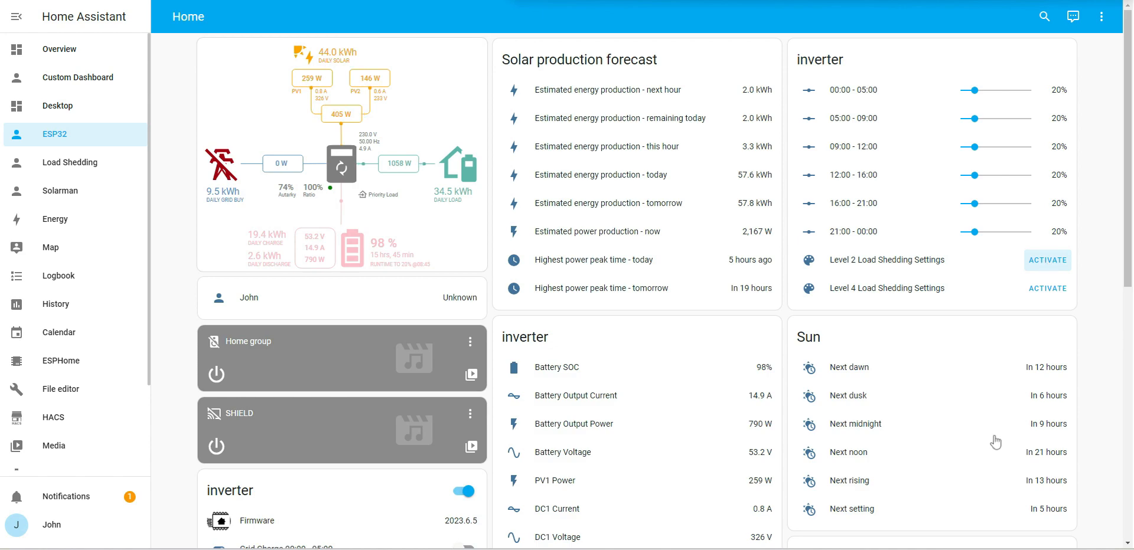
{"action": "scroll", "scroll_direction": "down", "scroll_amount": 3}
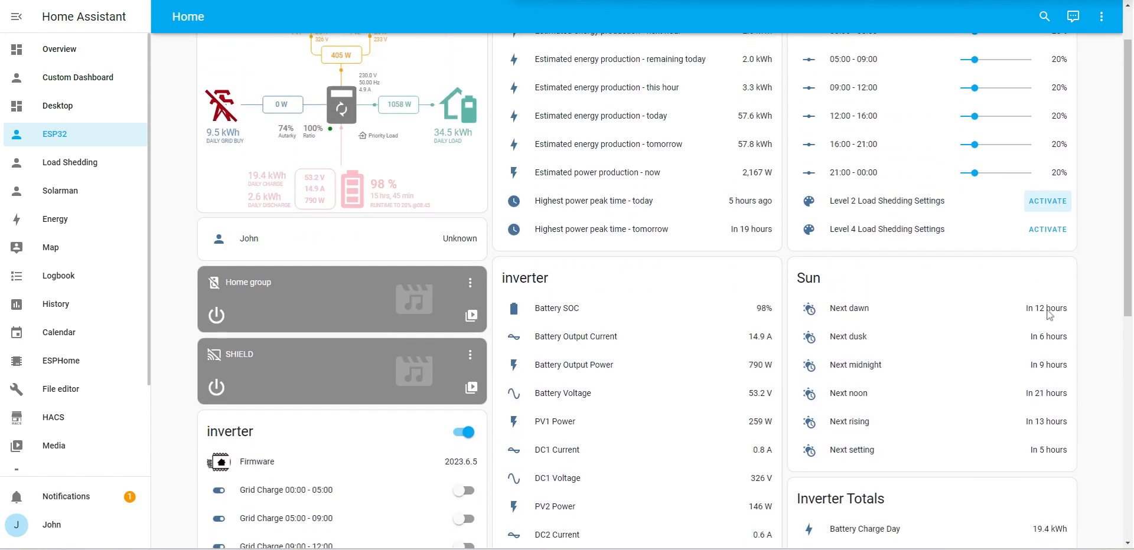
{"action": "scroll", "scroll_direction": "down", "scroll_amount": 3}
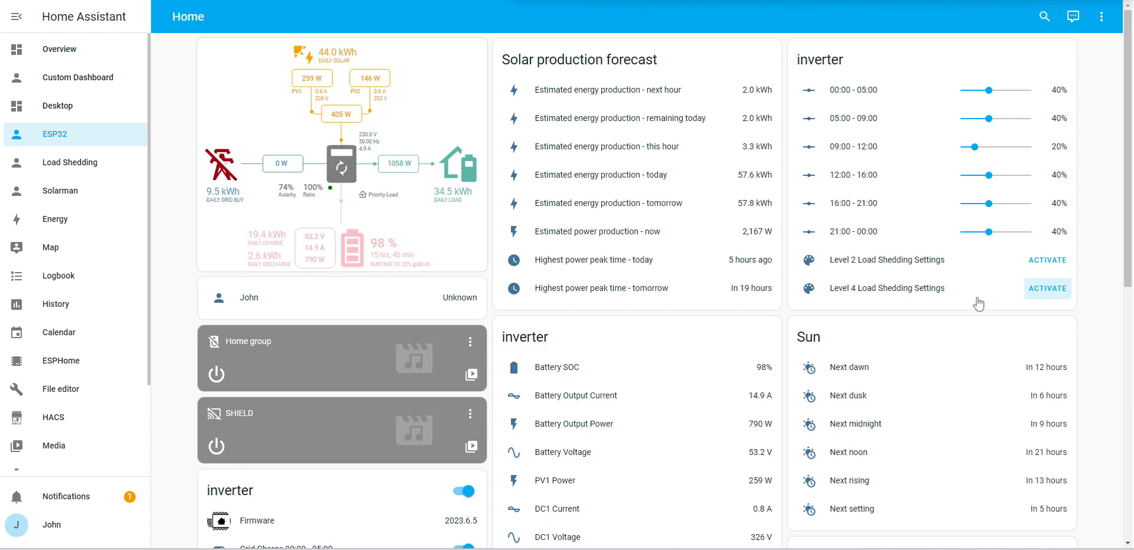
{"action": "scroll", "scroll_direction": "down", "scroll_amount": 3}
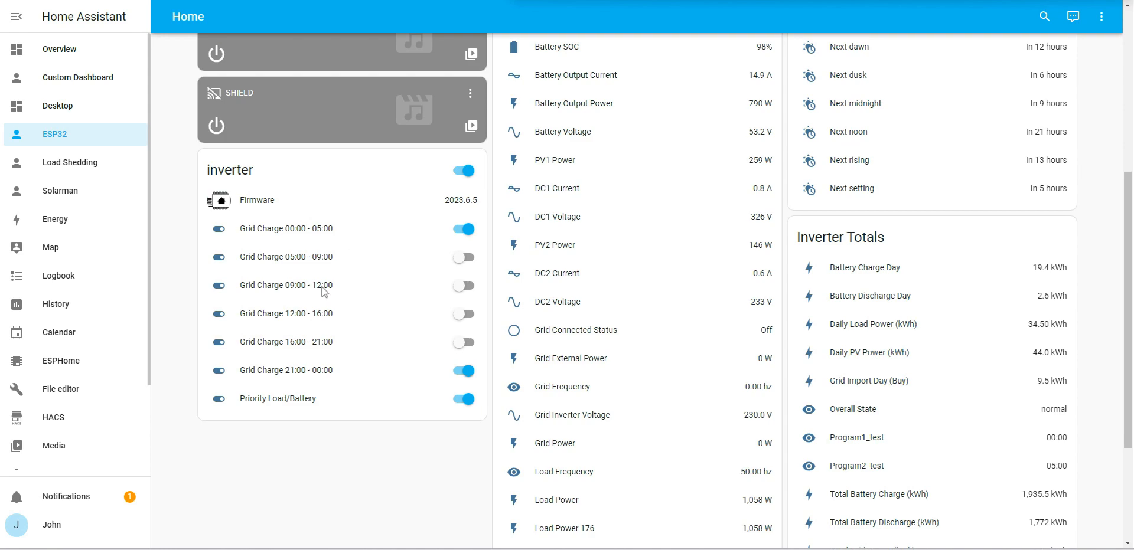
{"action": "mouse_move", "coordinate": [415, 280]}
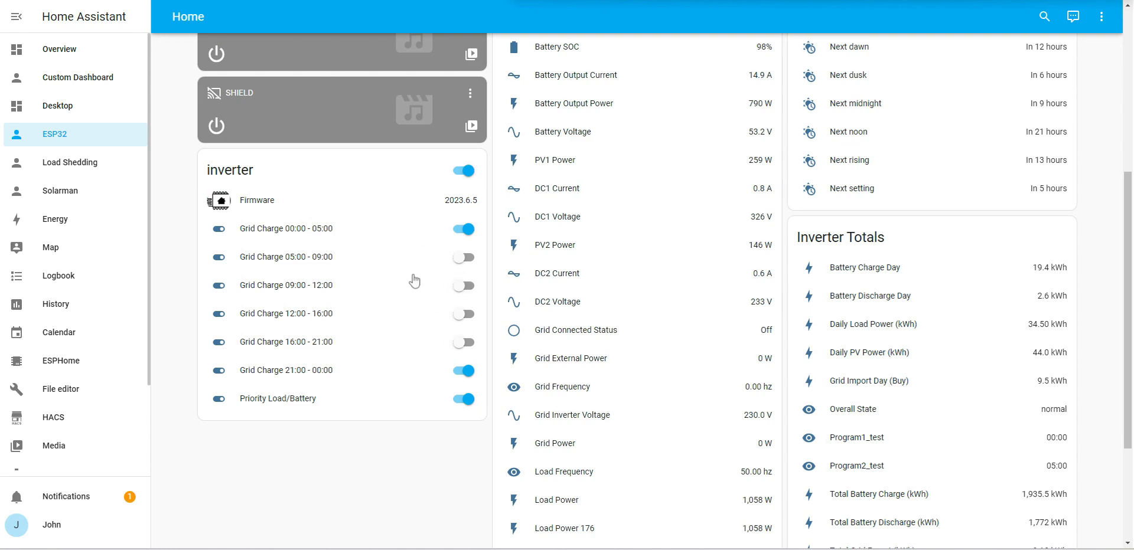
Put the ESP32 dashboard in edit mode and move the grid-charge inverter card up four positions
{"action": "left_click", "coordinate": [1102, 16]}
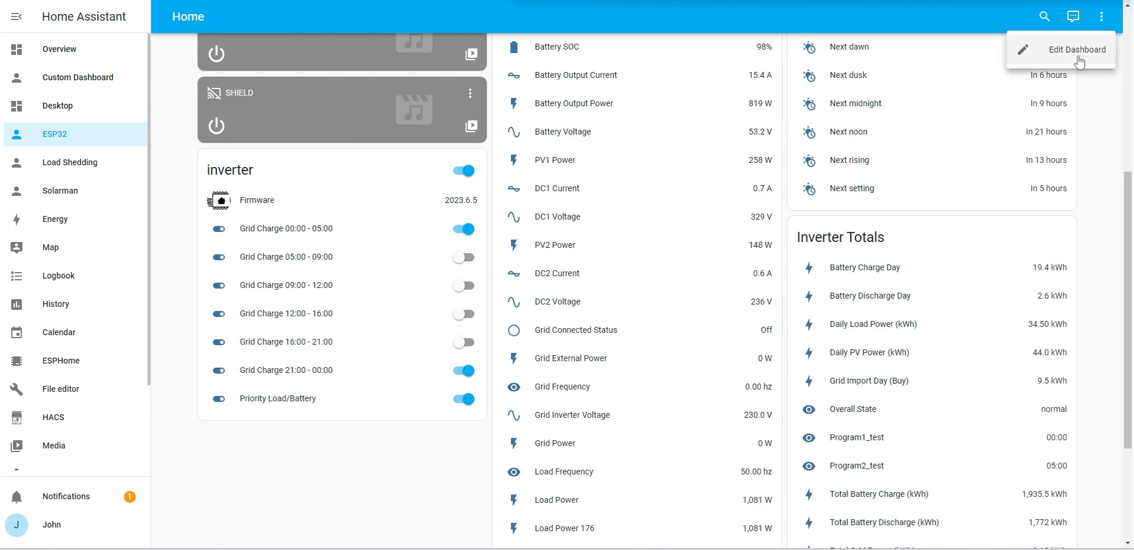
{"action": "left_click", "coordinate": [1077, 49]}
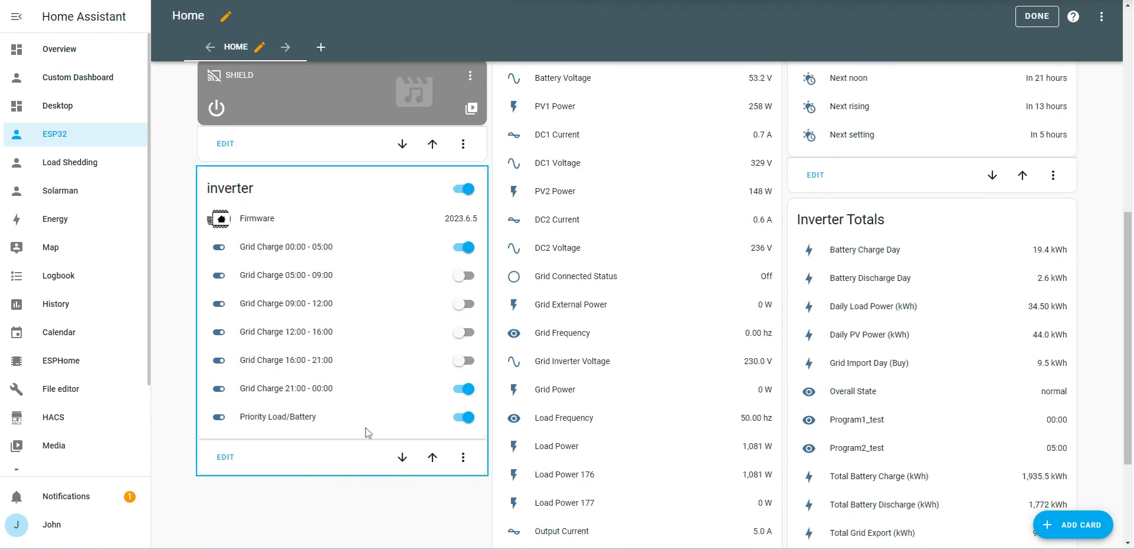
{"action": "left_click", "coordinate": [432, 457]}
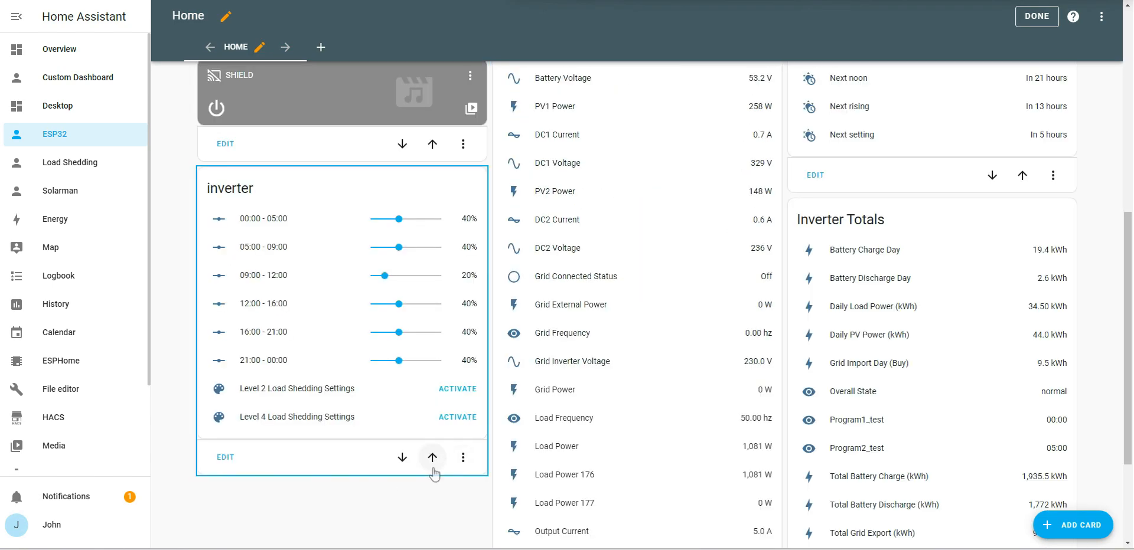
{"action": "left_click", "coordinate": [432, 457]}
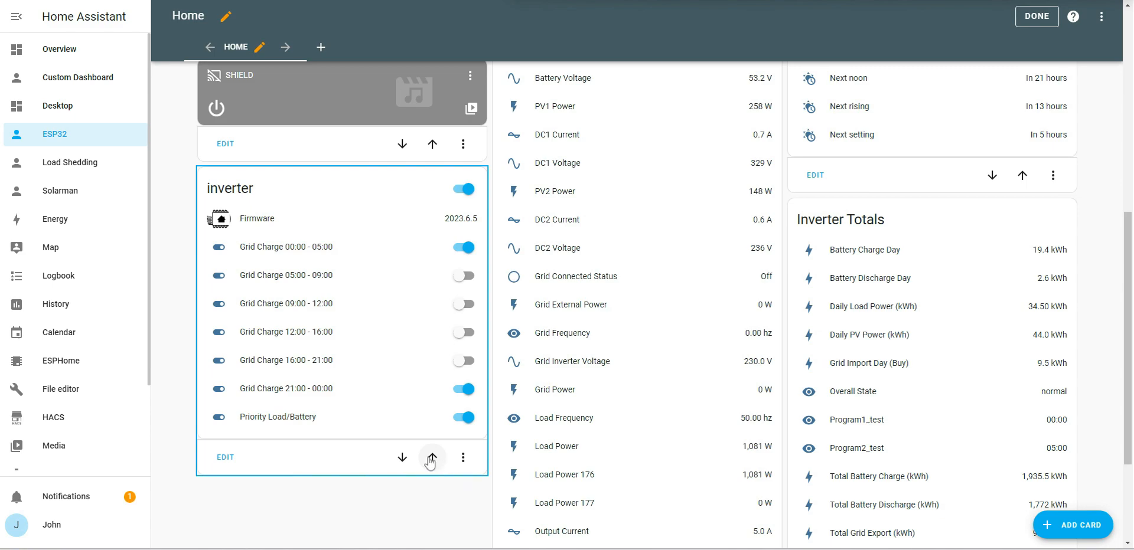
{"action": "left_click", "coordinate": [431, 457]}
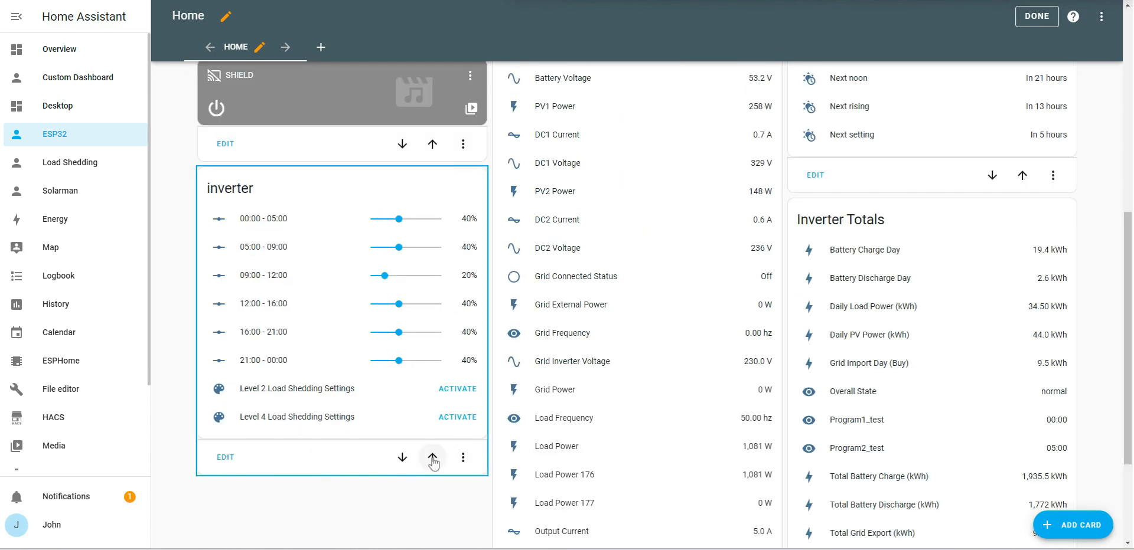
{"action": "left_click", "coordinate": [432, 457]}
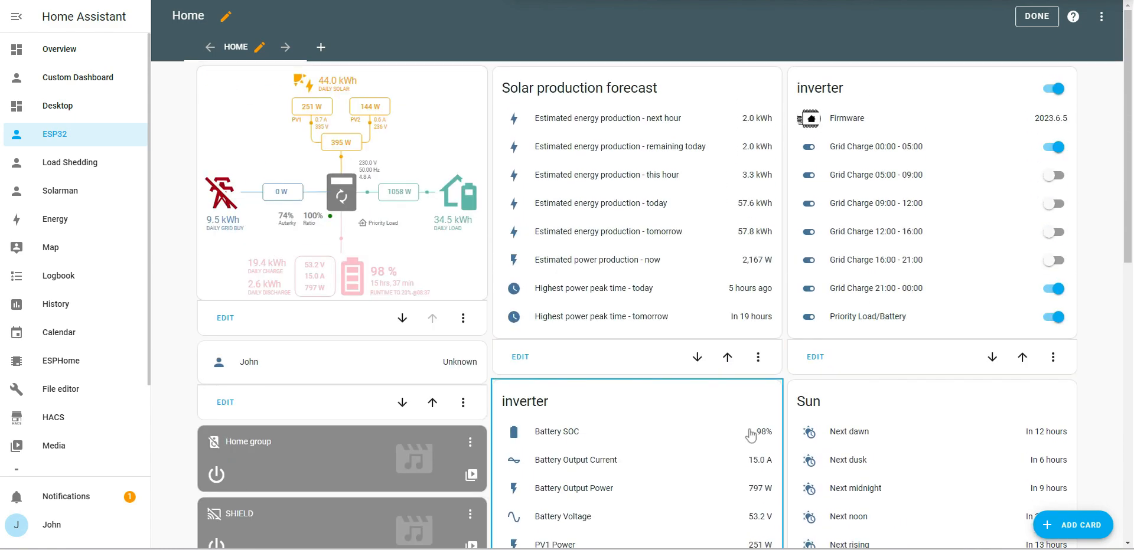
{"action": "mouse_move", "coordinate": [752, 434]}
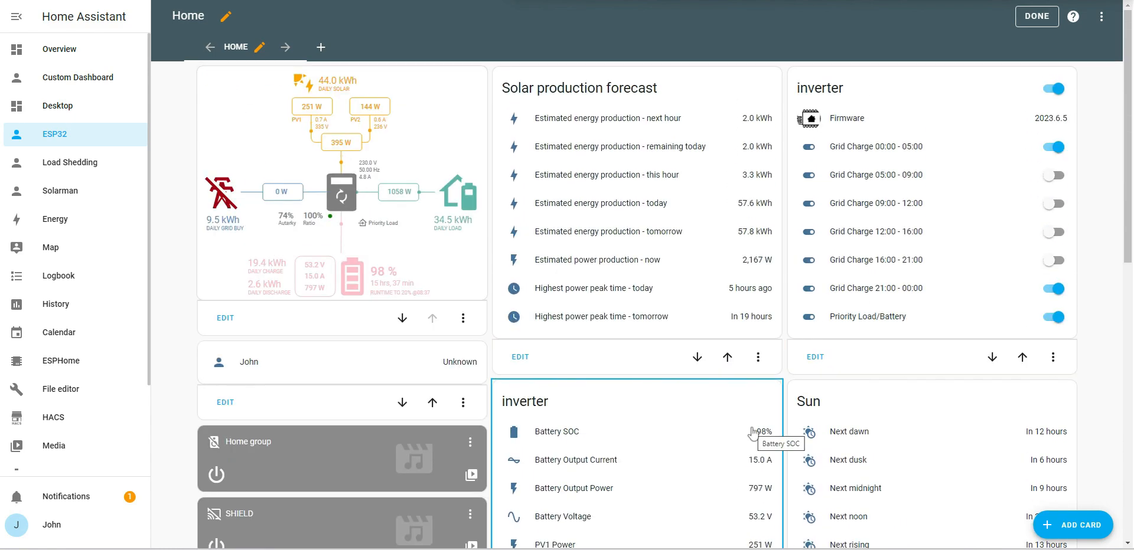
{"action": "scroll", "scroll_direction": "down", "scroll_amount": 3}
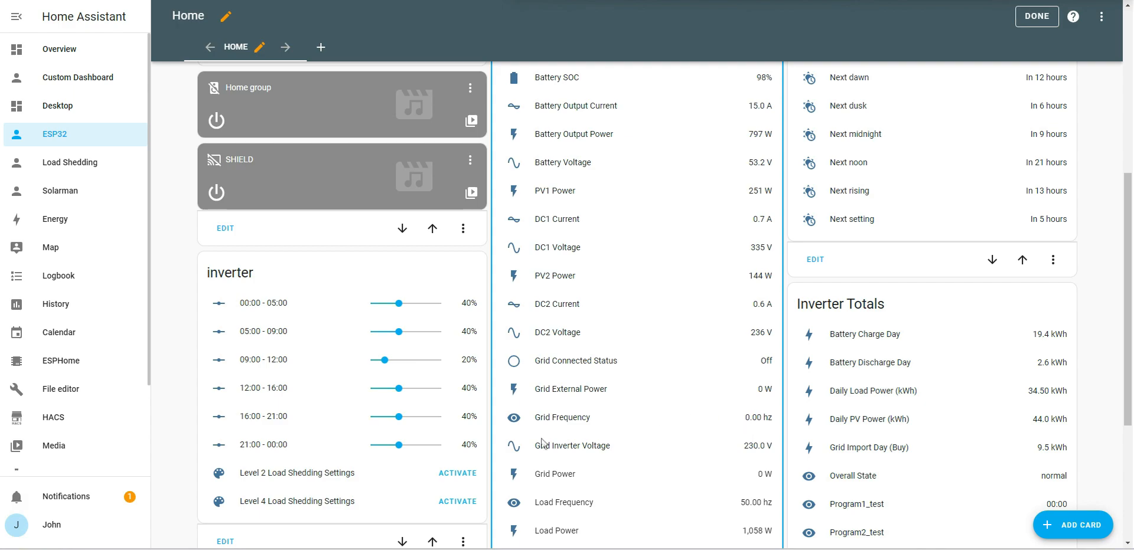
{"action": "scroll", "scroll_direction": "down", "scroll_amount": 3}
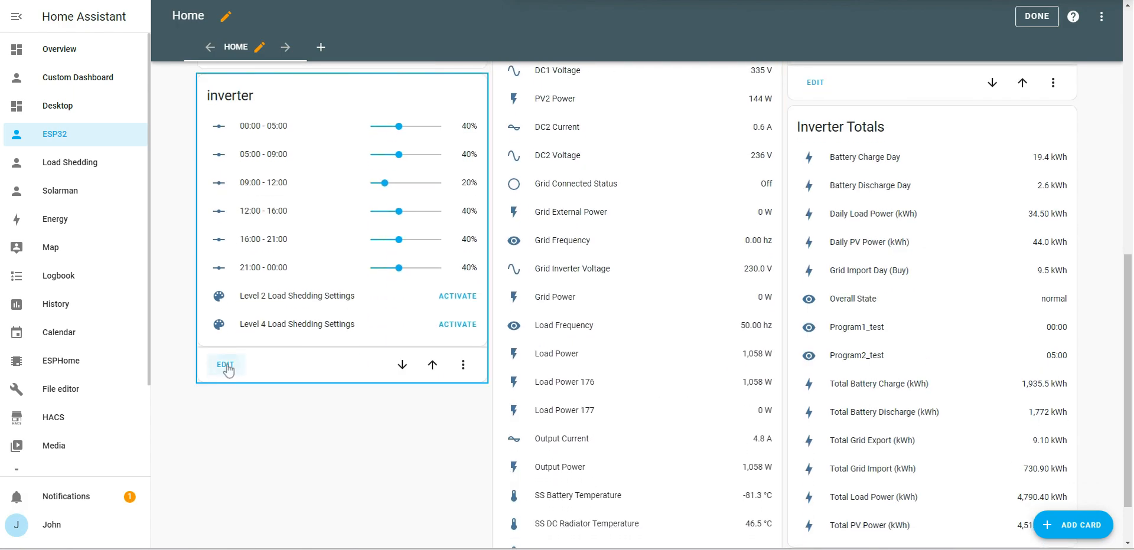
Copy the entity list from the slider inverter card's code view, then cancel without saving
{"action": "left_click", "coordinate": [226, 365]}
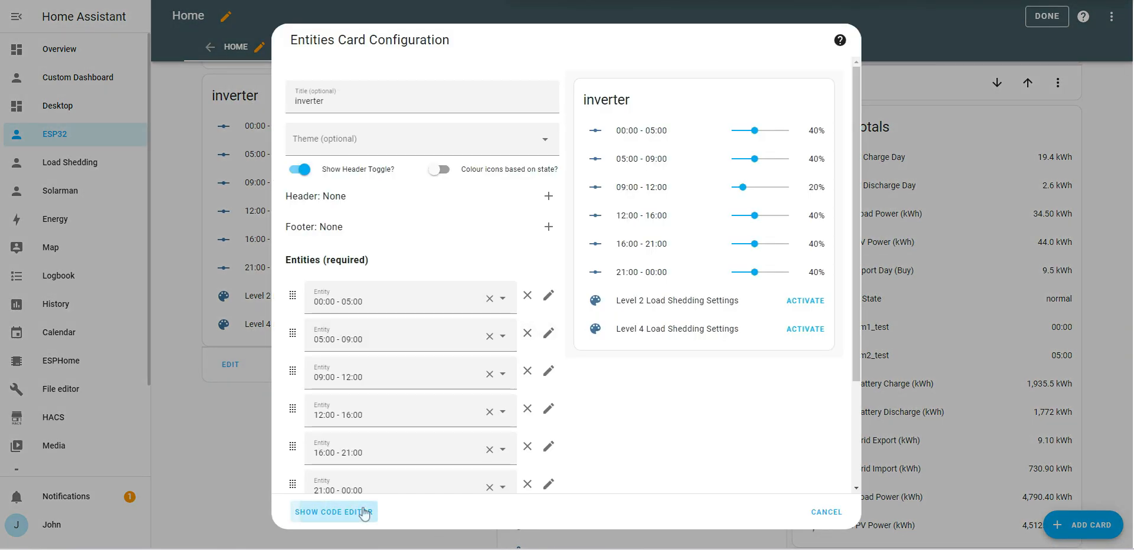
{"action": "left_click", "coordinate": [333, 512]}
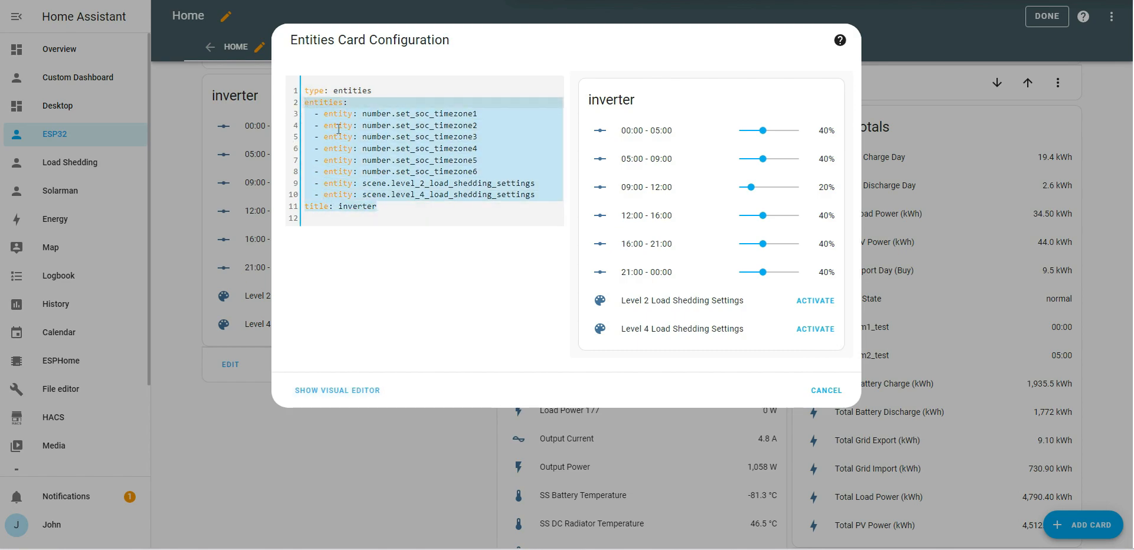
{"action": "mouse_move", "coordinate": [818, 401]}
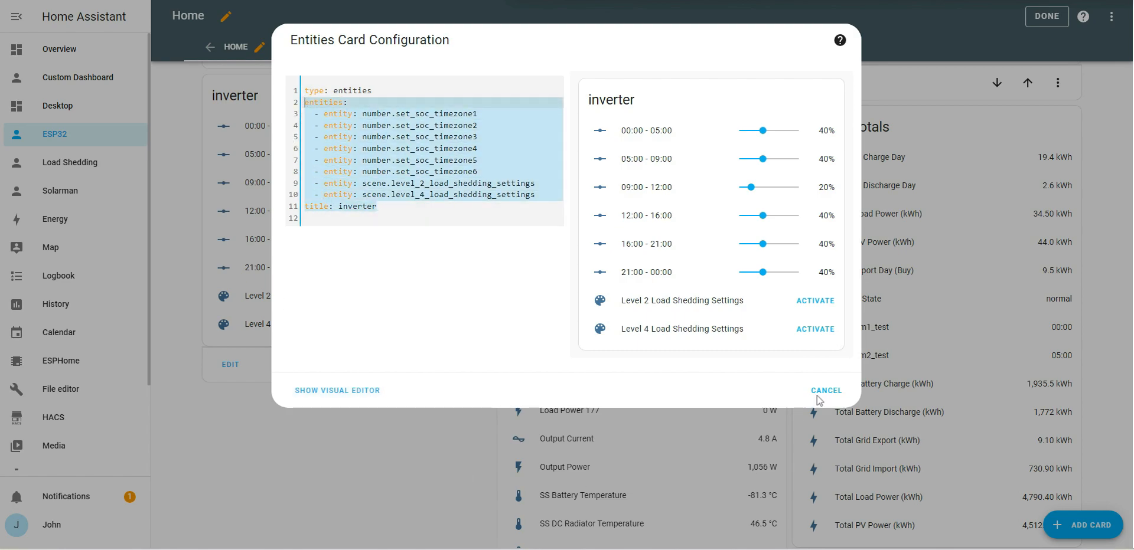
{"action": "left_click", "coordinate": [824, 391]}
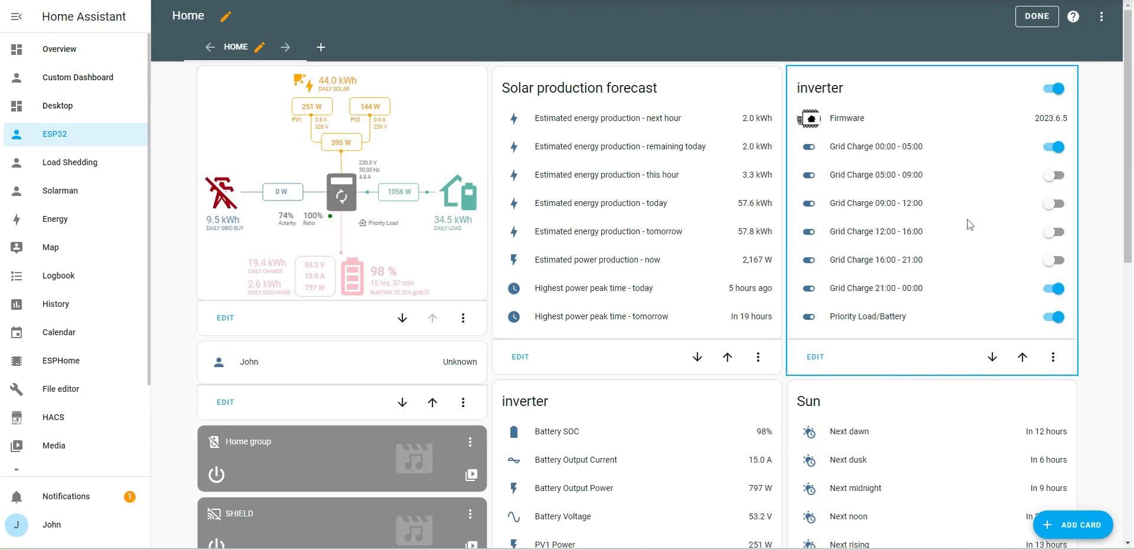
Paste the scenes and SoC sliders into the grid-charge card's entity code and save
{"action": "left_click", "coordinate": [814, 356]}
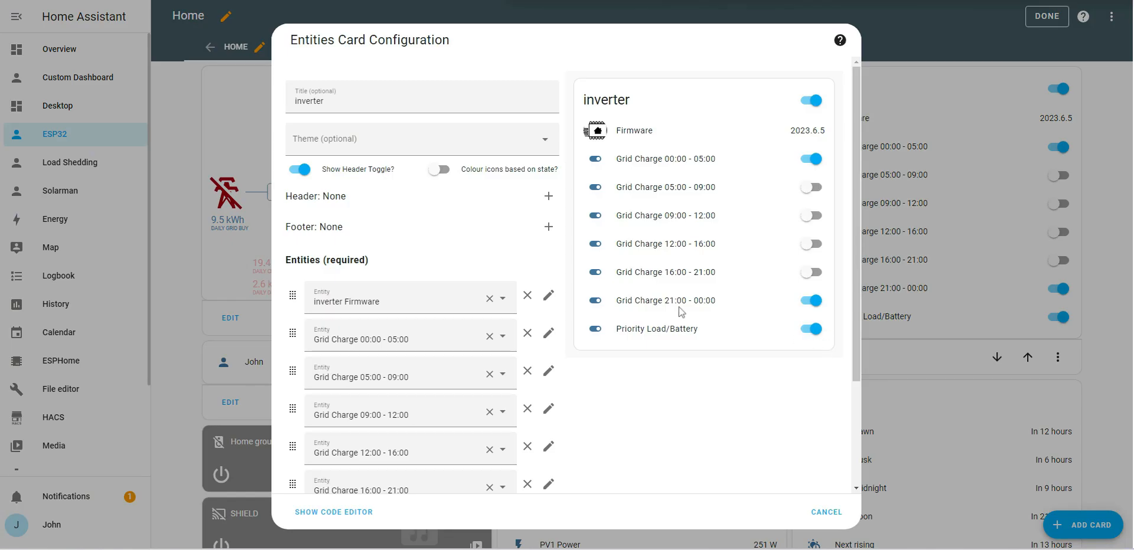
{"action": "left_click", "coordinate": [333, 512]}
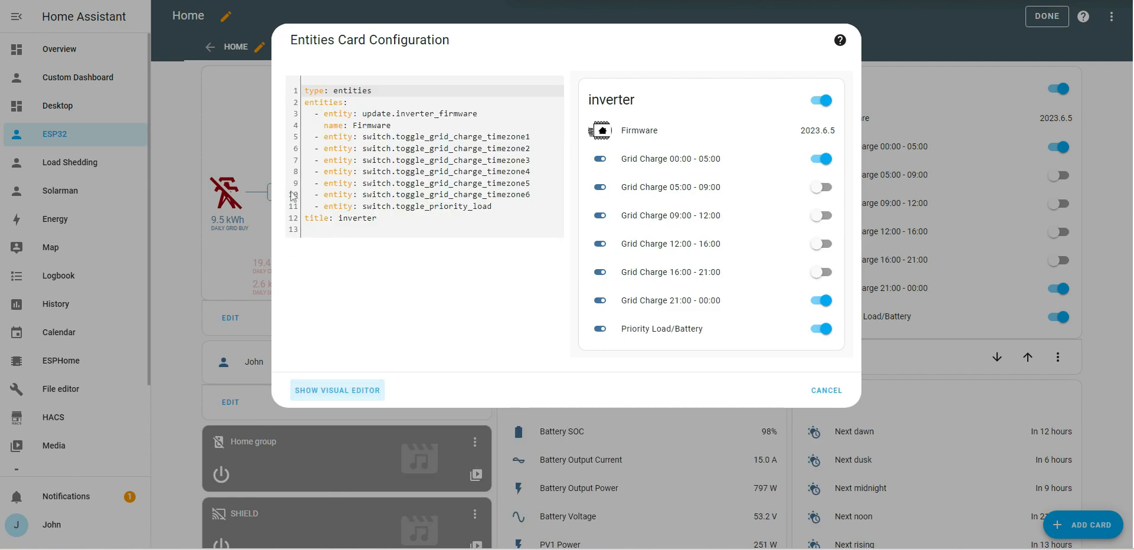
{"action": "left_click", "coordinate": [351, 121]}
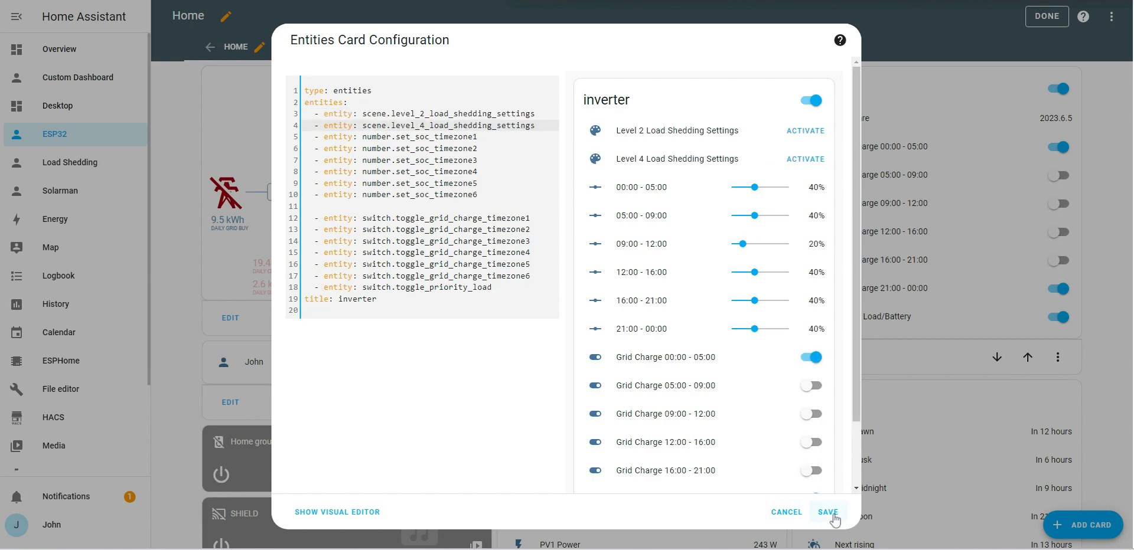
{"action": "left_click", "coordinate": [827, 512]}
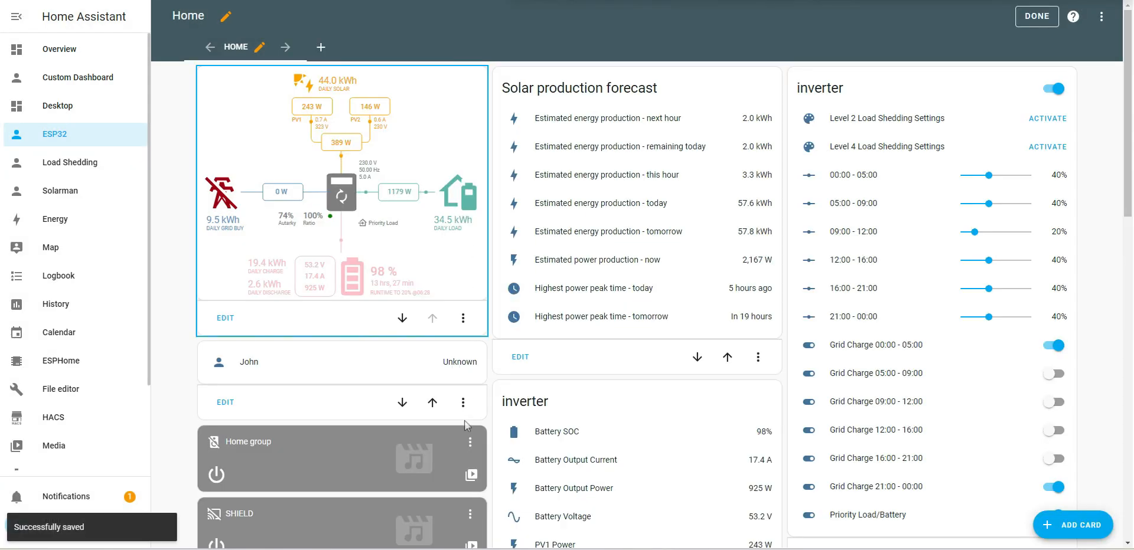
Finish dashboard editing, then activate Level 2 and then Level 4 Load Shedding Settings
{"action": "left_click", "coordinate": [1035, 16]}
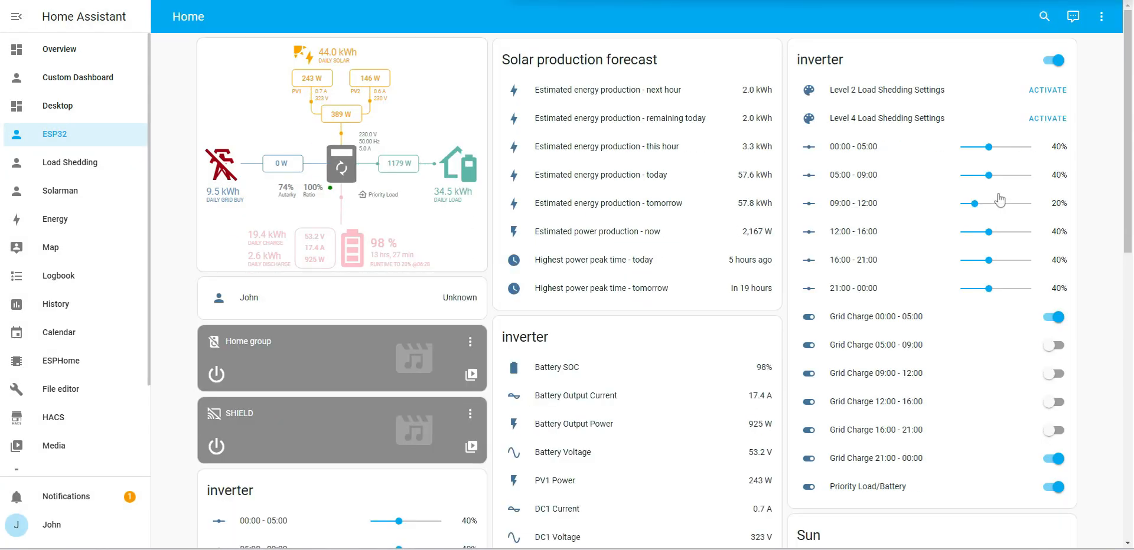
{"action": "mouse_move", "coordinate": [875, 236]}
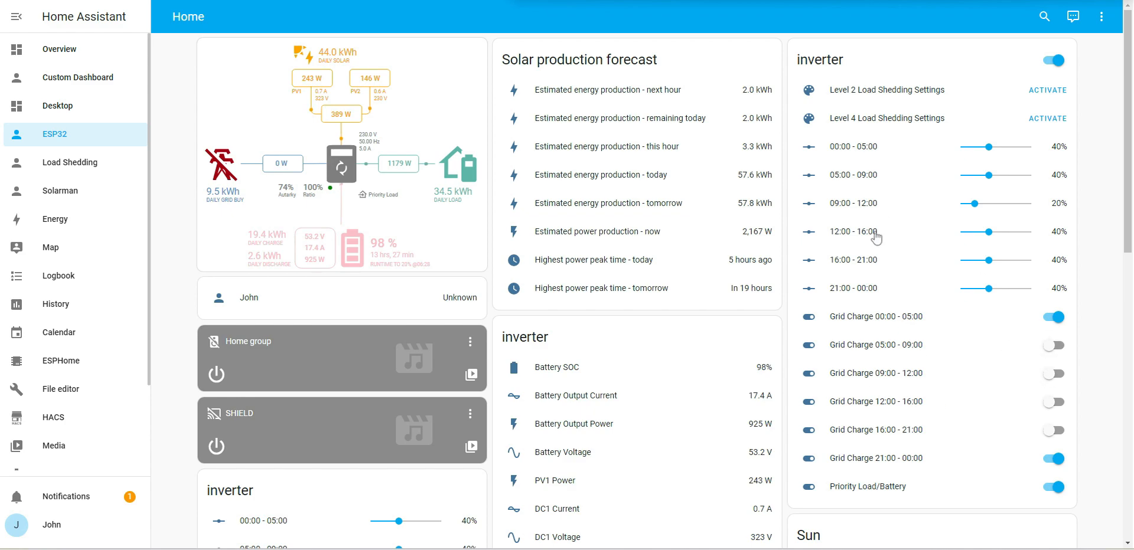
{"action": "mouse_move", "coordinate": [900, 403]}
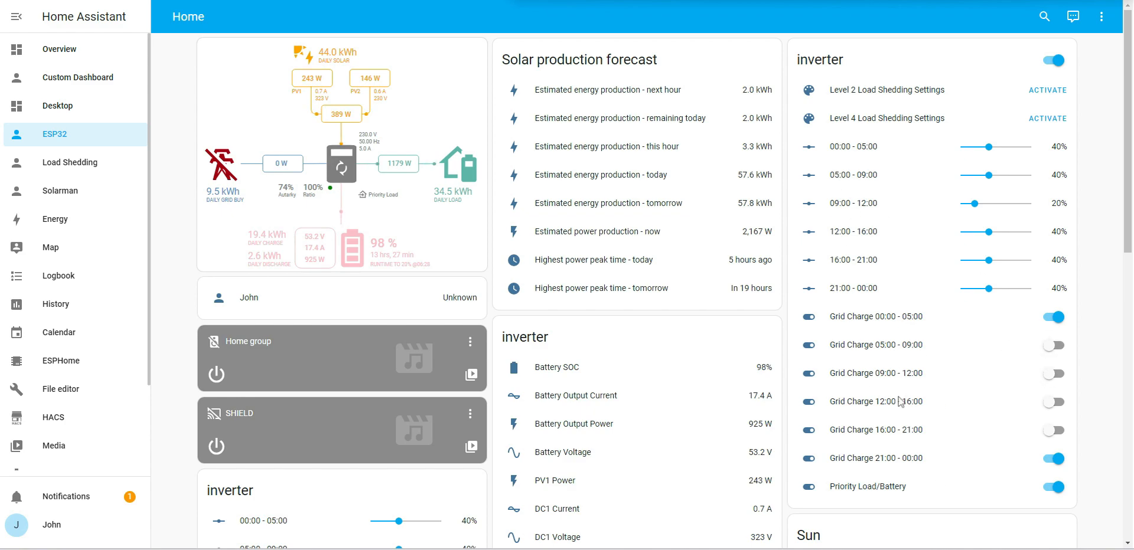
{"action": "mouse_move", "coordinate": [861, 194]}
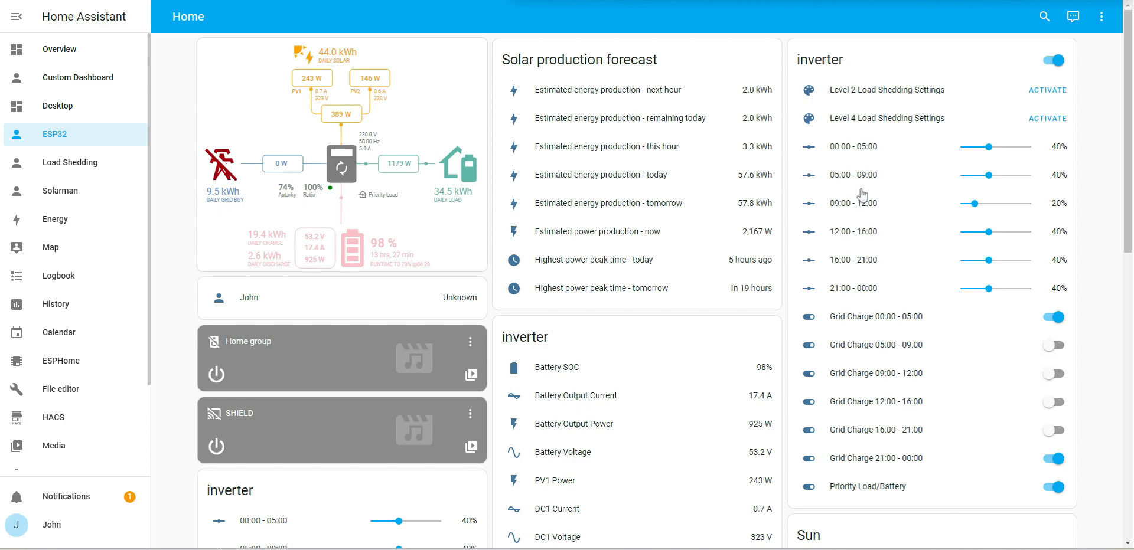
{"action": "mouse_move", "coordinate": [899, 372]}
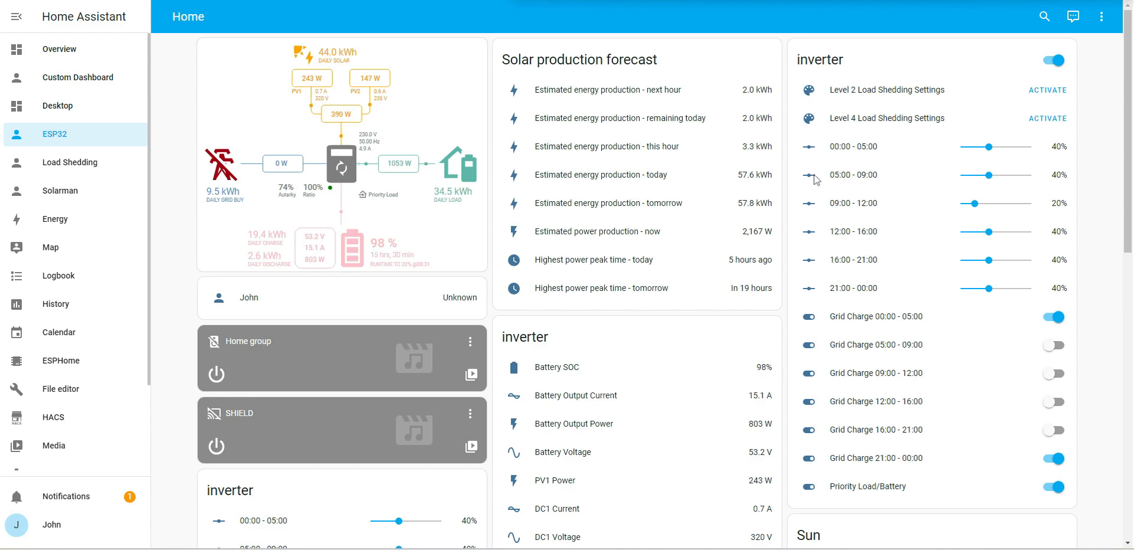
{"action": "left_click", "coordinate": [1047, 90]}
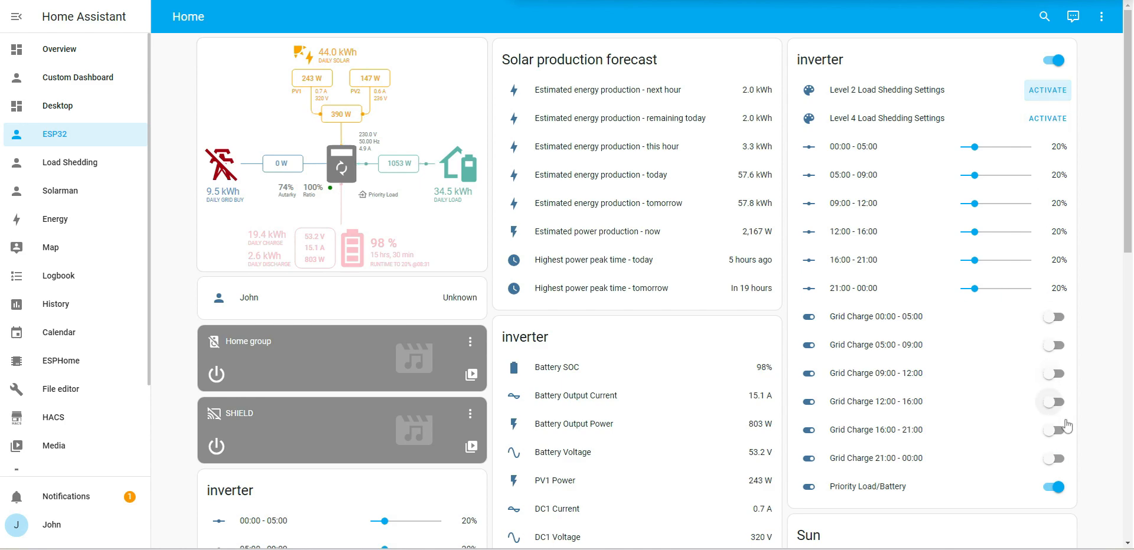
{"action": "left_click", "coordinate": [1047, 119]}
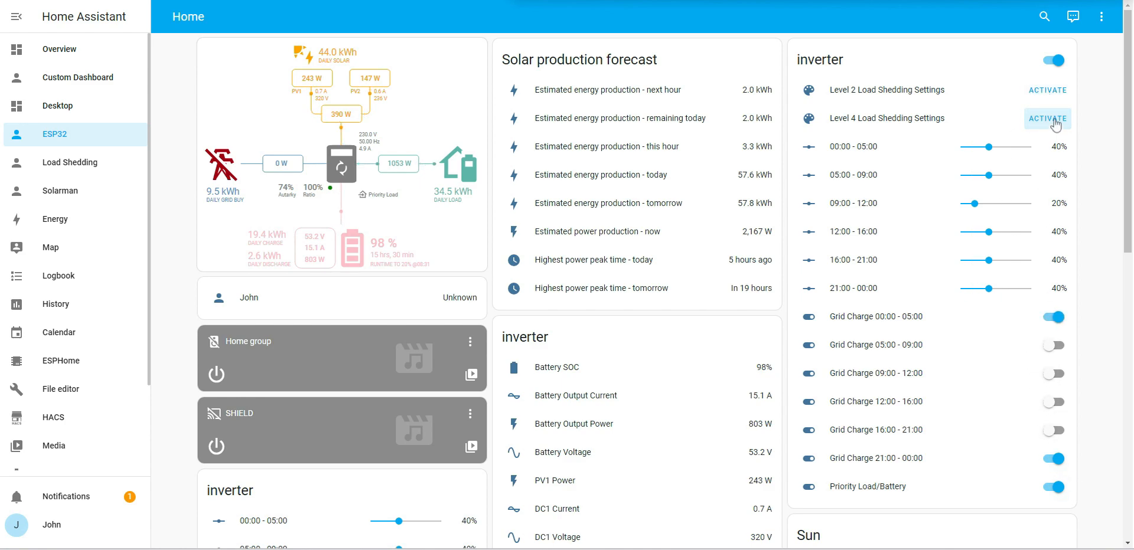